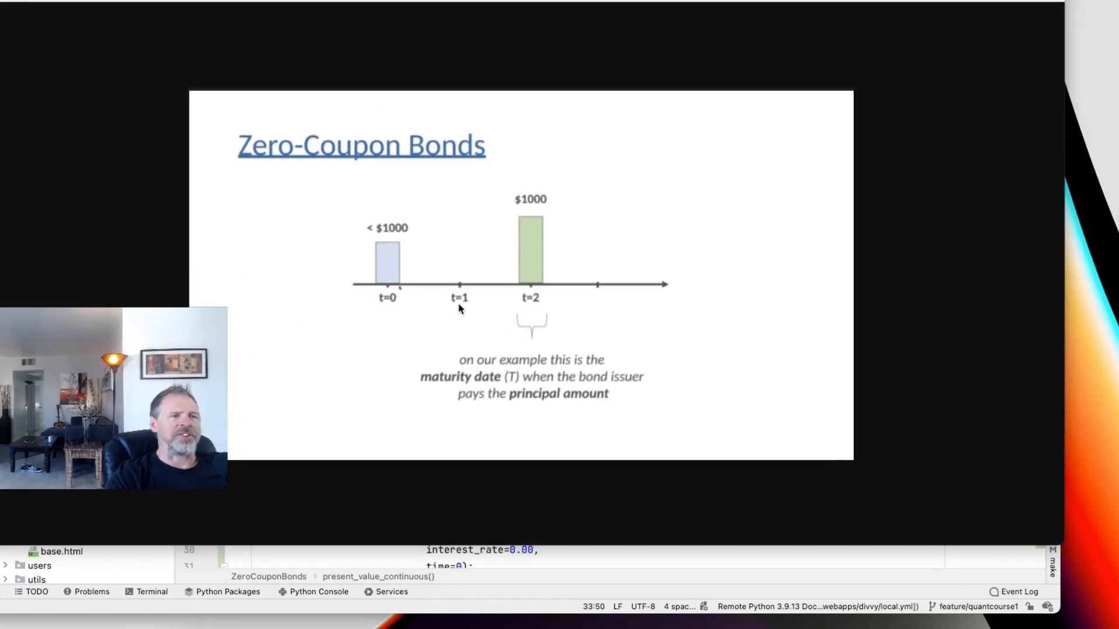
mouse_move(694, 291)
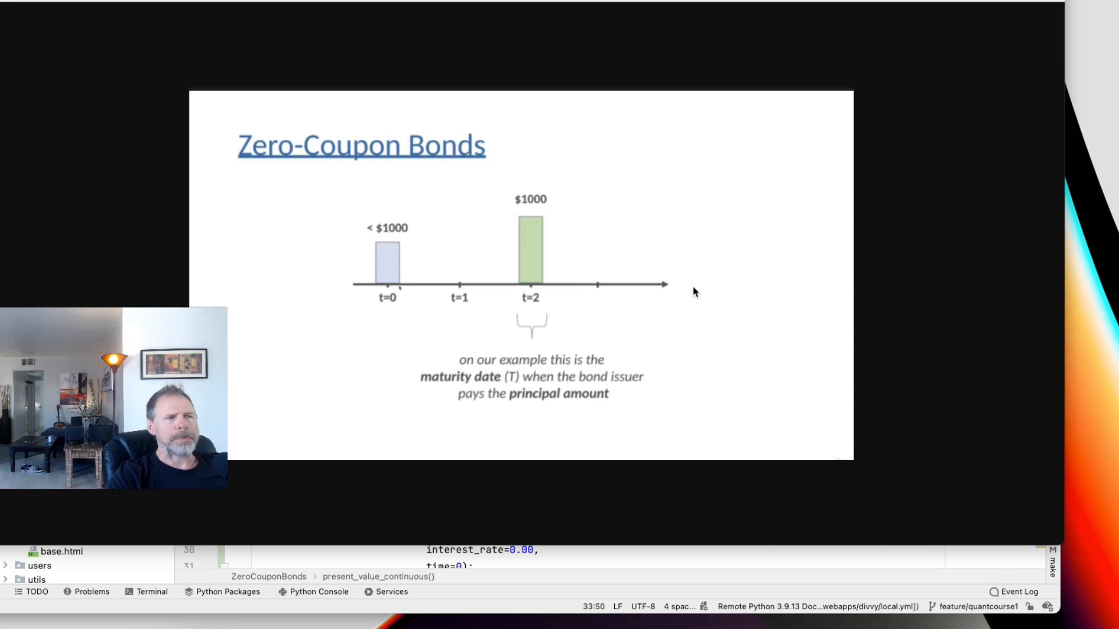
mouse_move(560, 159)
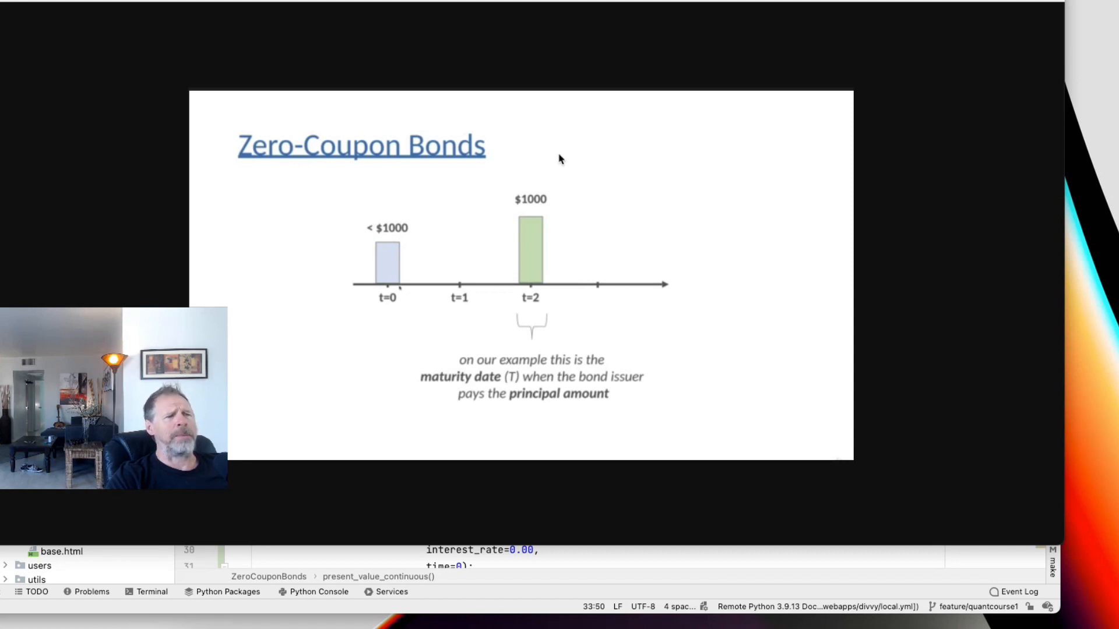
mouse_move(525, 207)
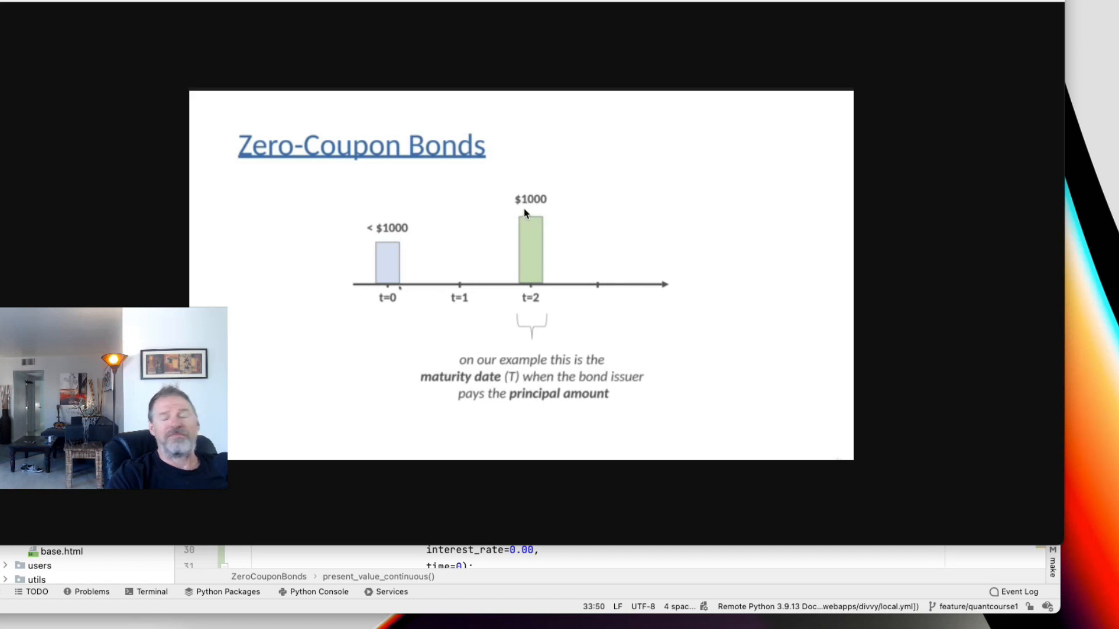
mouse_move(529, 264)
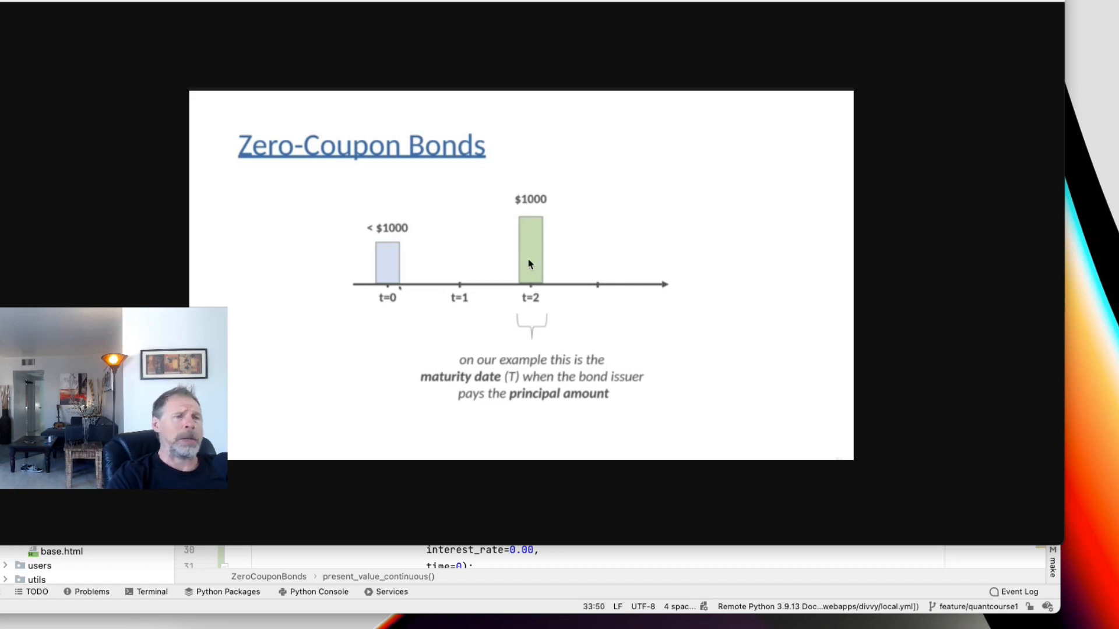
mouse_move(539, 200)
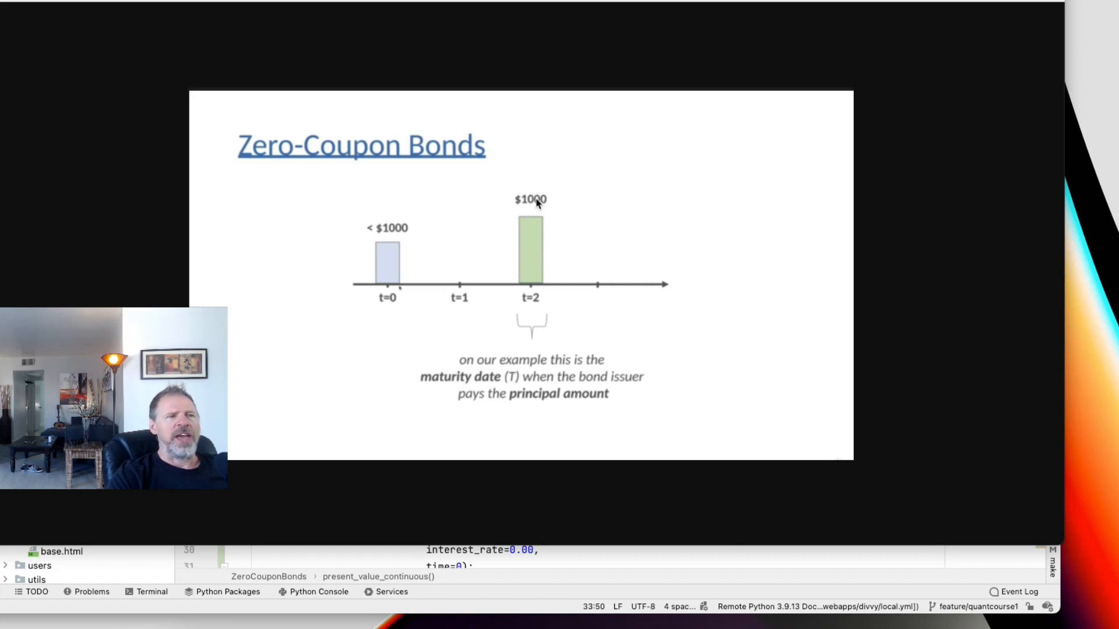
mouse_move(527, 213)
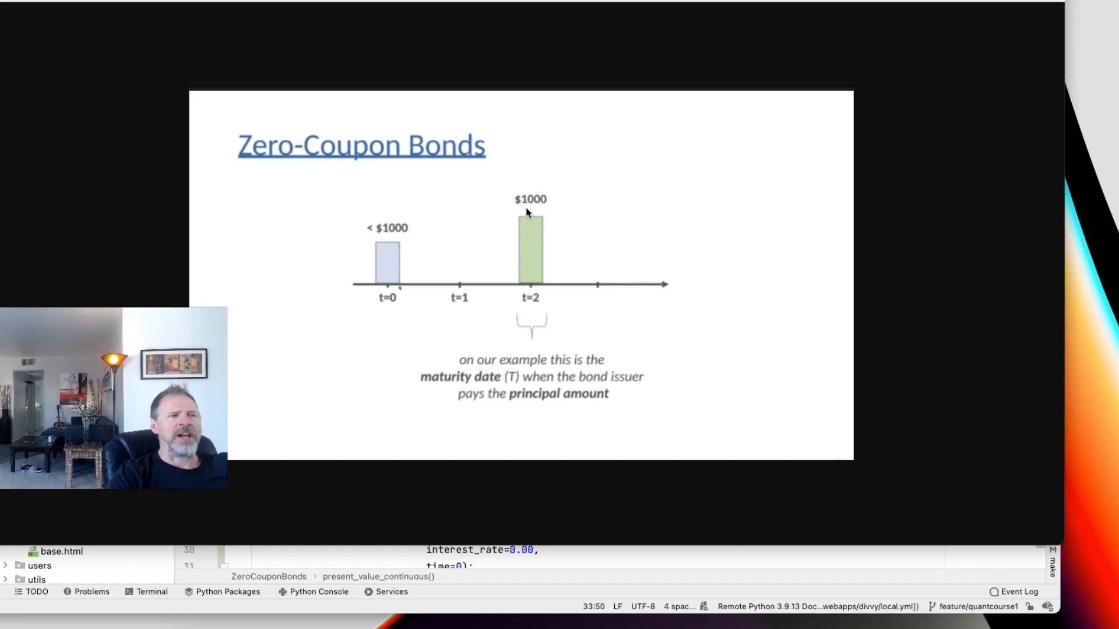
mouse_move(518, 203)
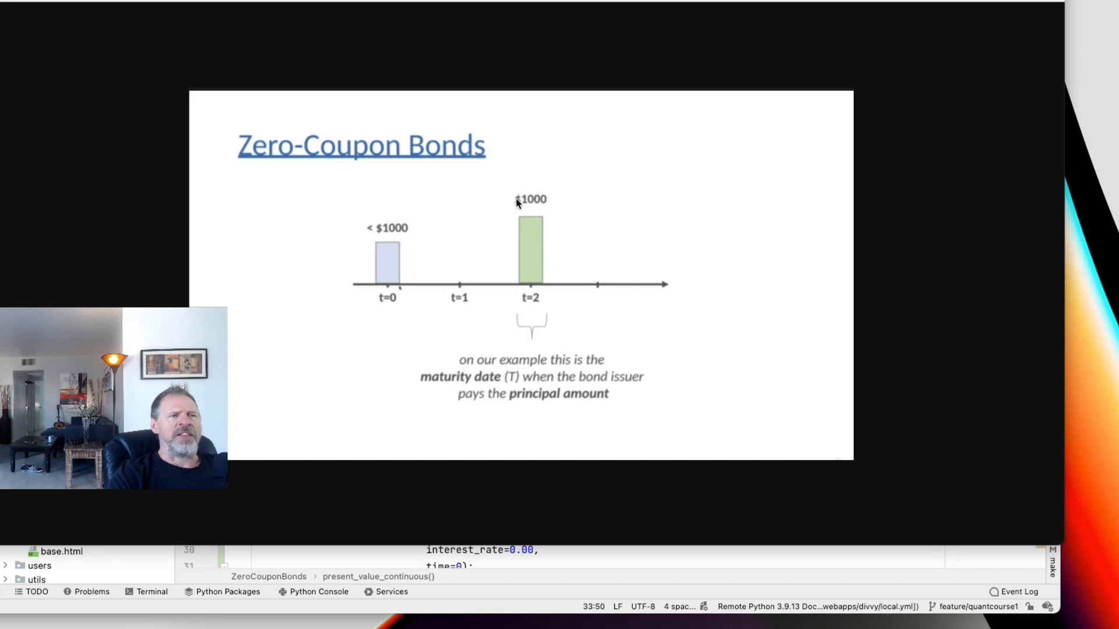
mouse_move(538, 281)
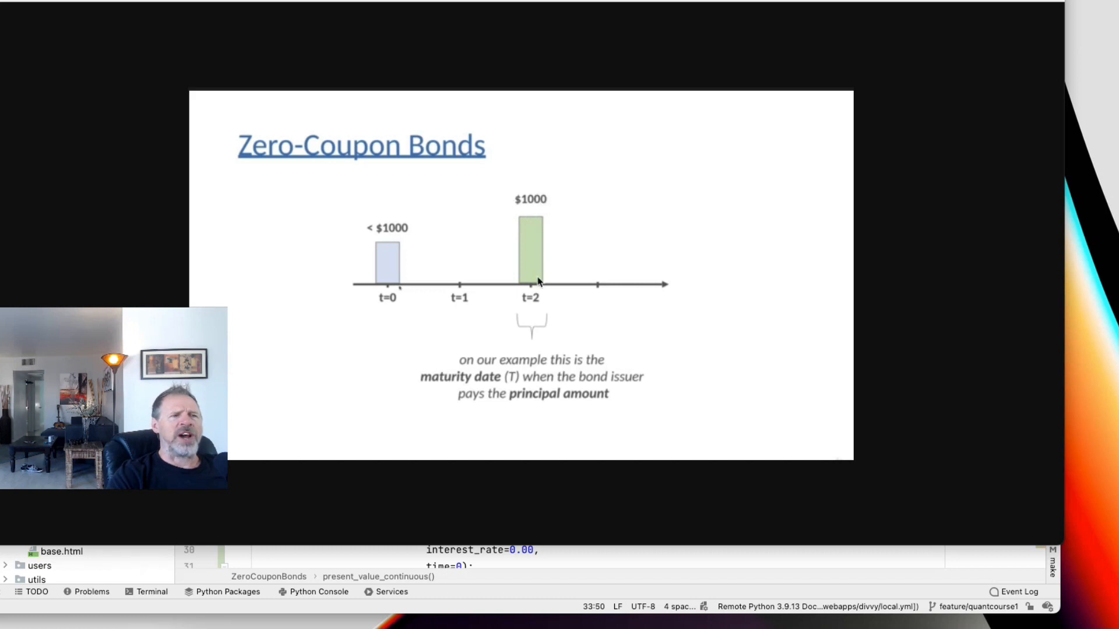
mouse_move(534, 205)
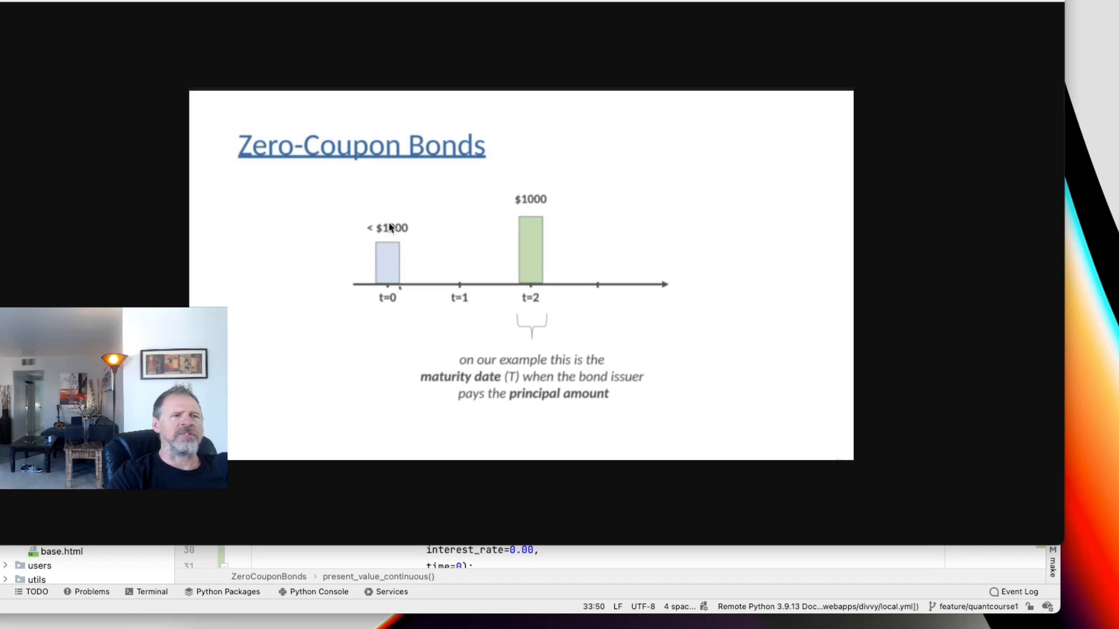
mouse_move(388, 225)
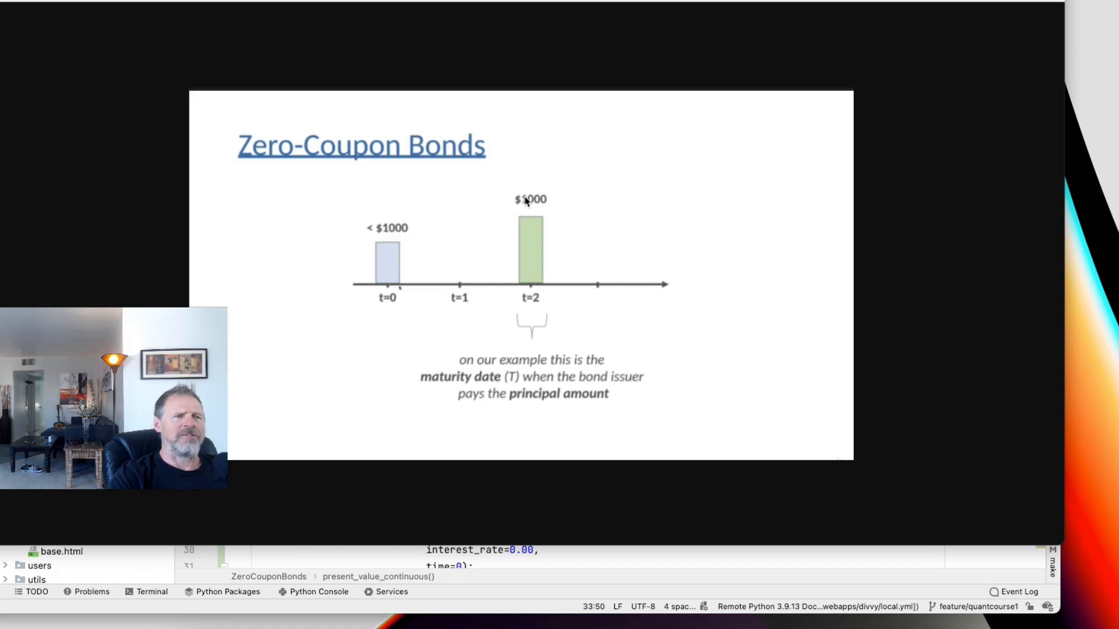
mouse_move(521, 207)
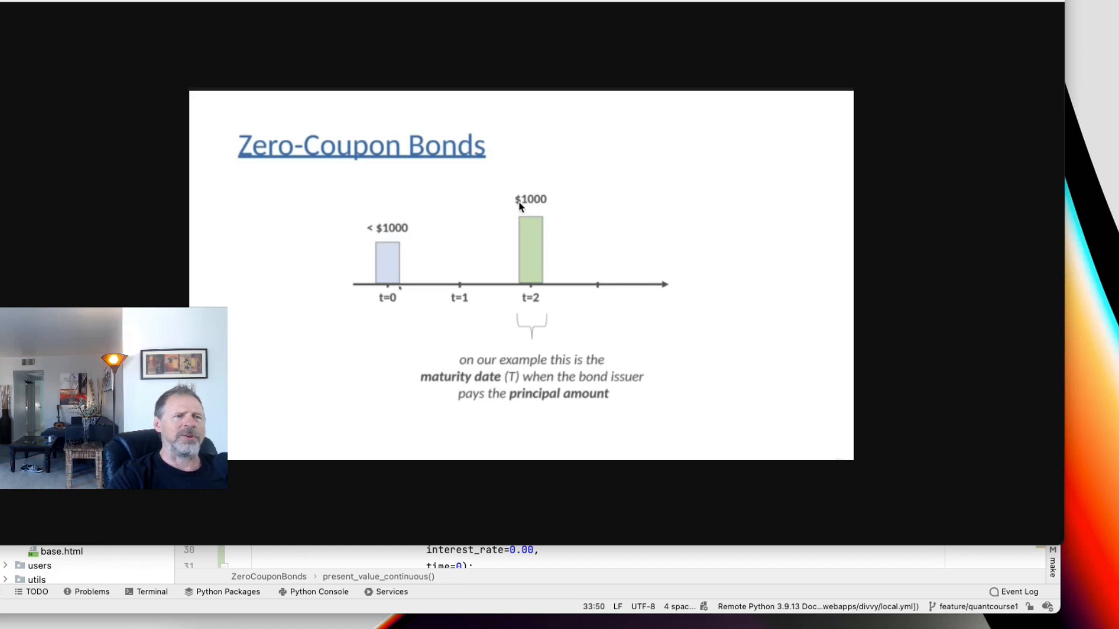
mouse_move(536, 205)
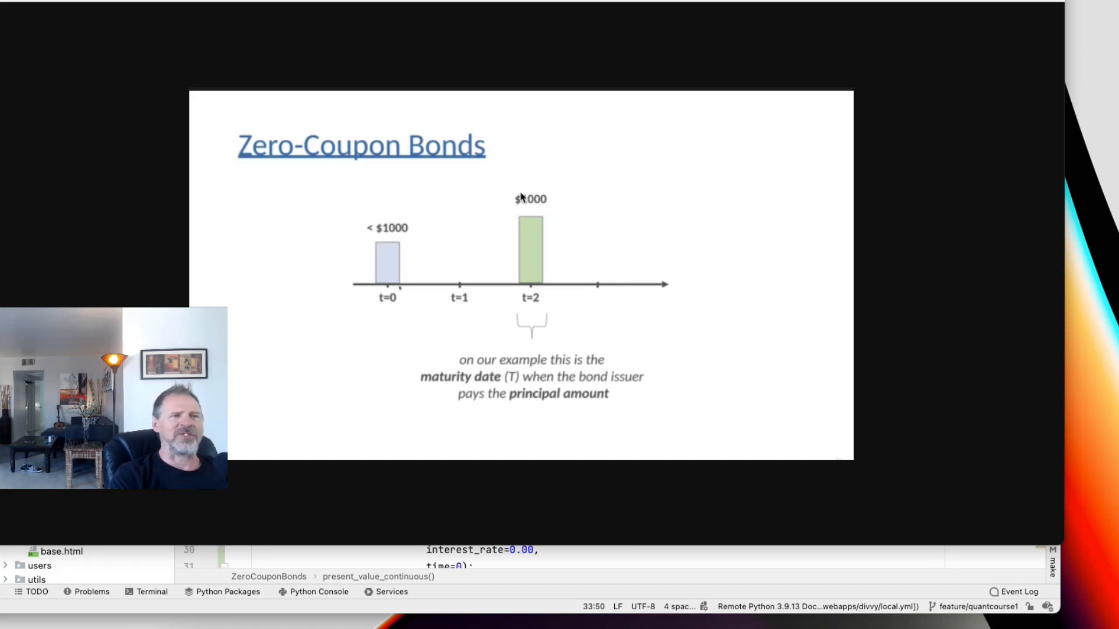
mouse_move(550, 184)
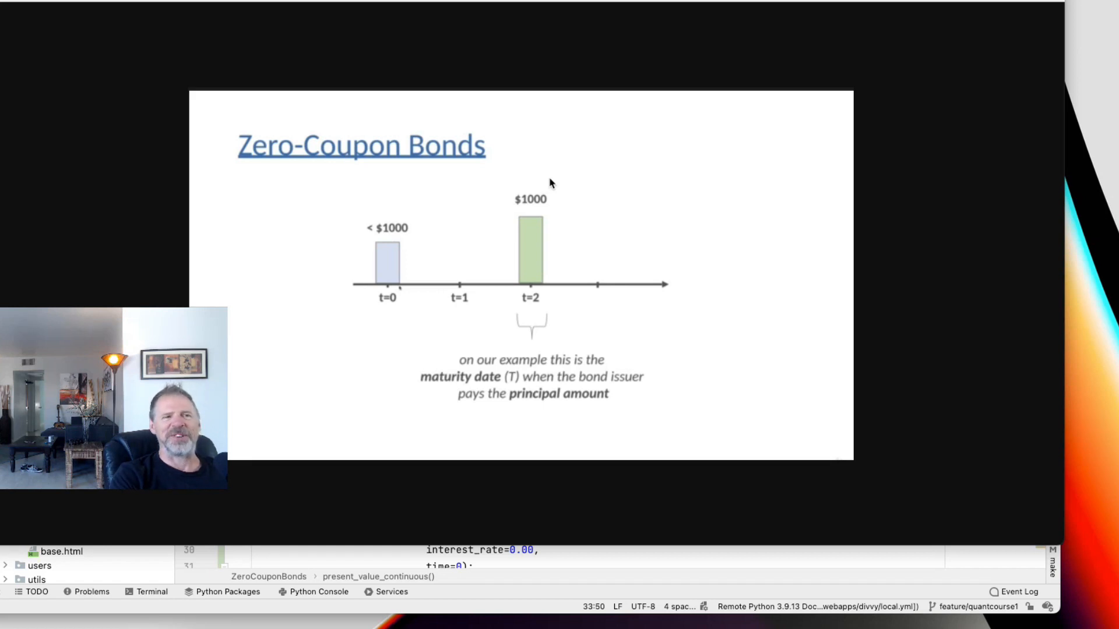
mouse_move(490, 241)
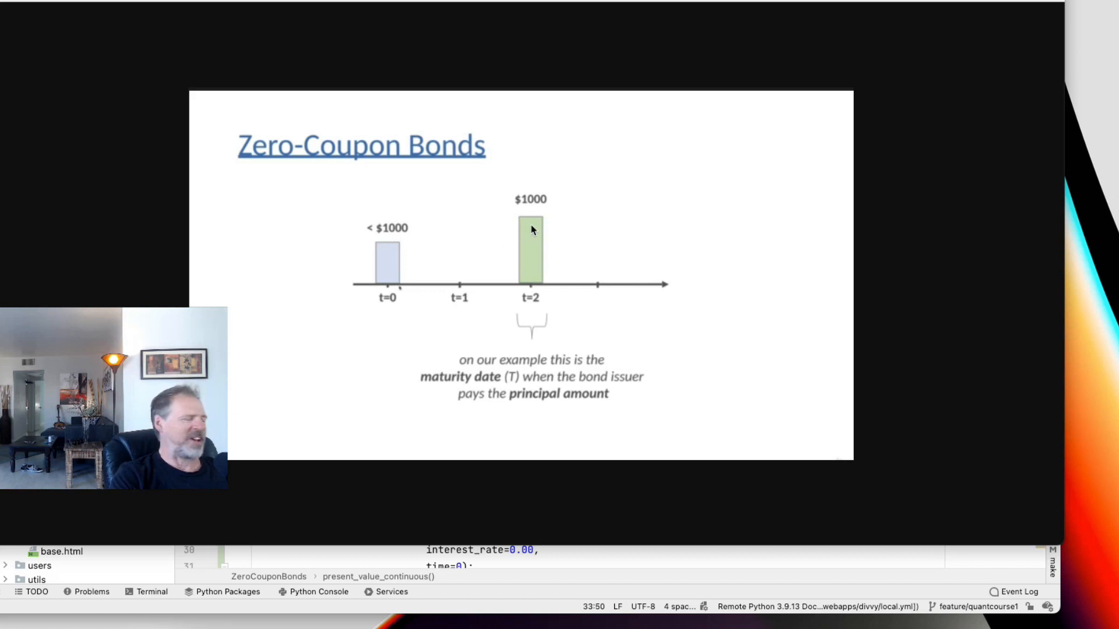
mouse_move(496, 257)
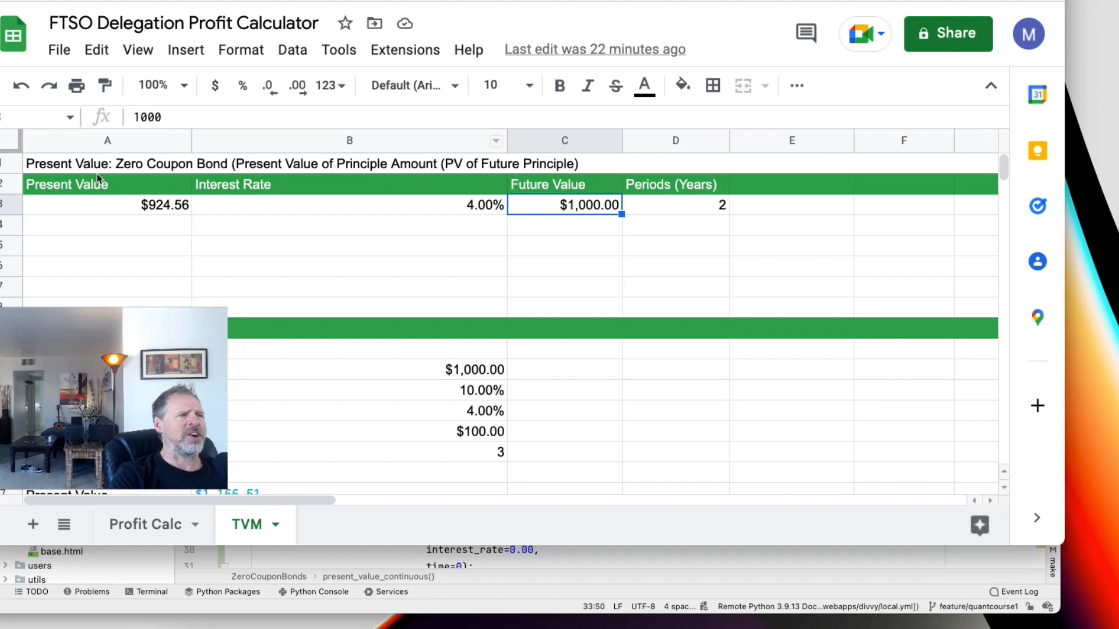
Inspect the A3 present value formula =C3/(1+B3)^D3 and its rate and period inputs.
left_click(108, 204)
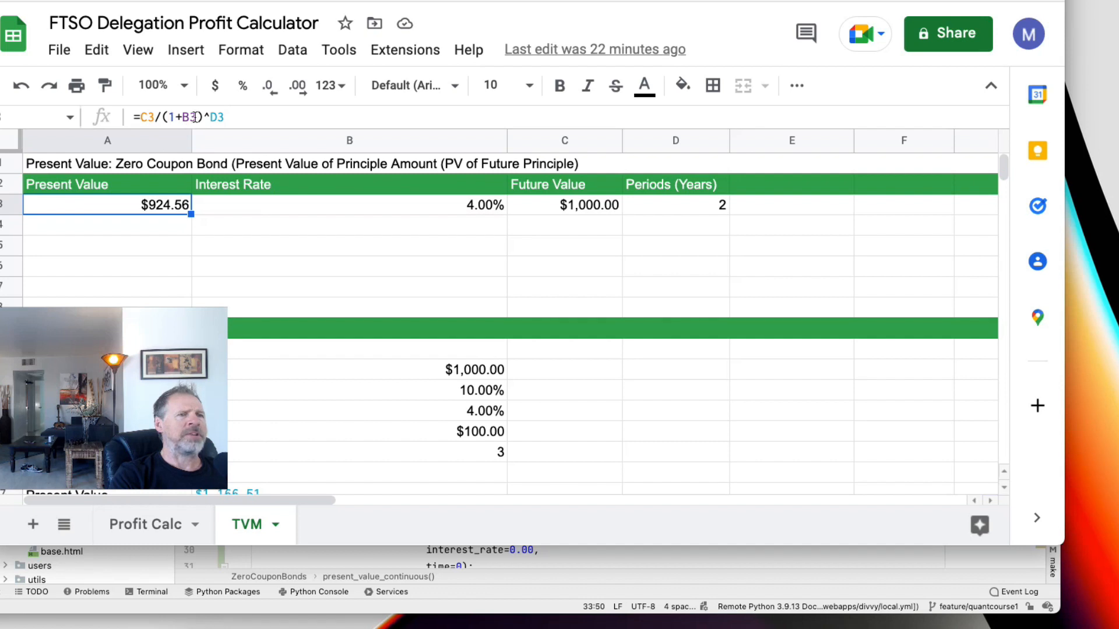
left_click(349, 205)
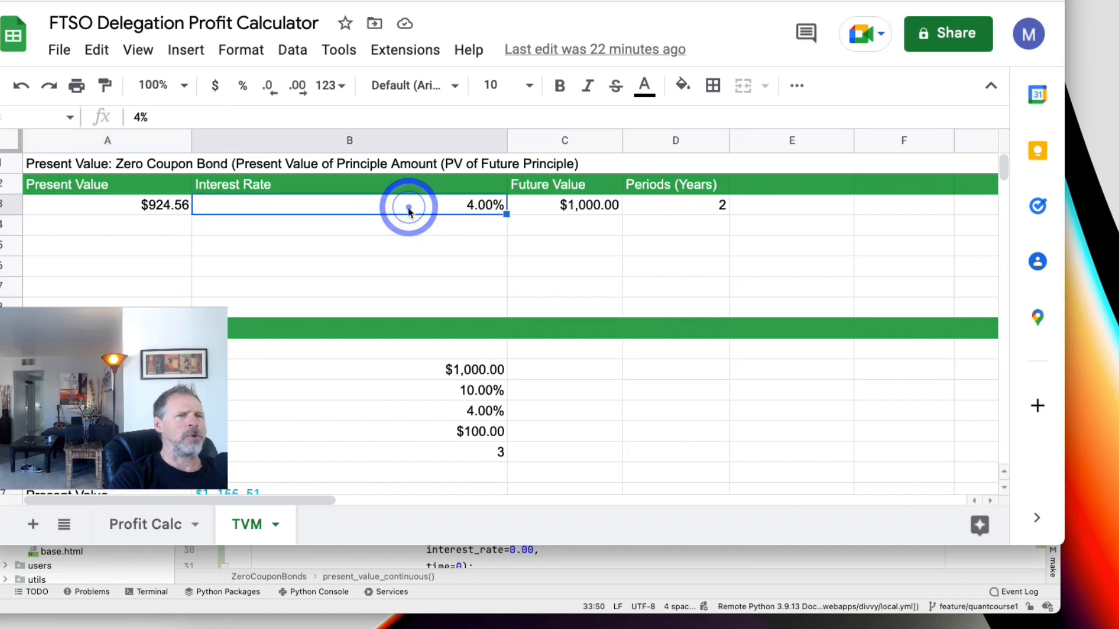
left_click(161, 204)
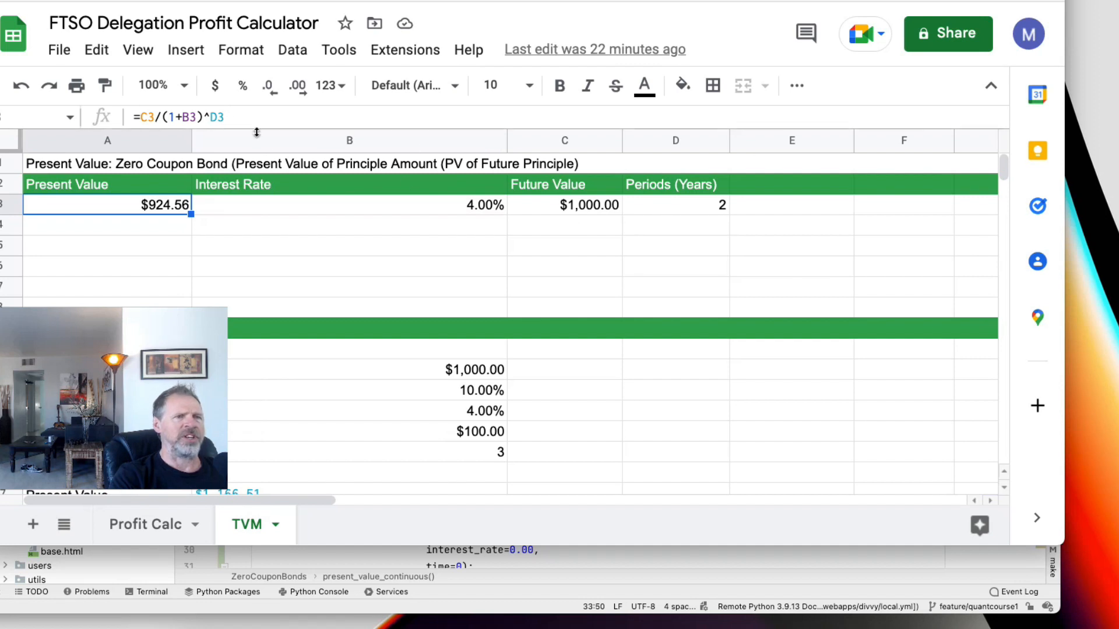
left_click(675, 204)
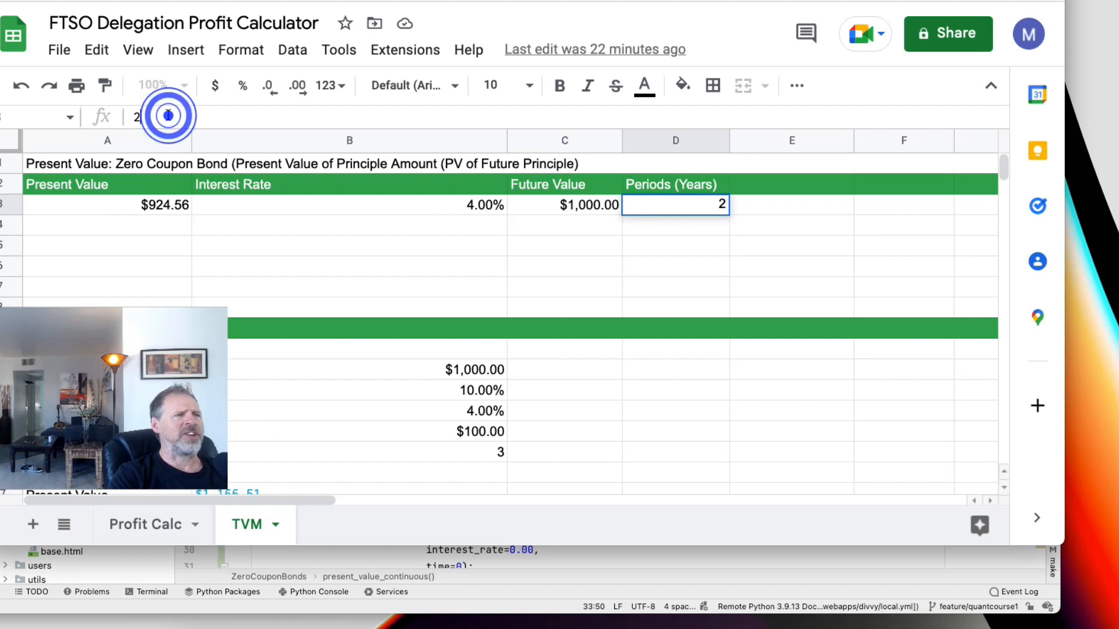
left_click(107, 204)
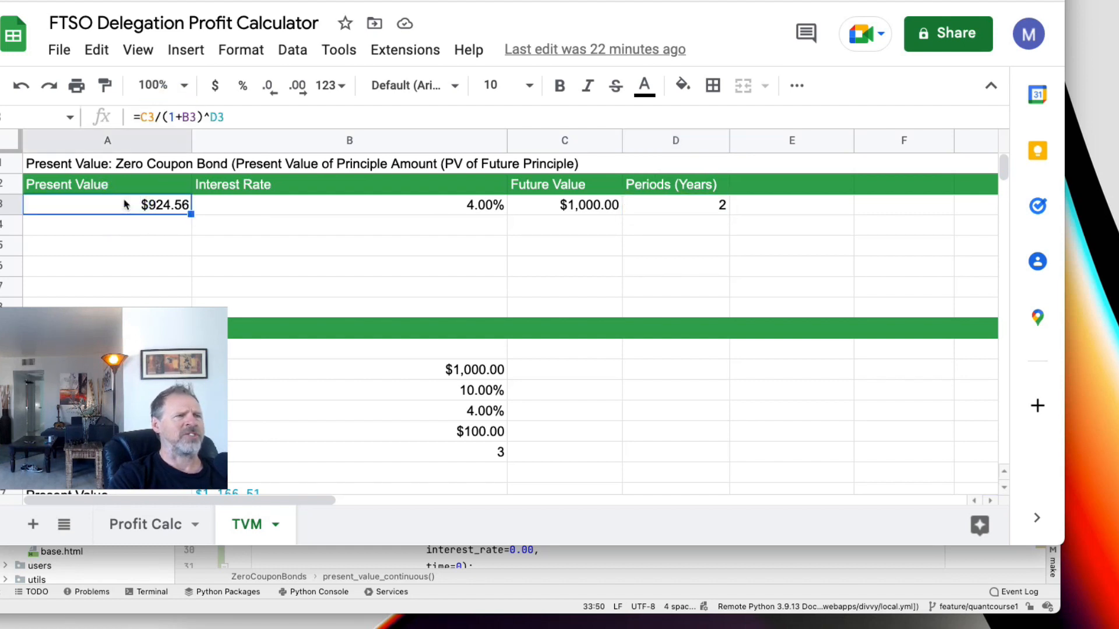
mouse_move(581, 207)
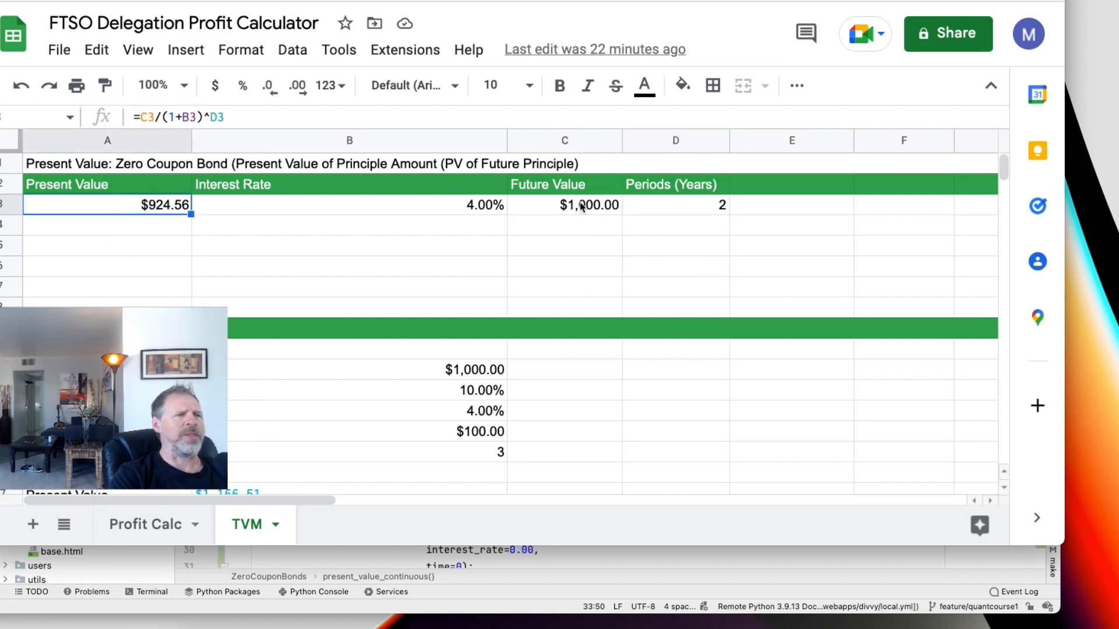
mouse_move(376, 215)
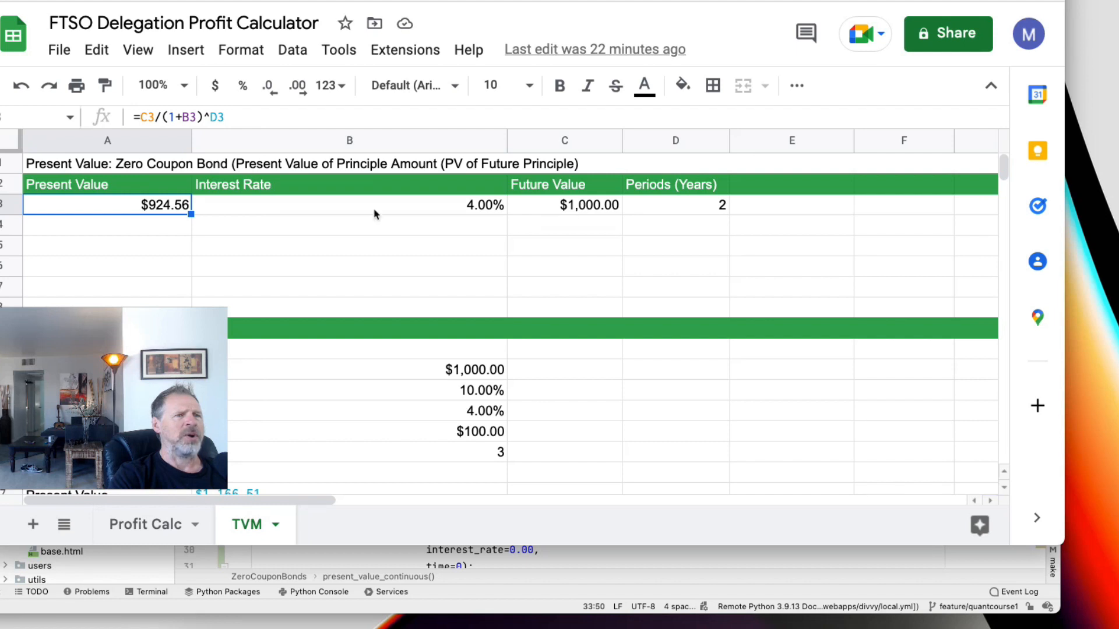
mouse_move(471, 209)
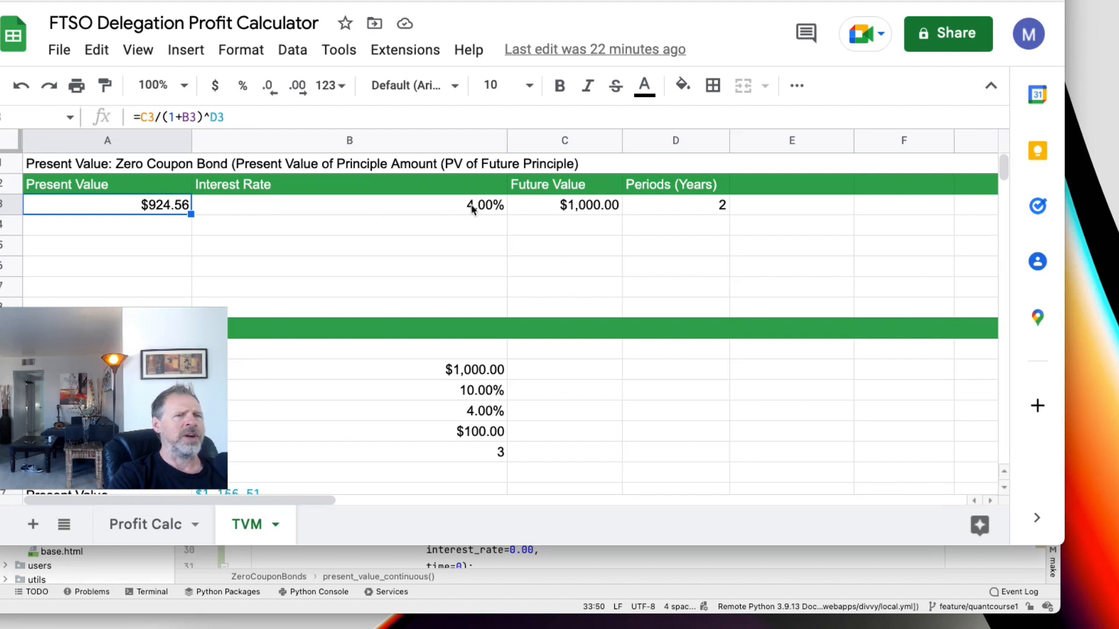
mouse_move(713, 206)
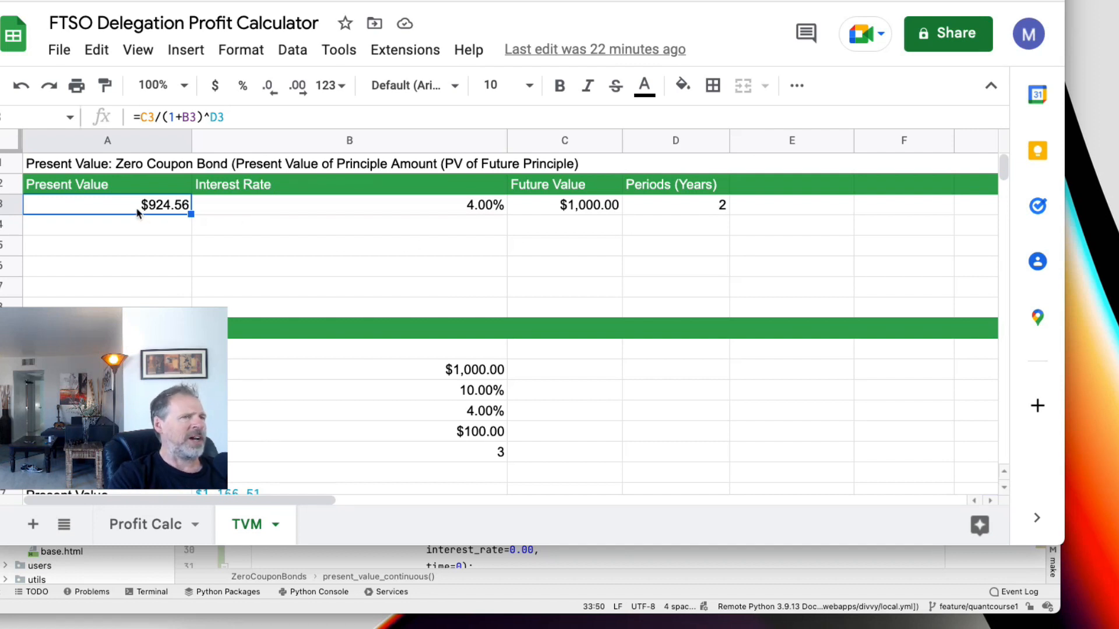
mouse_move(628, 214)
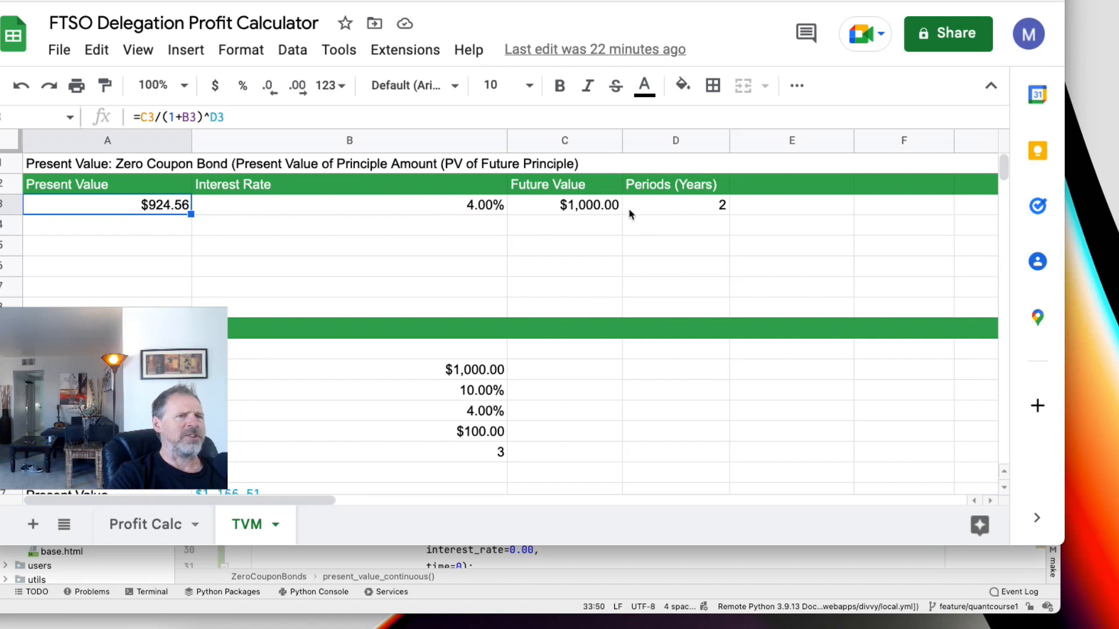
mouse_move(571, 210)
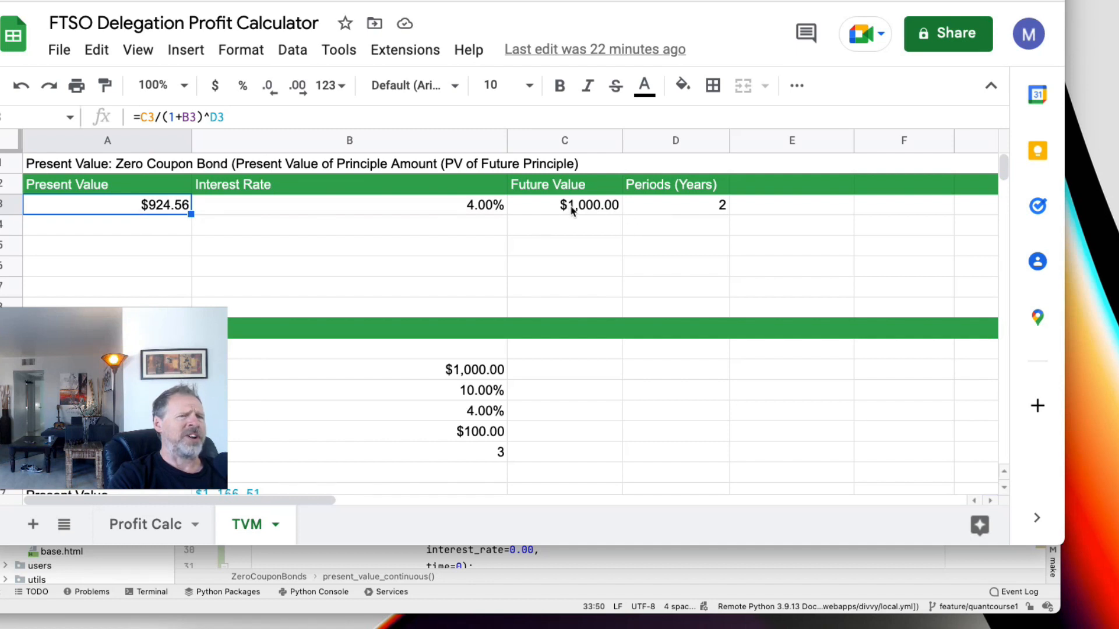
mouse_move(470, 213)
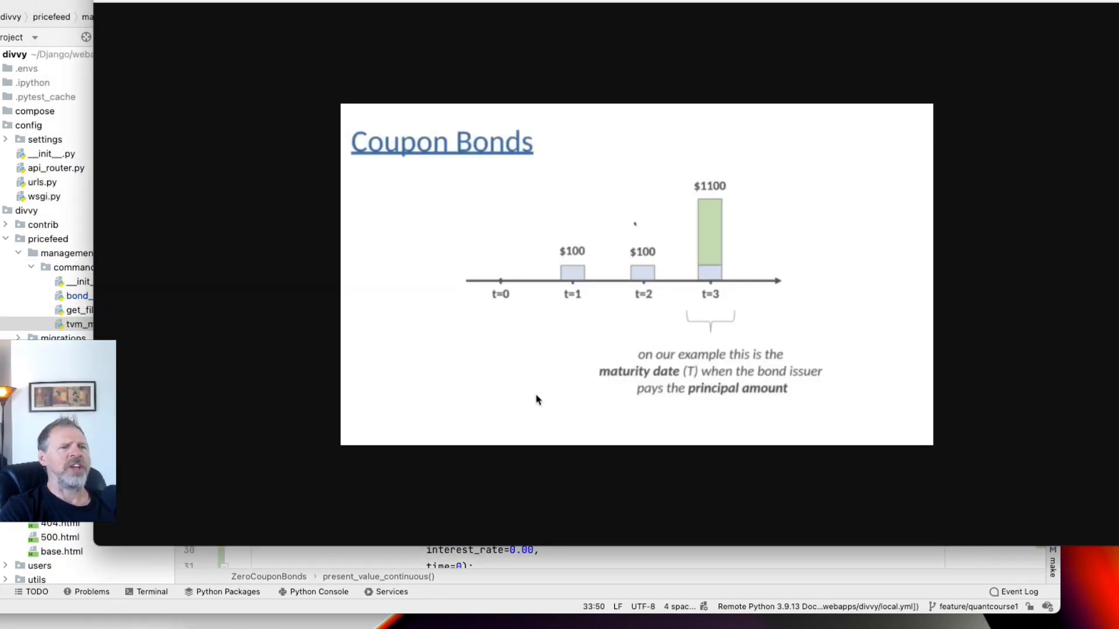
mouse_move(589, 393)
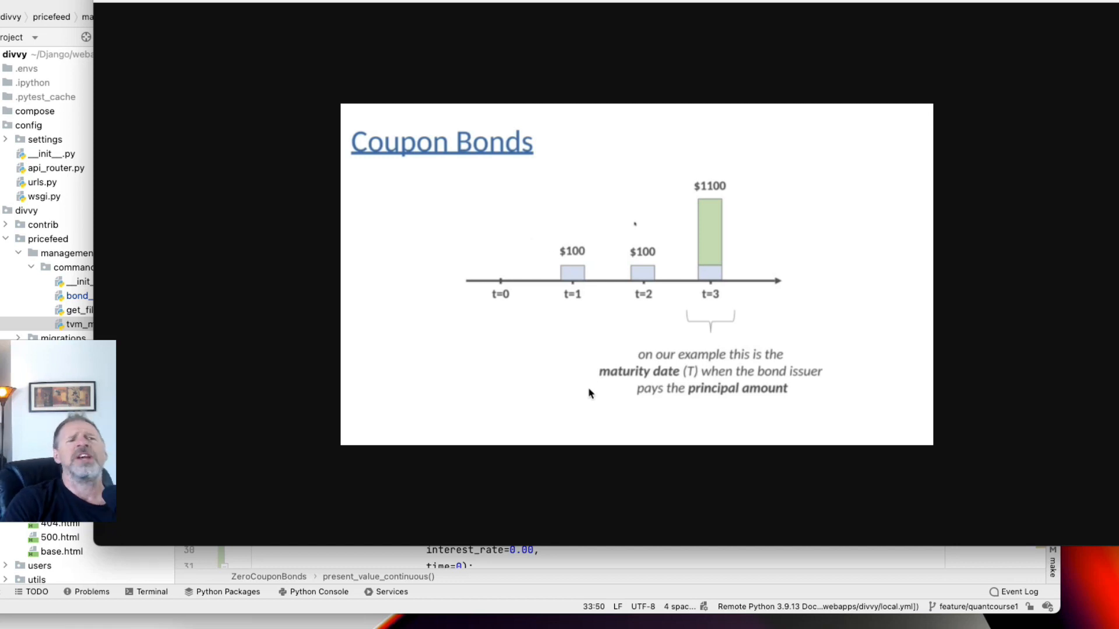
mouse_move(717, 330)
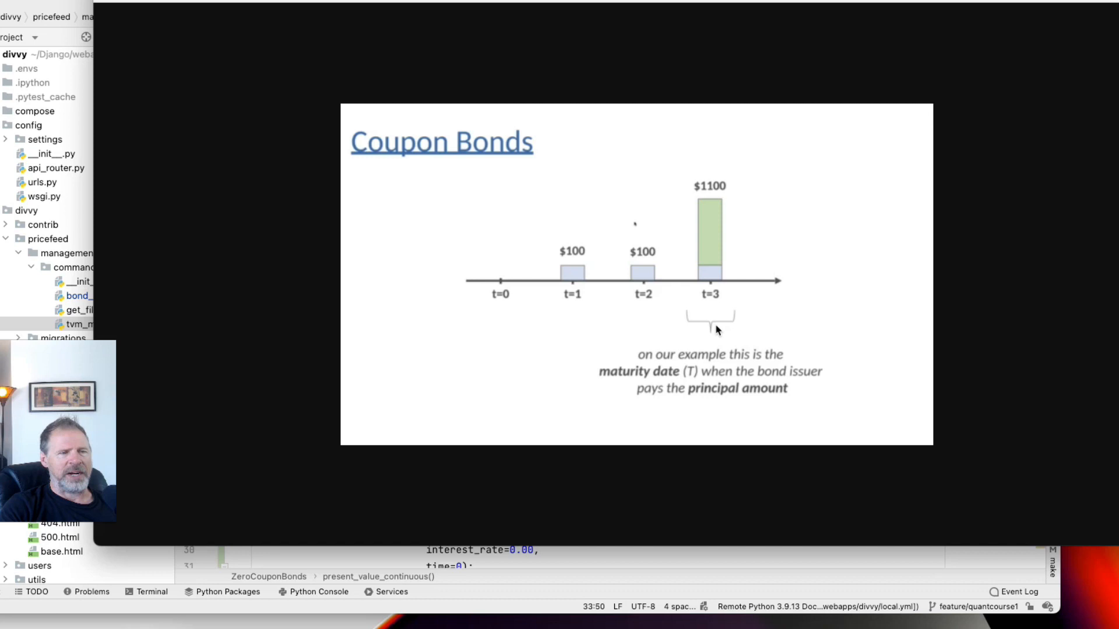
mouse_move(550, 334)
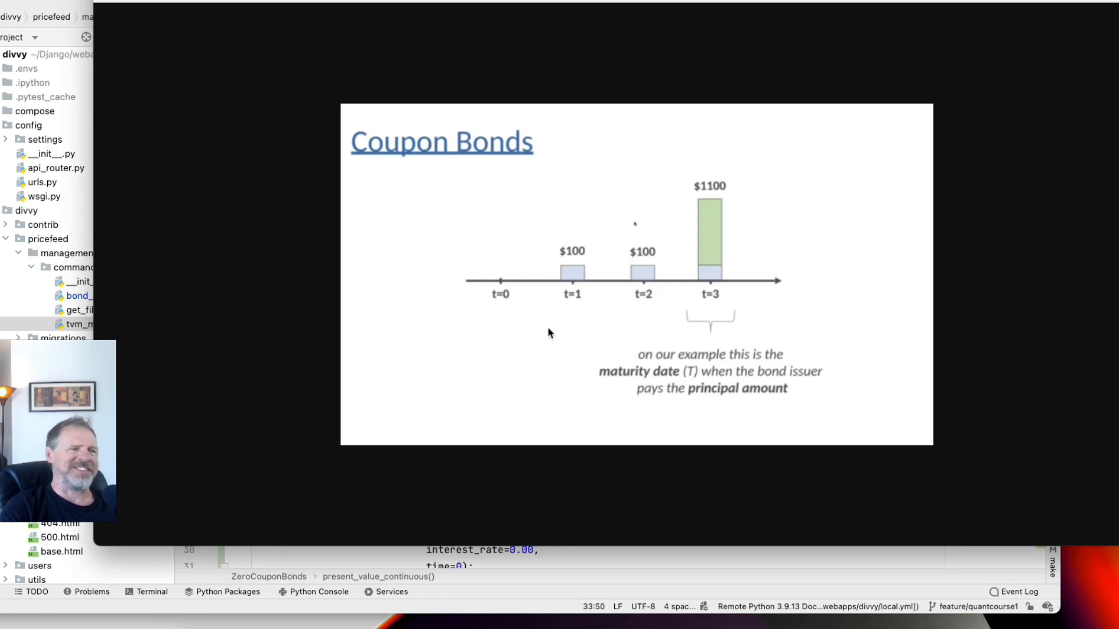
mouse_move(579, 330)
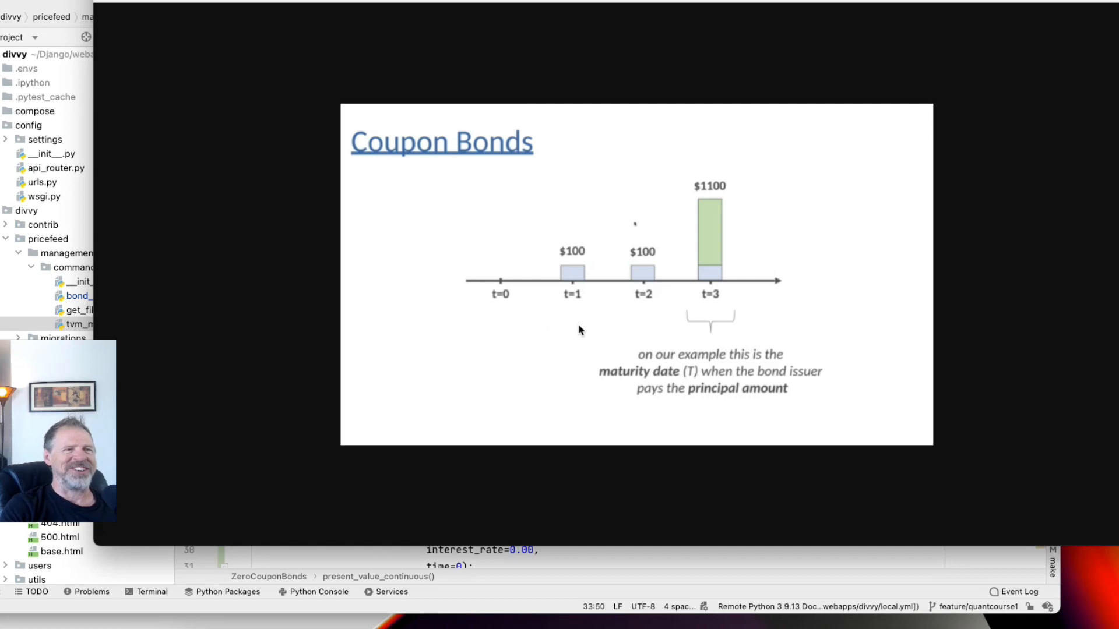
mouse_move(573, 302)
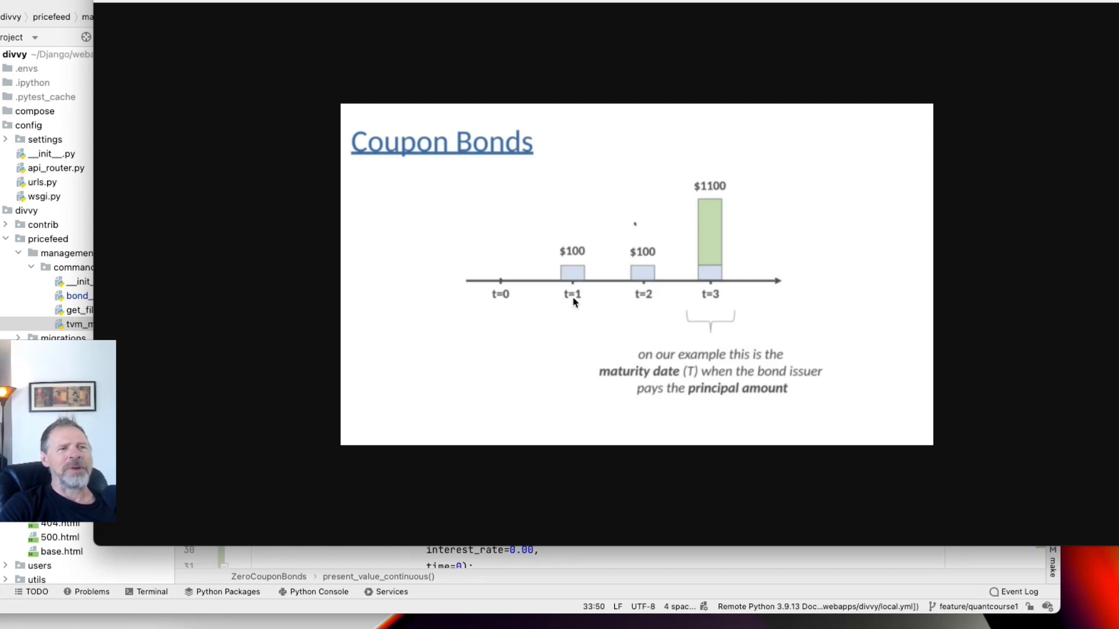
mouse_move(571, 272)
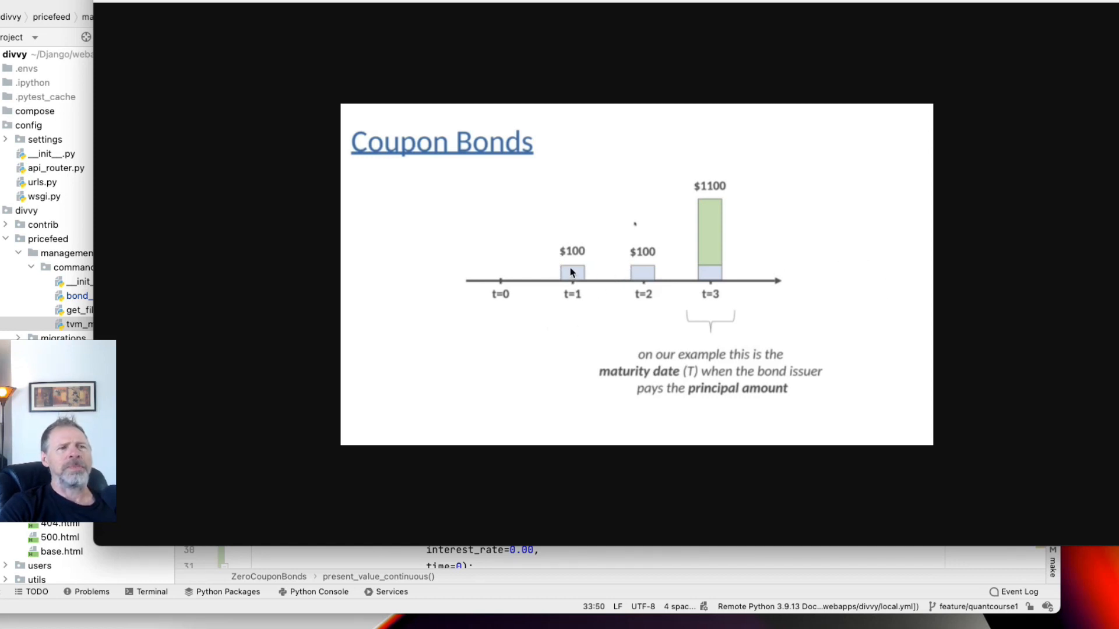
mouse_move(712, 246)
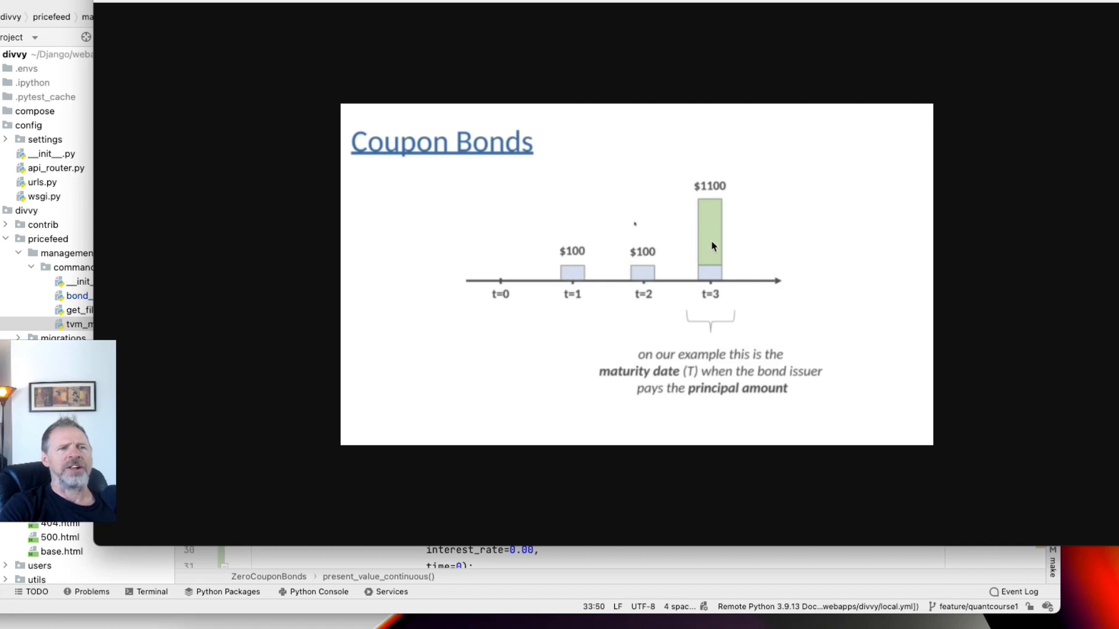
mouse_move(683, 209)
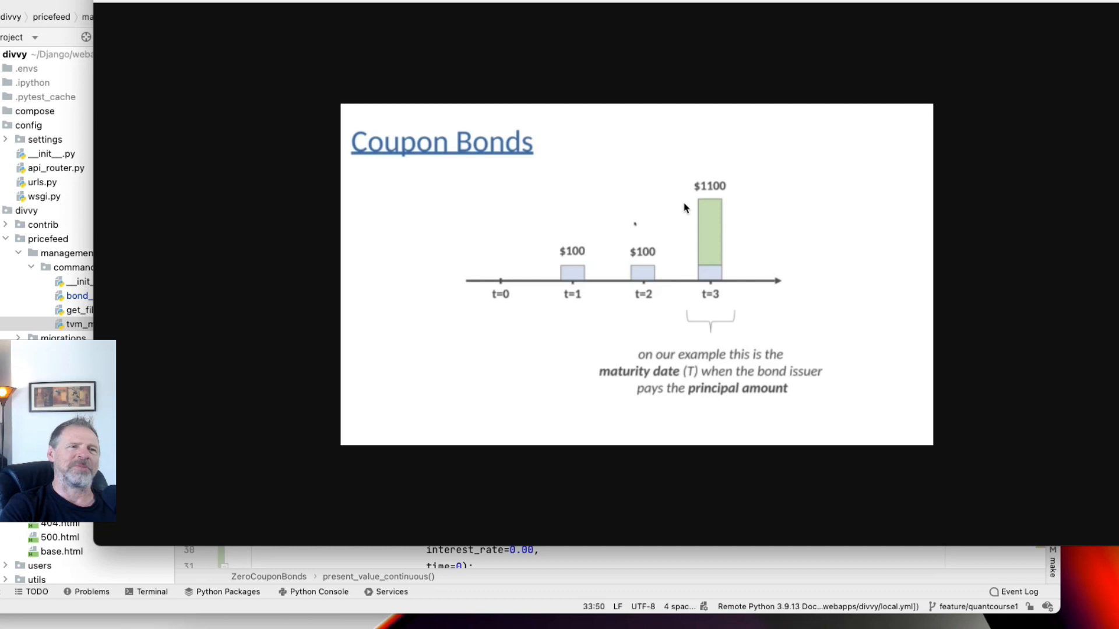
mouse_move(701, 274)
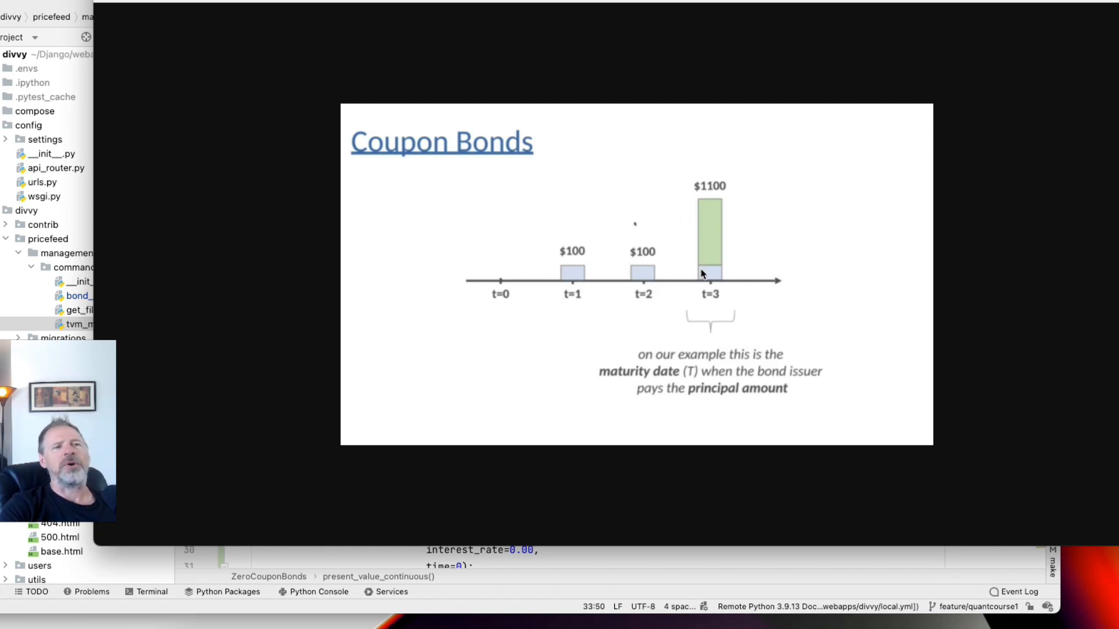
mouse_move(665, 266)
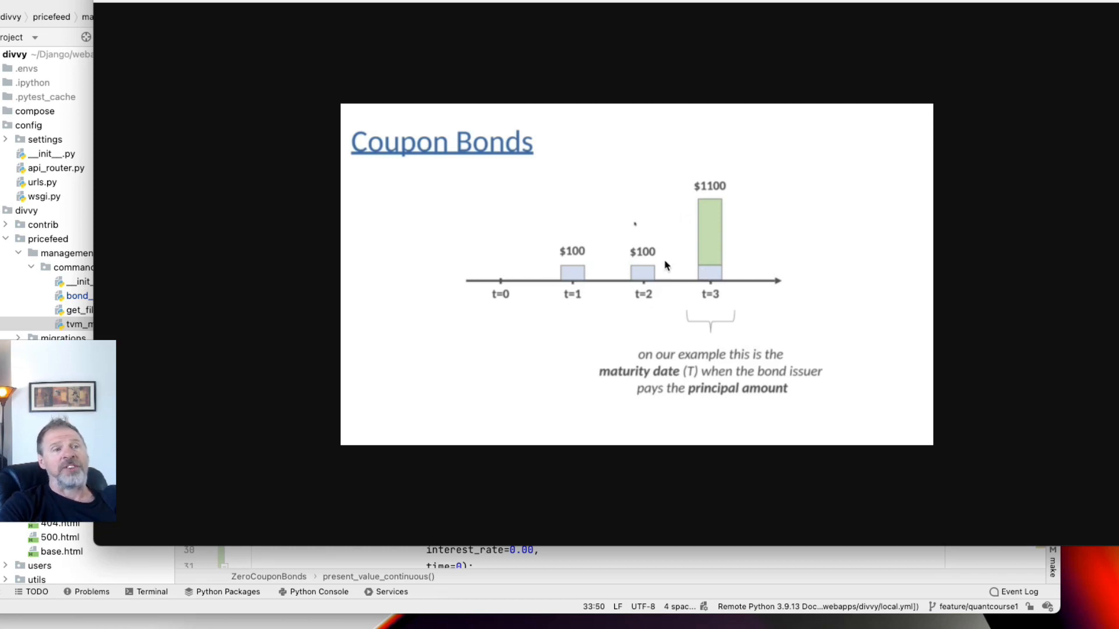
mouse_move(536, 285)
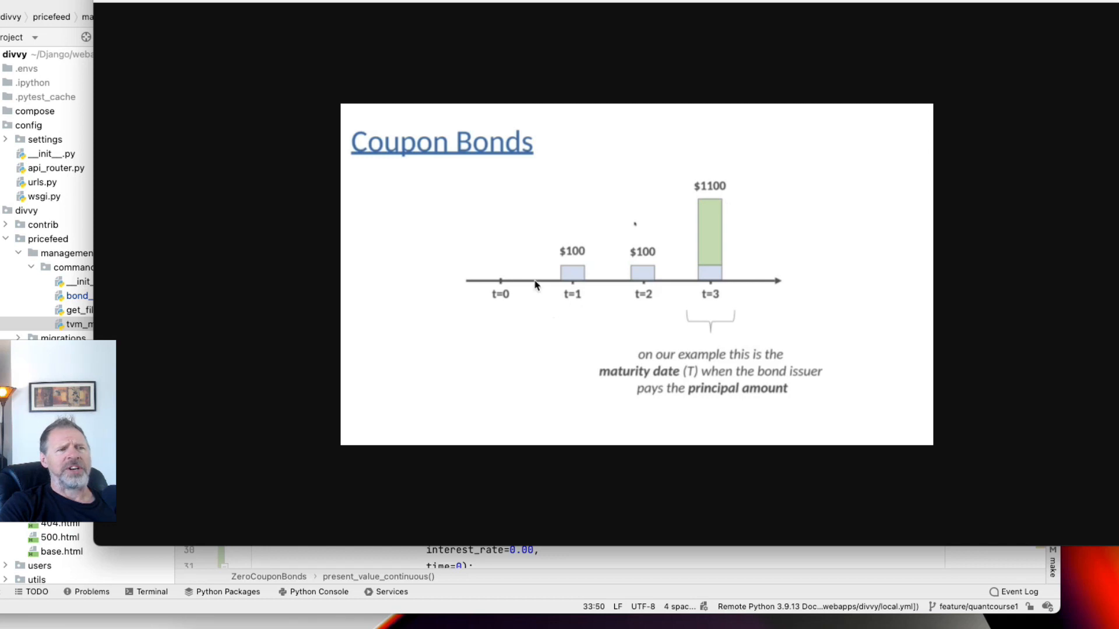
mouse_move(644, 279)
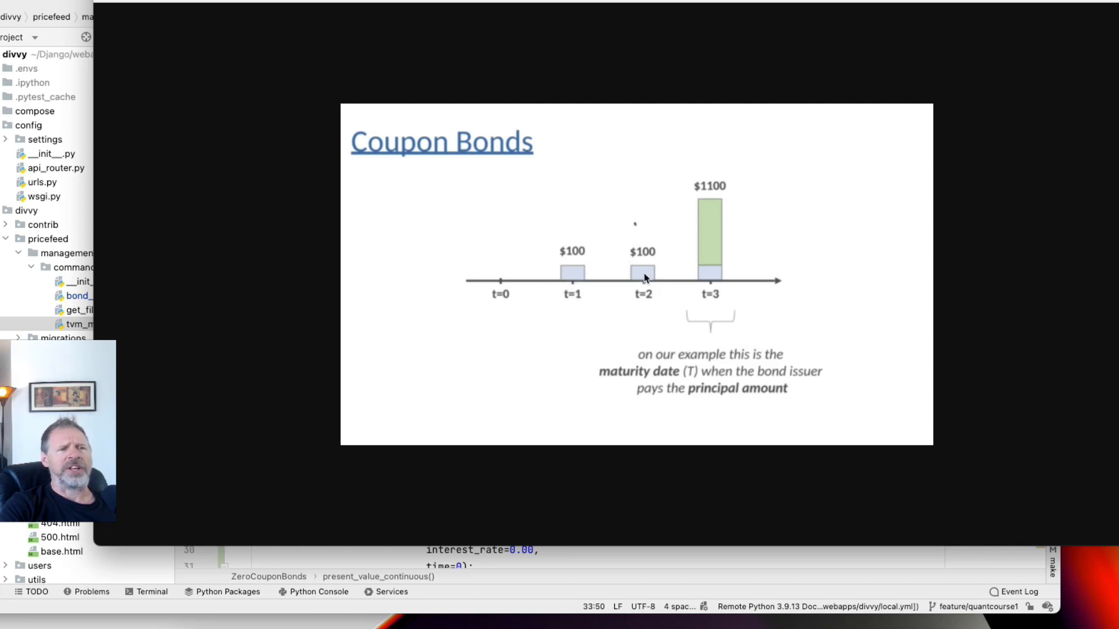
mouse_move(705, 277)
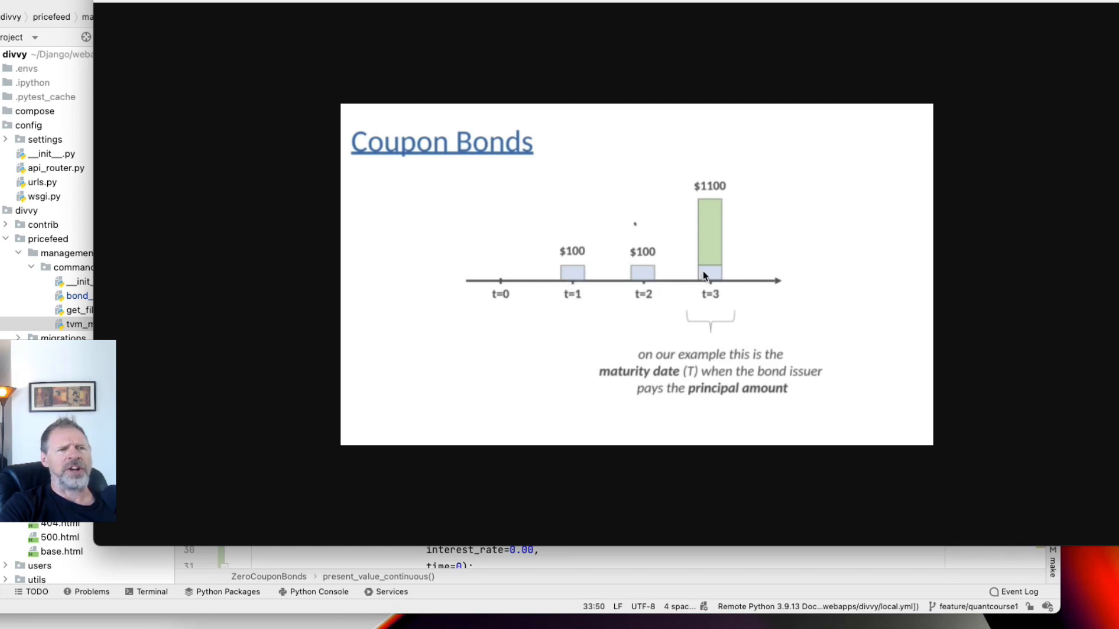
mouse_move(713, 227)
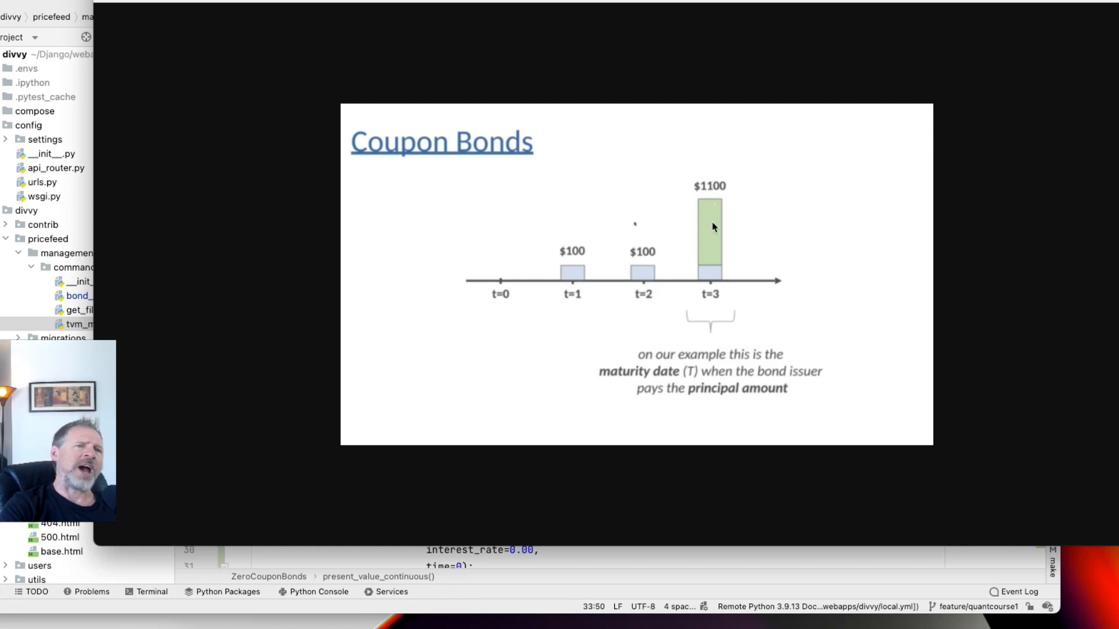
mouse_move(708, 230)
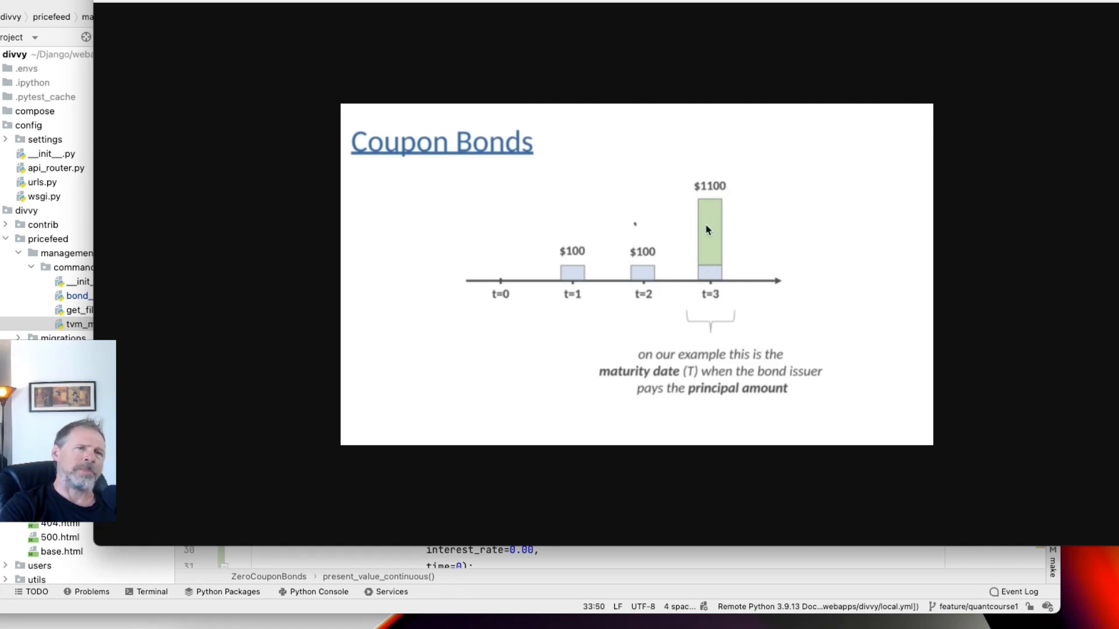
mouse_move(493, 284)
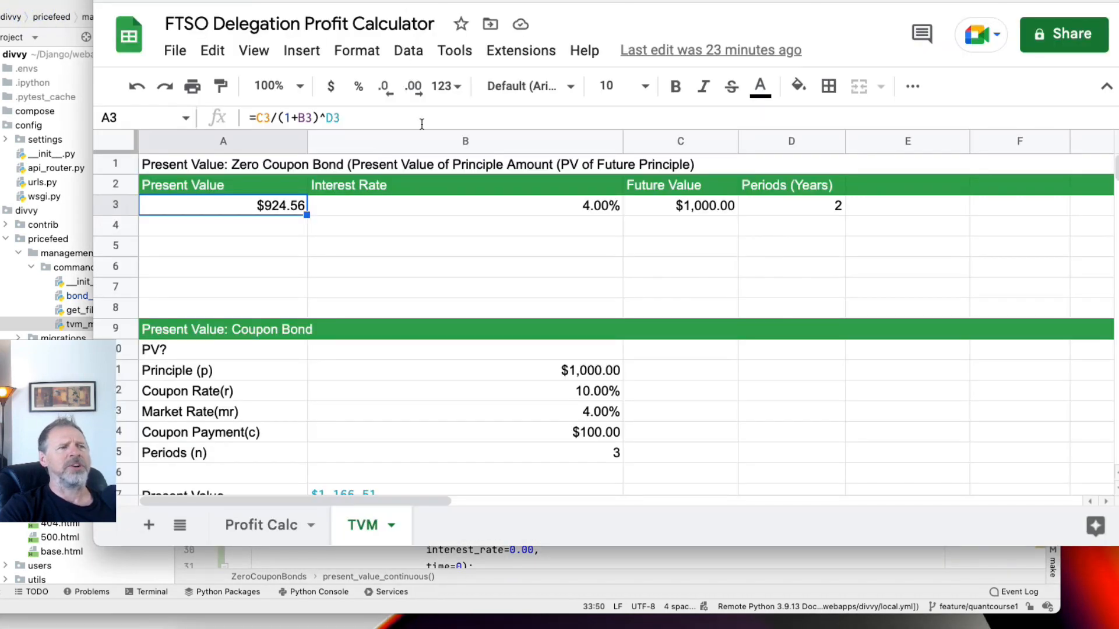
scroll("down", 3)
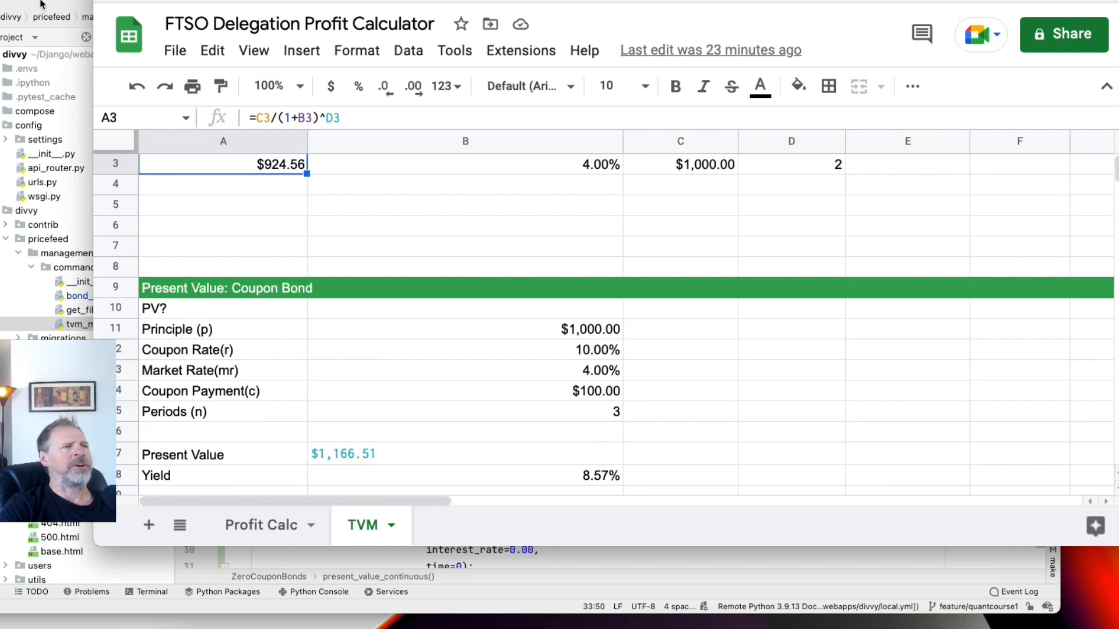
left_click(300, 36)
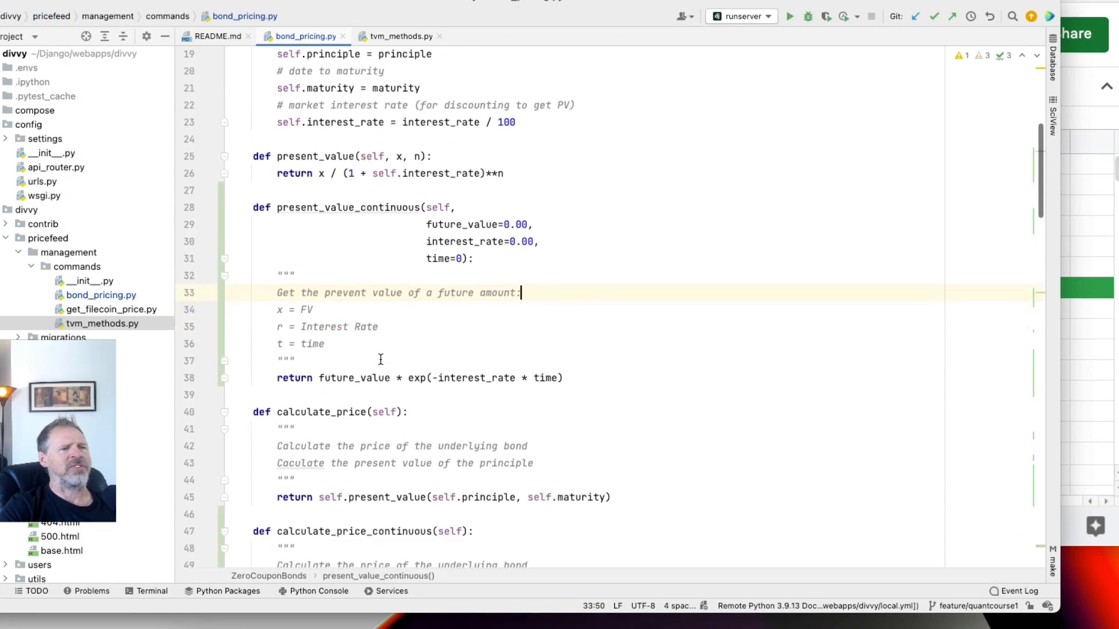
scroll("down", 3)
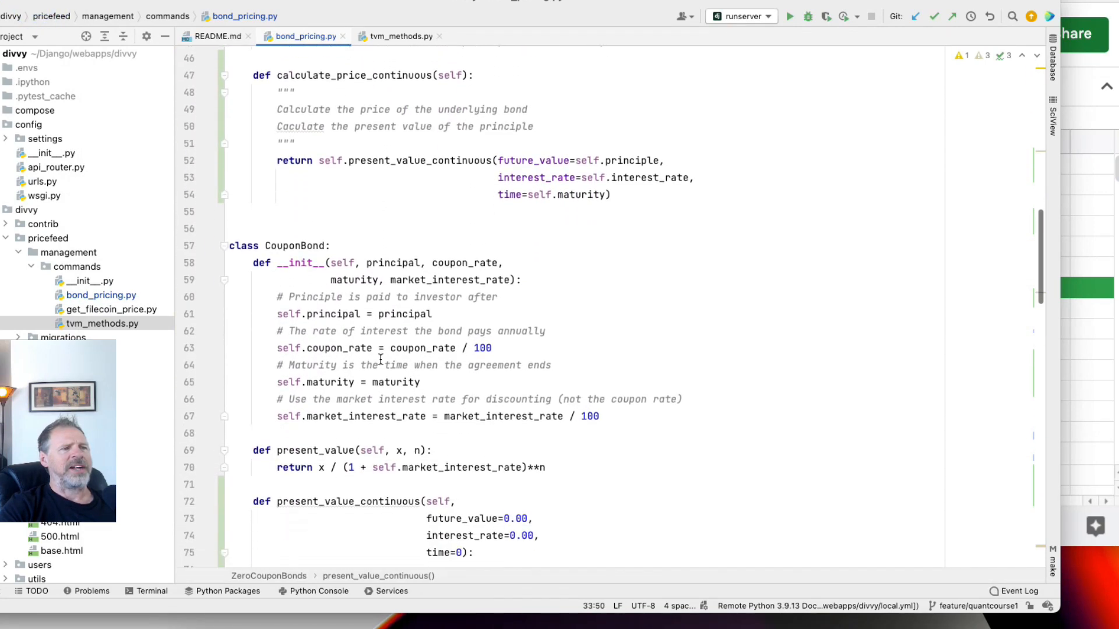
scroll("down", 3)
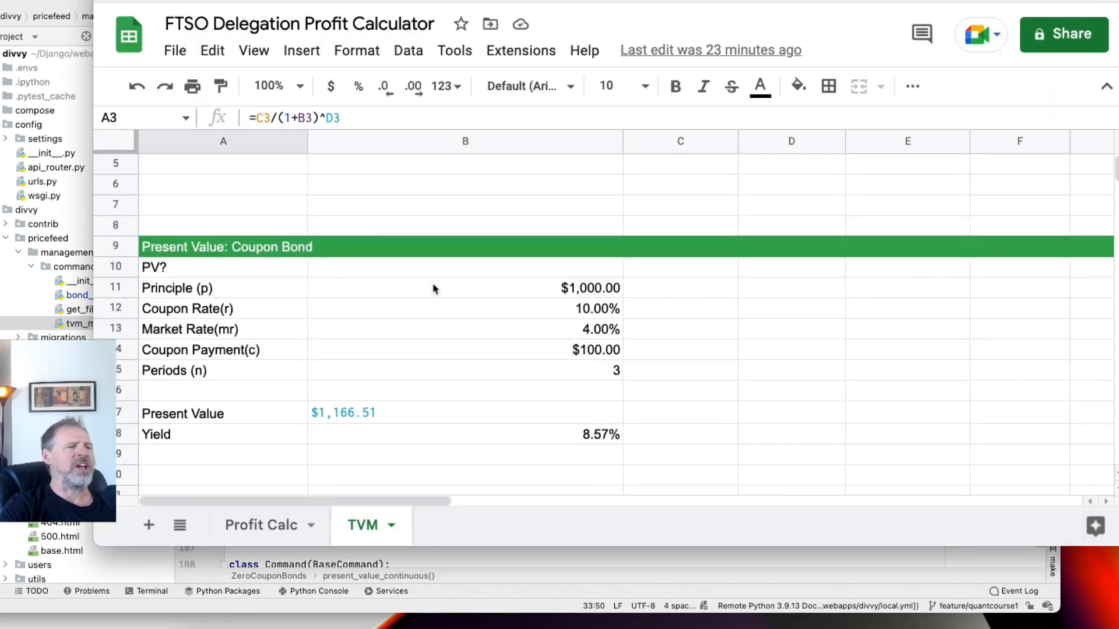
scroll("up", 3)
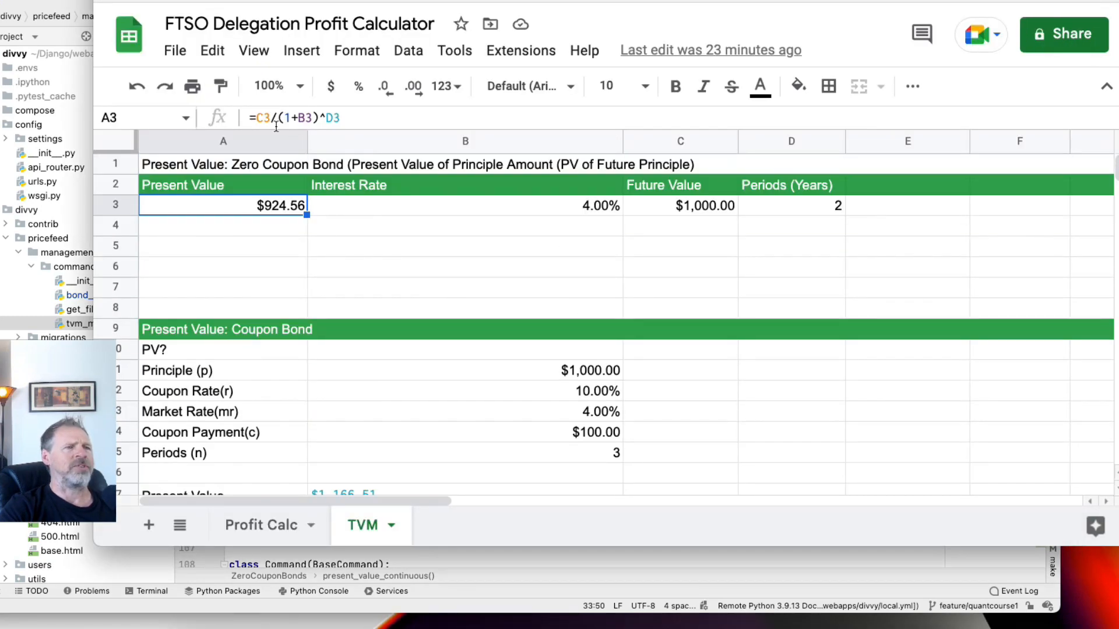
scroll("down", 3)
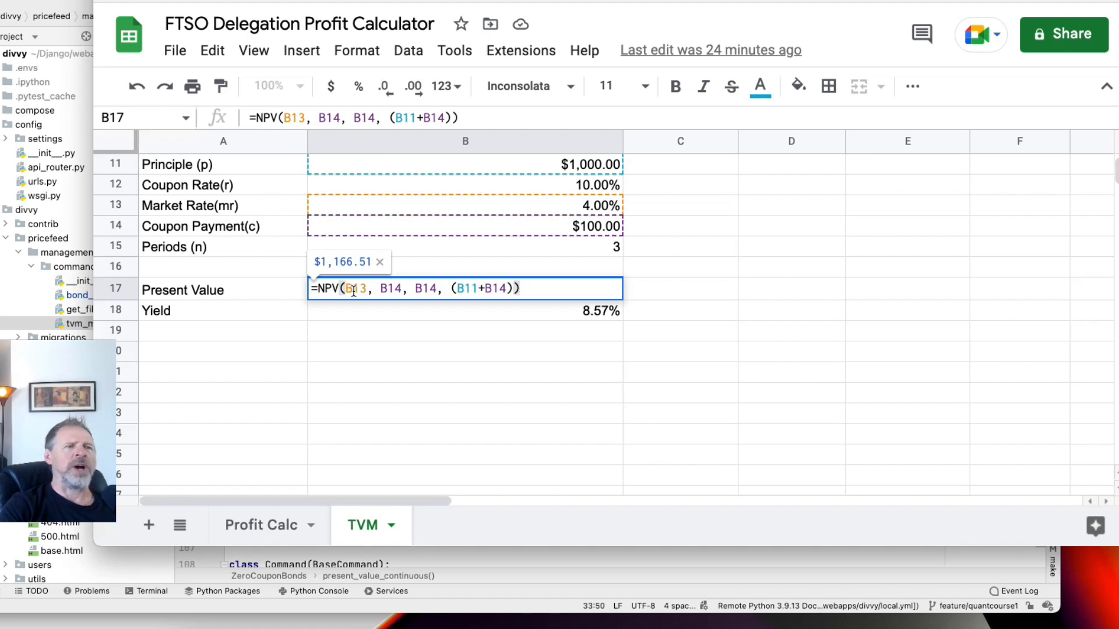
mouse_move(538, 211)
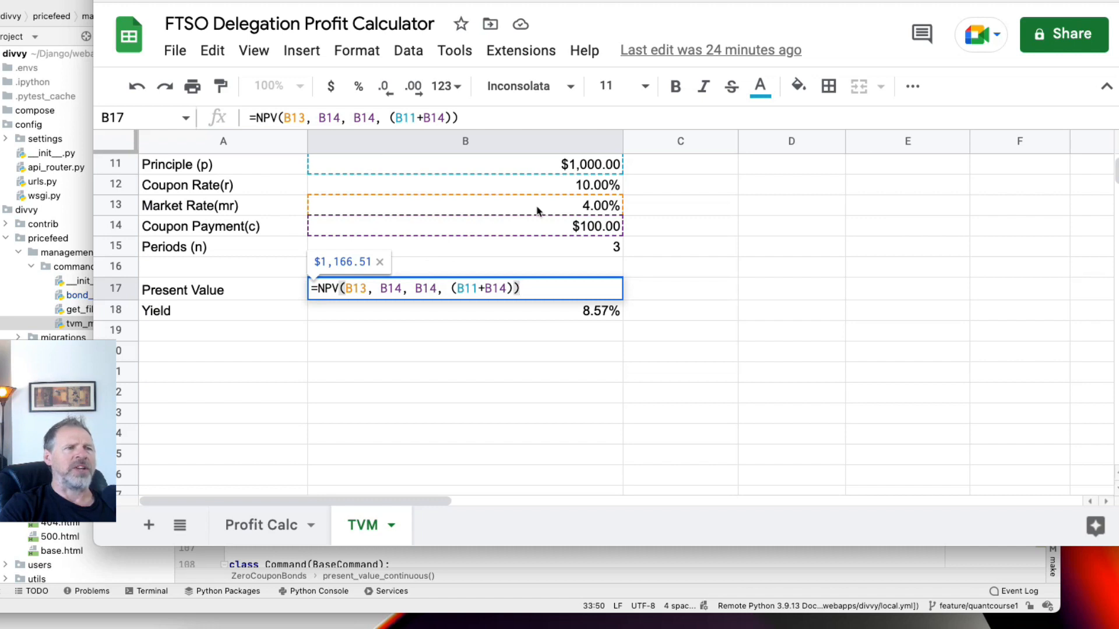
mouse_move(552, 191)
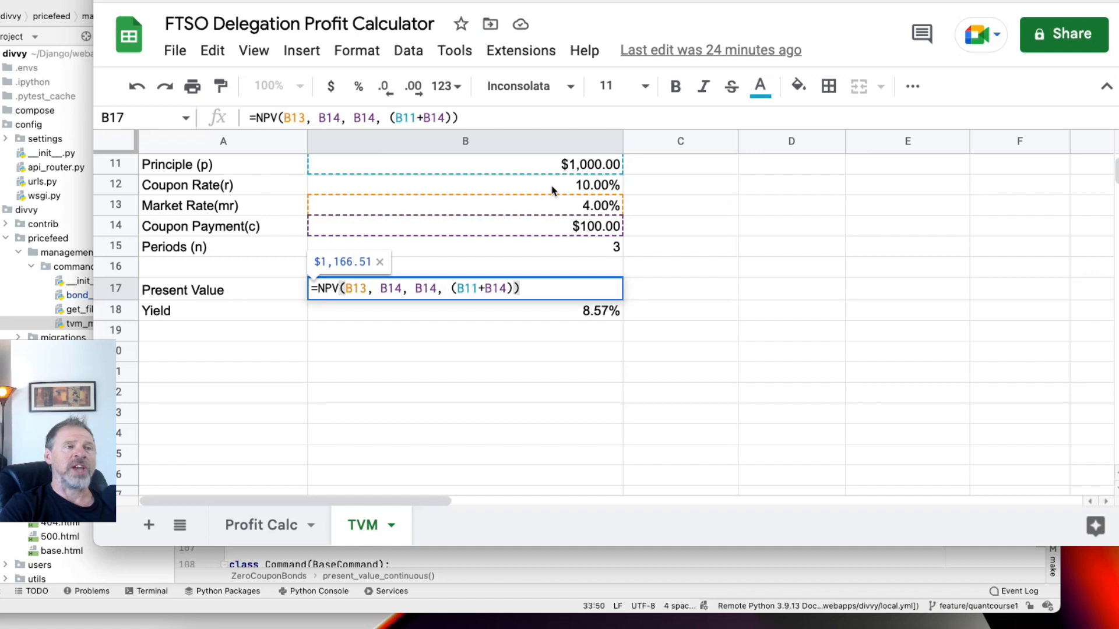
mouse_move(576, 207)
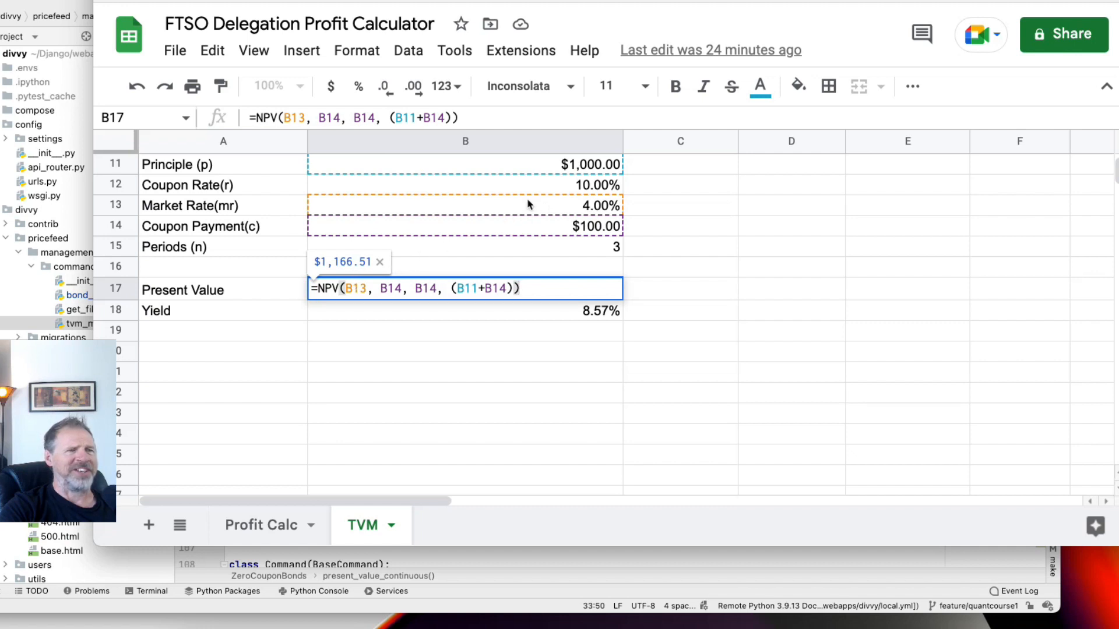
mouse_move(313, 210)
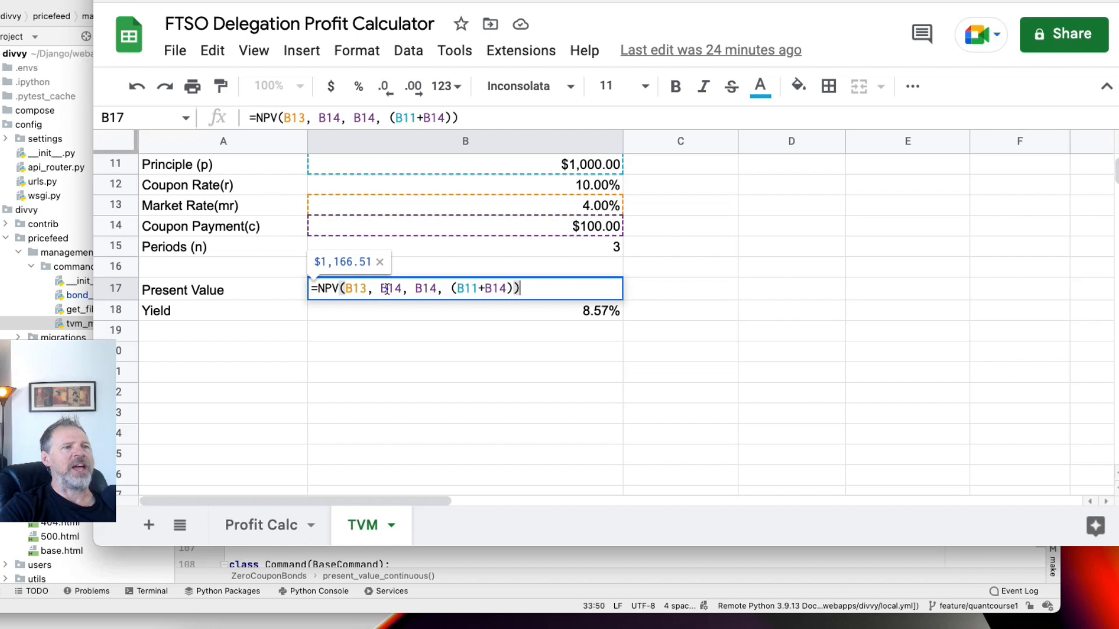
left_click(426, 288)
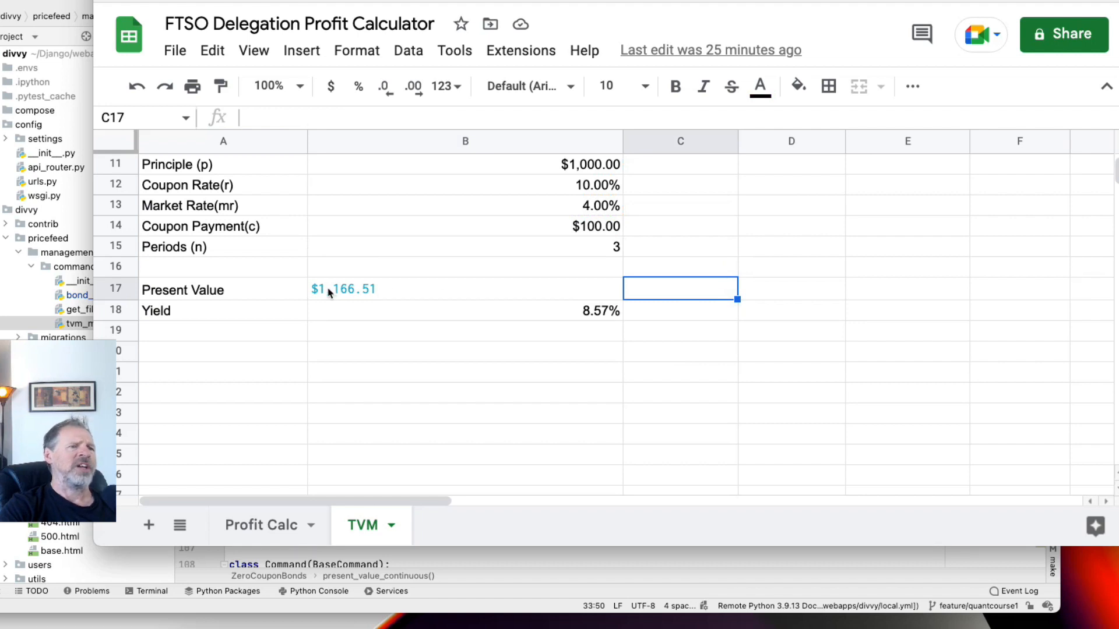
mouse_move(345, 296)
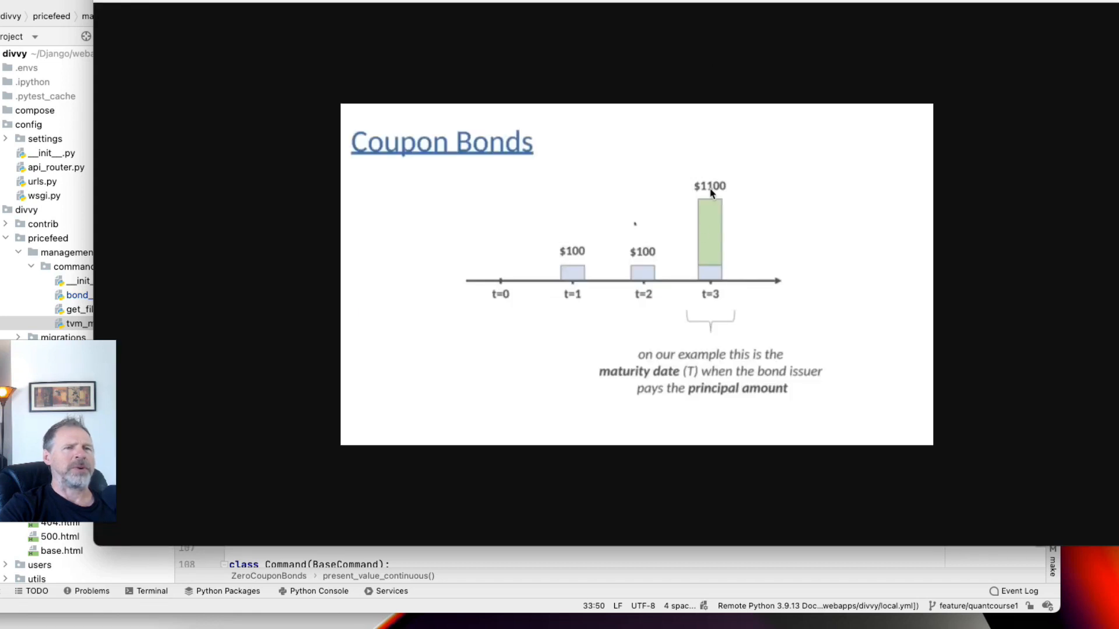
mouse_move(718, 273)
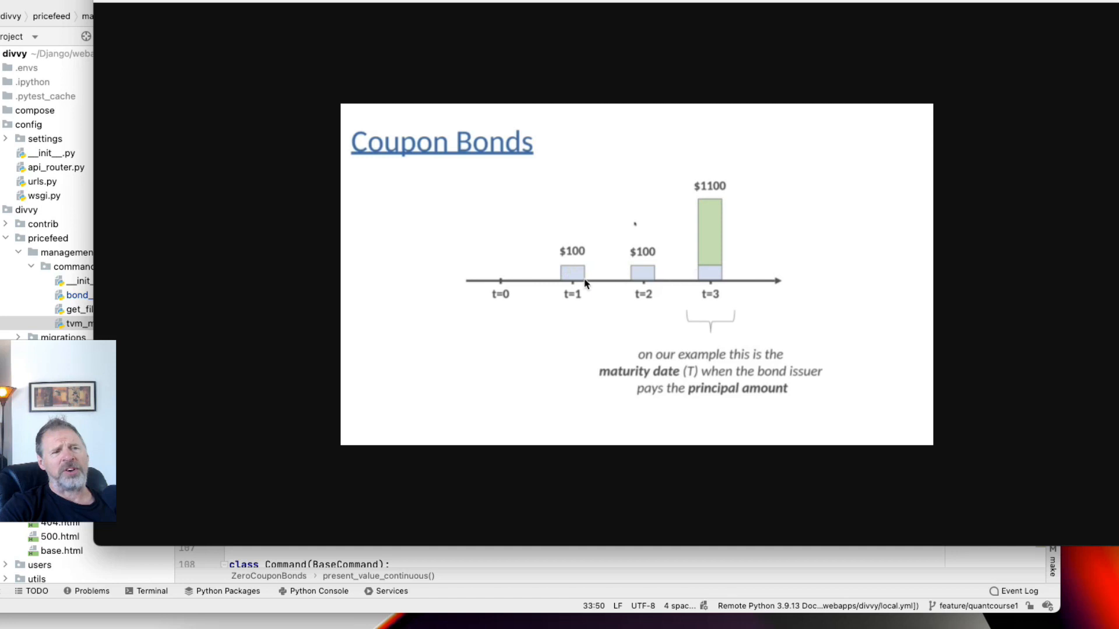
mouse_move(564, 286)
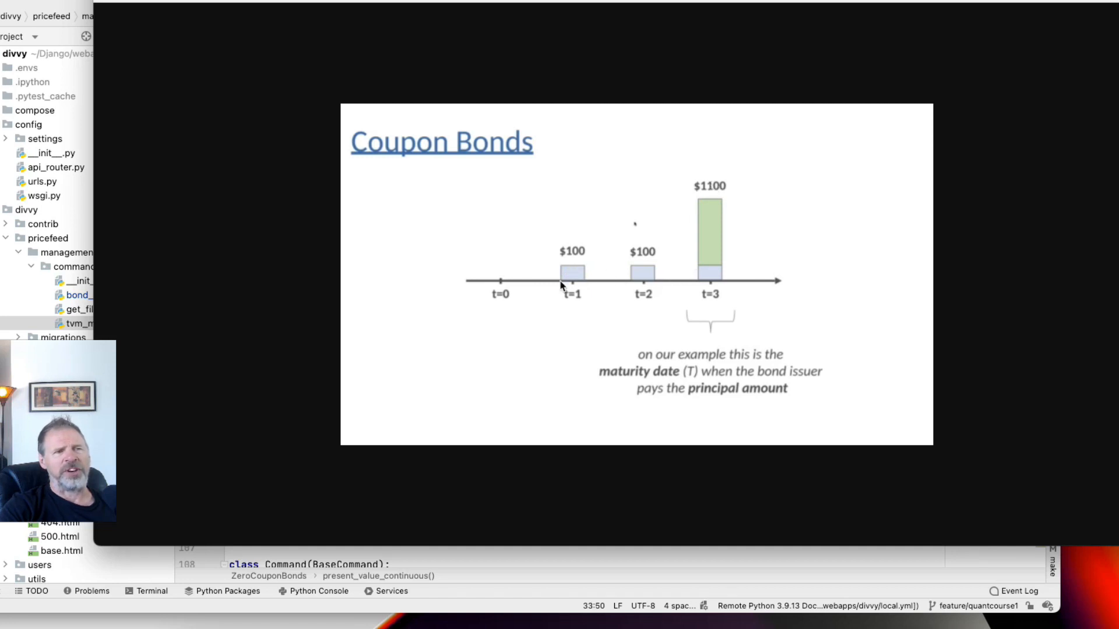
mouse_move(496, 277)
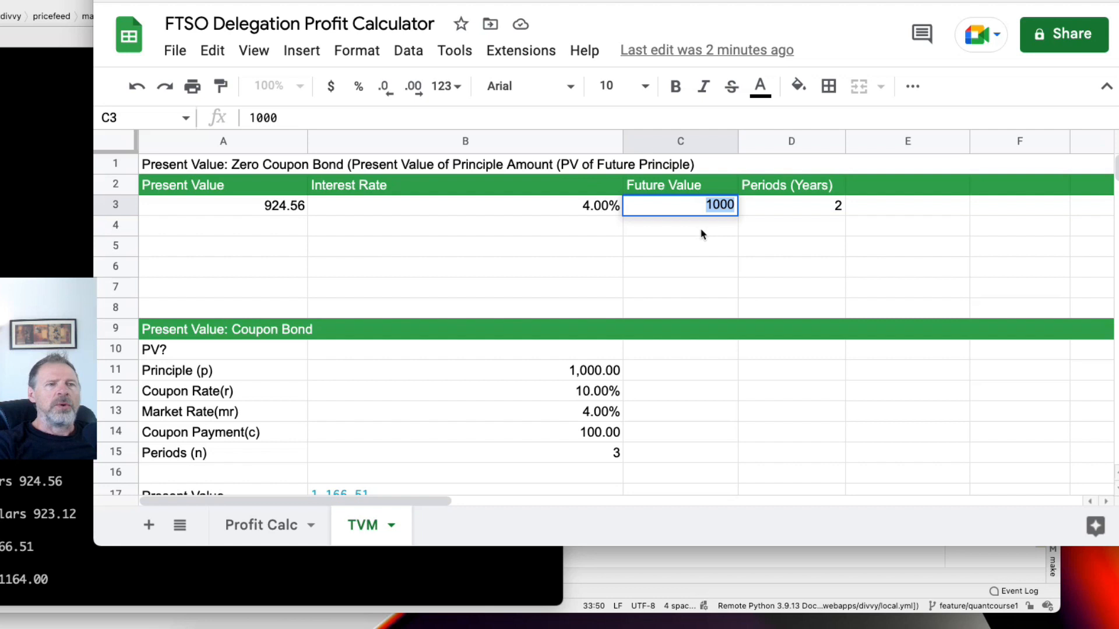
key("Return")
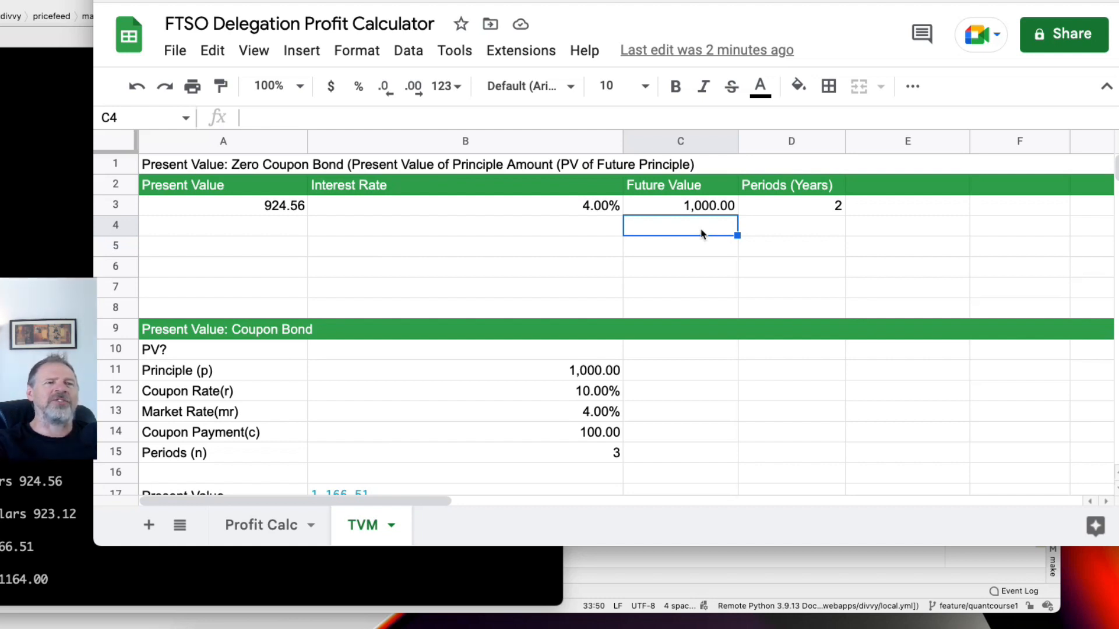
left_click(678, 206)
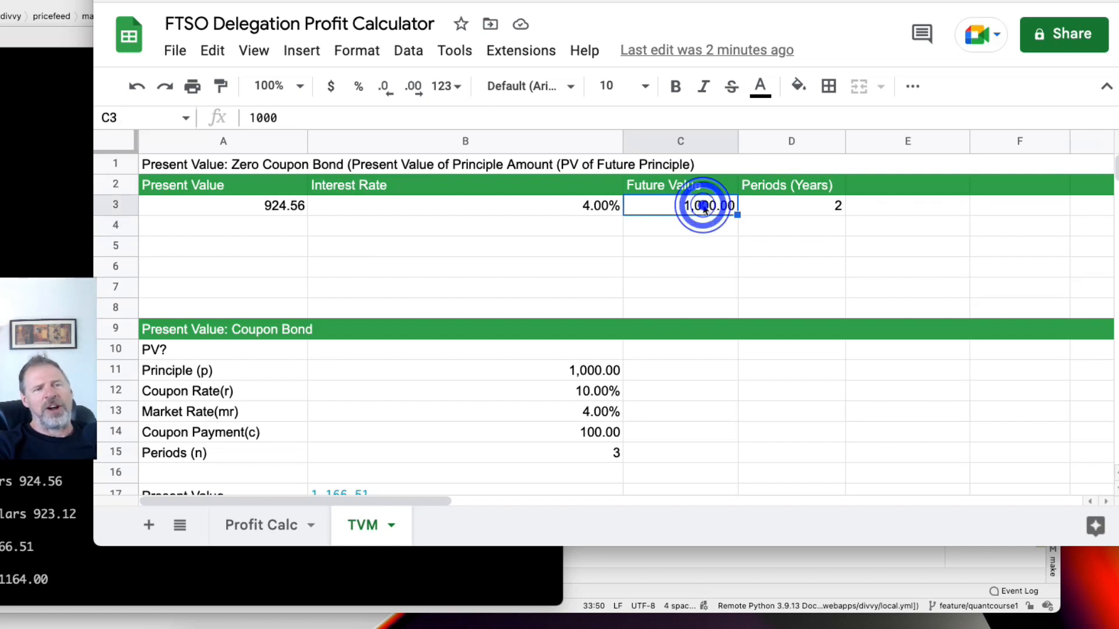
type("10000")
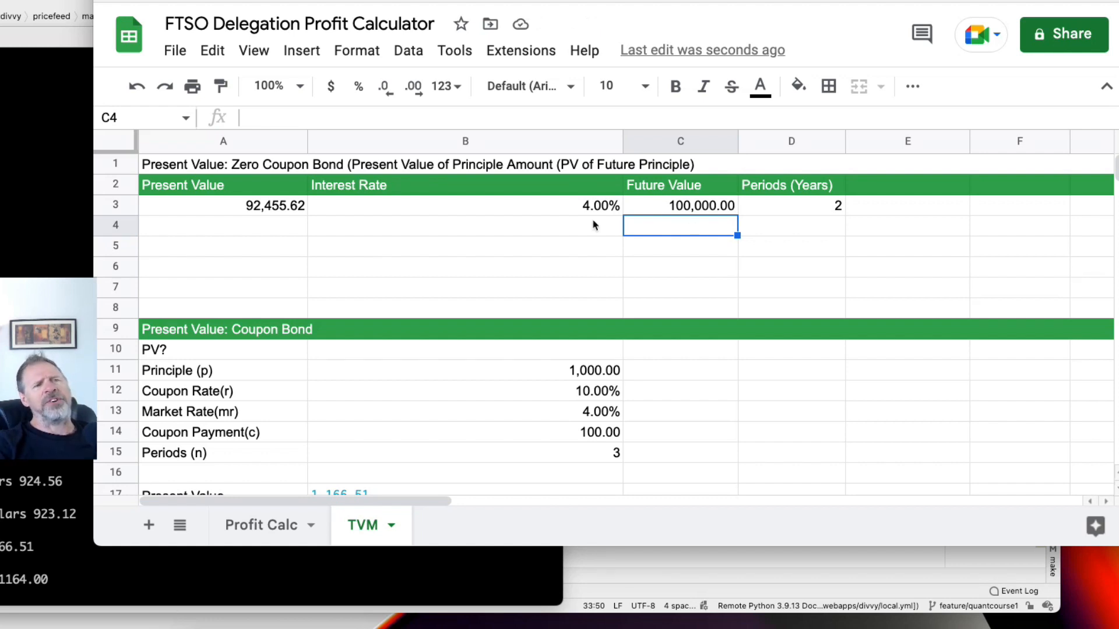
mouse_move(590, 221)
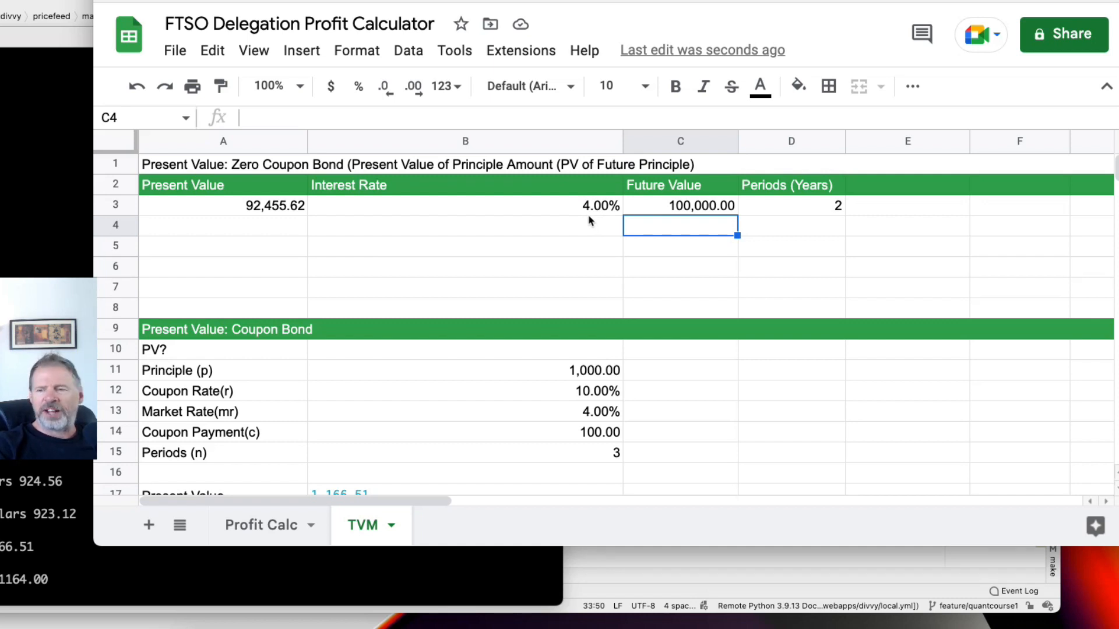
mouse_move(594, 219)
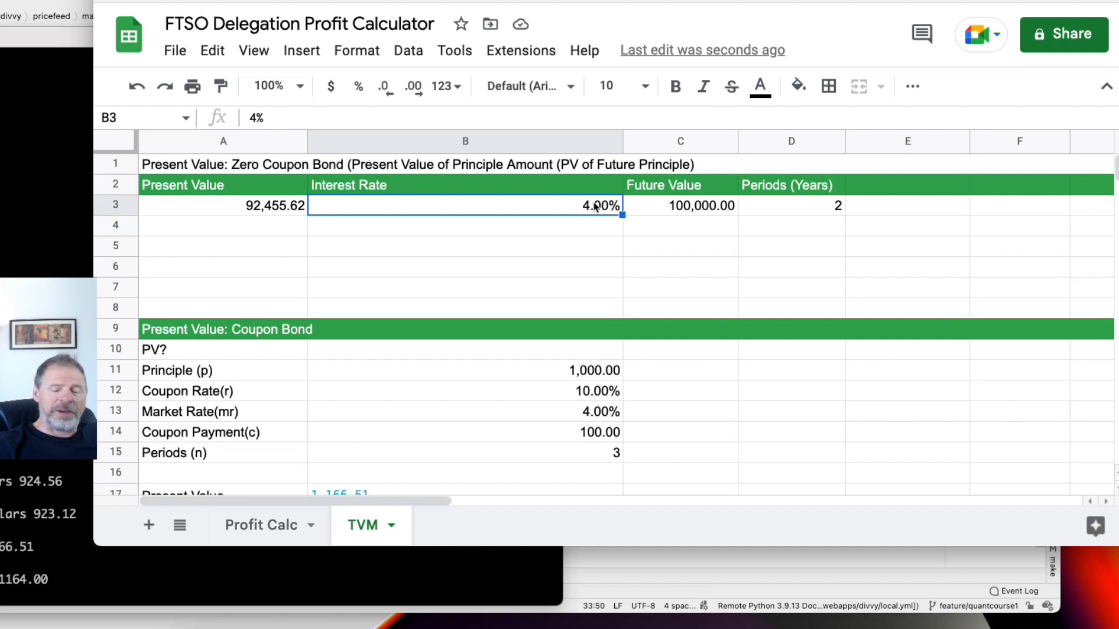
Enter 20% as the rate, review the present value formula and 100,000 future value, then reselect the rate.
type("20%")
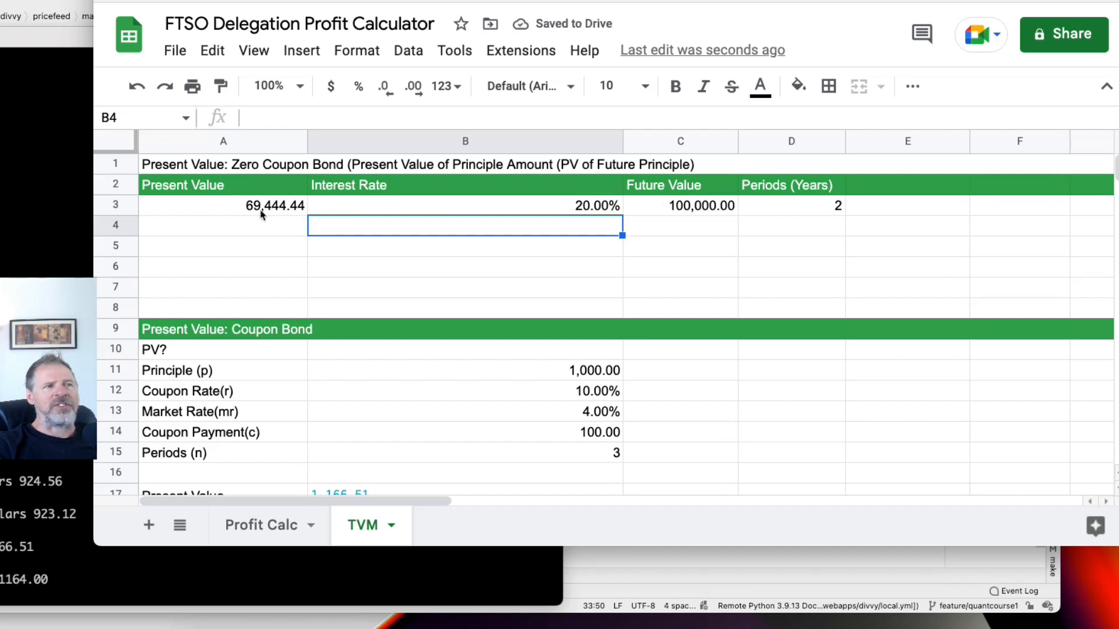
left_click(223, 206)
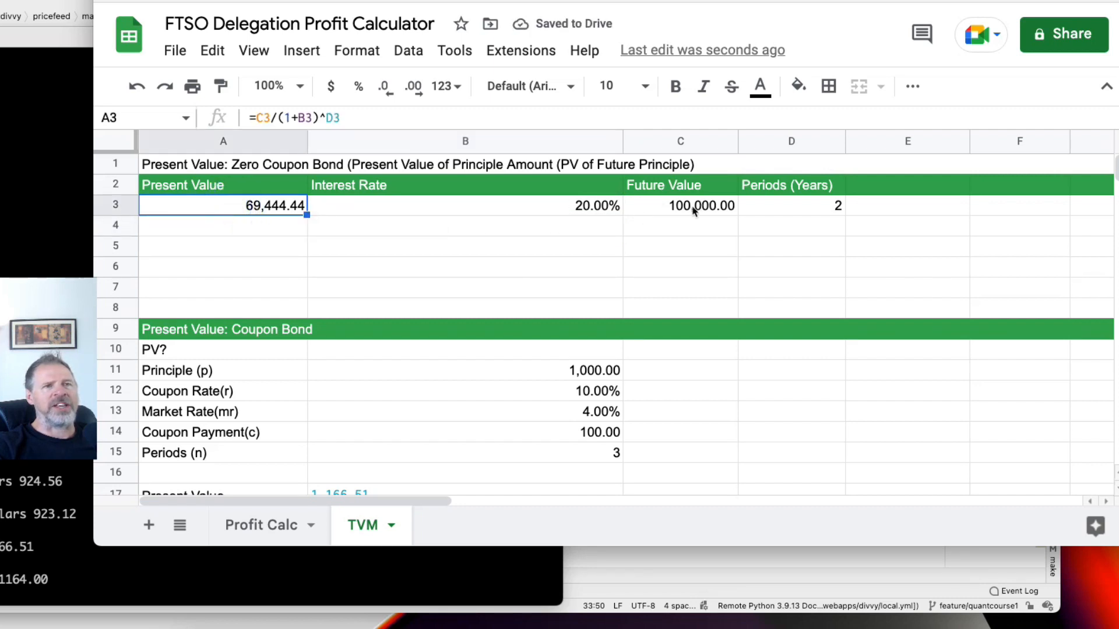
left_click(680, 205)
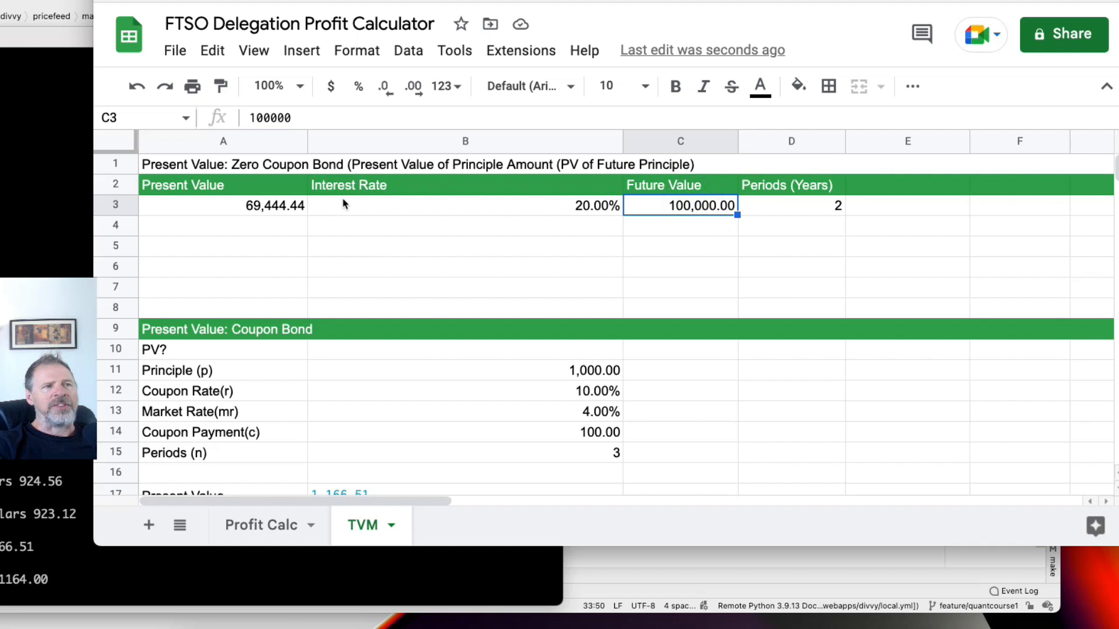
mouse_move(657, 209)
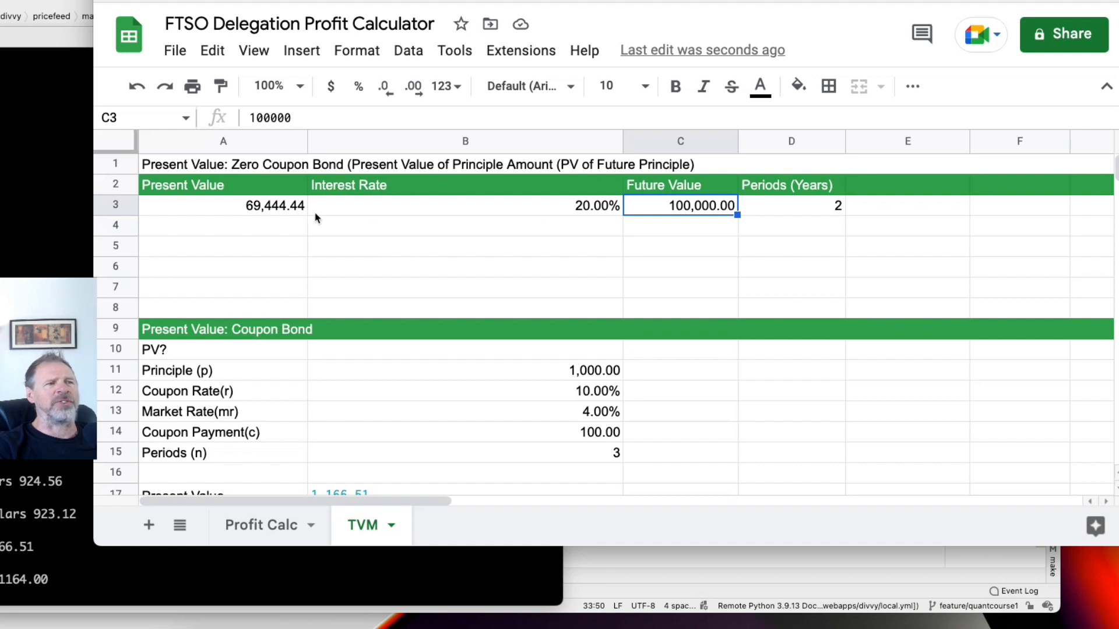
left_click(223, 206)
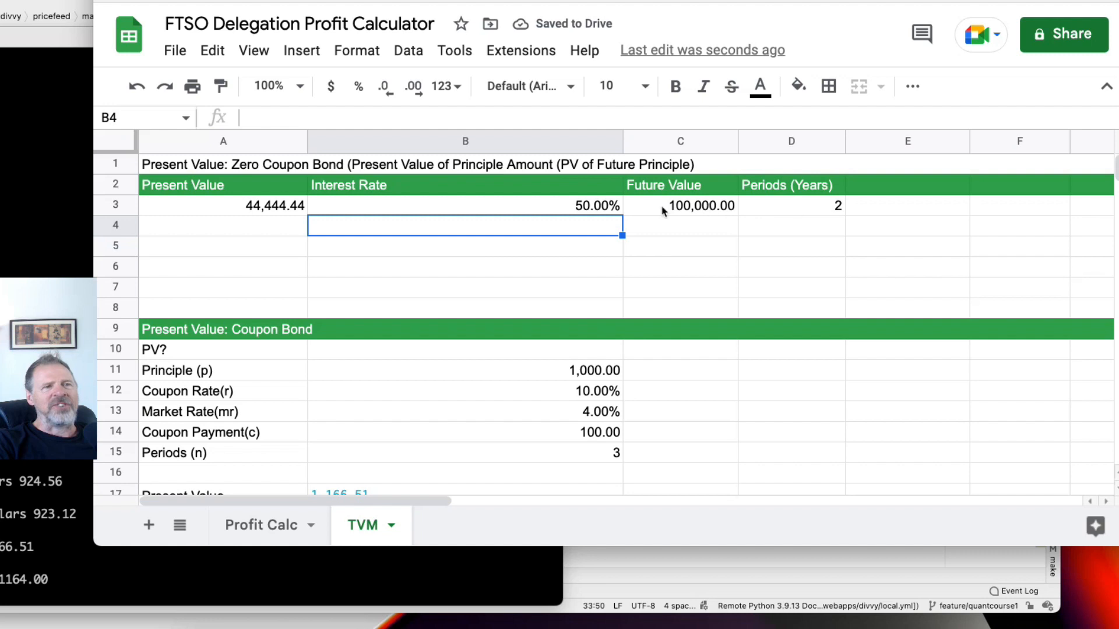
mouse_move(678, 210)
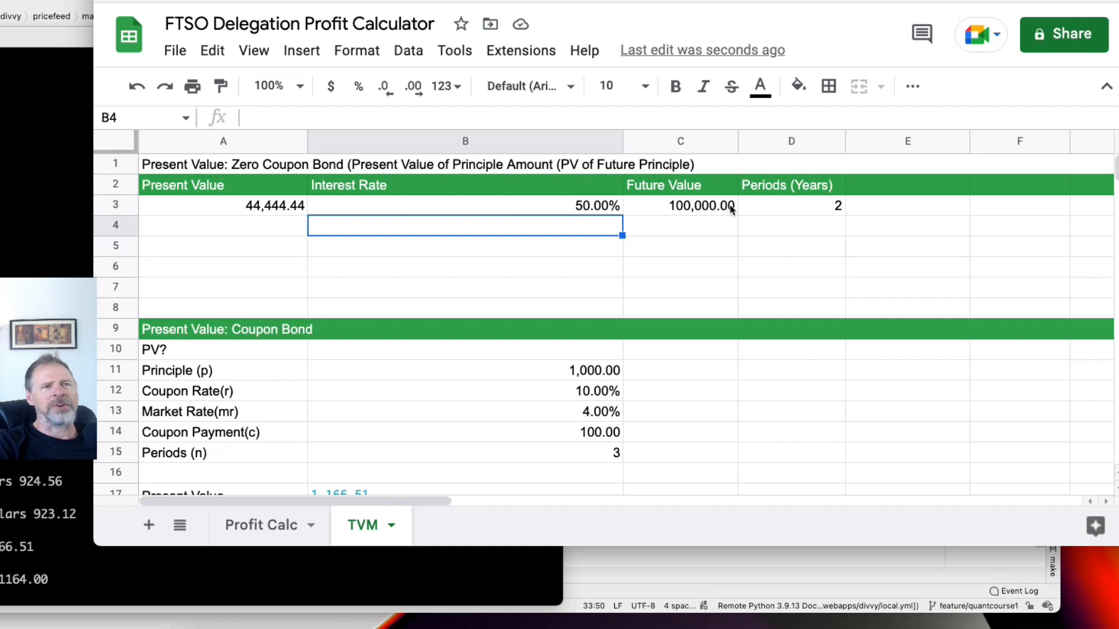
left_click(223, 206)
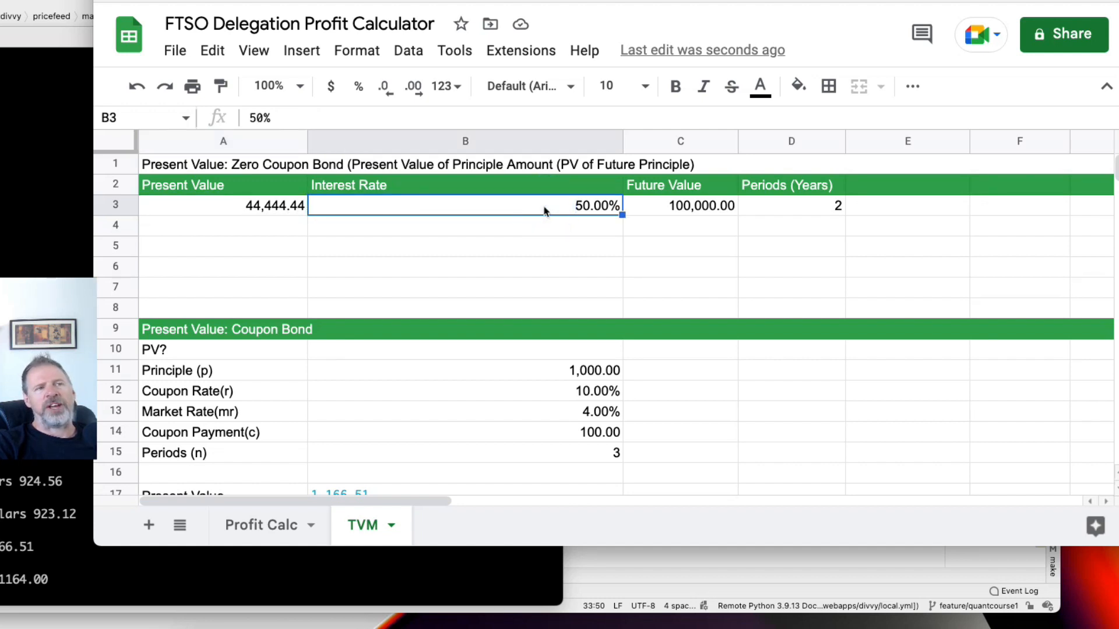
mouse_move(655, 207)
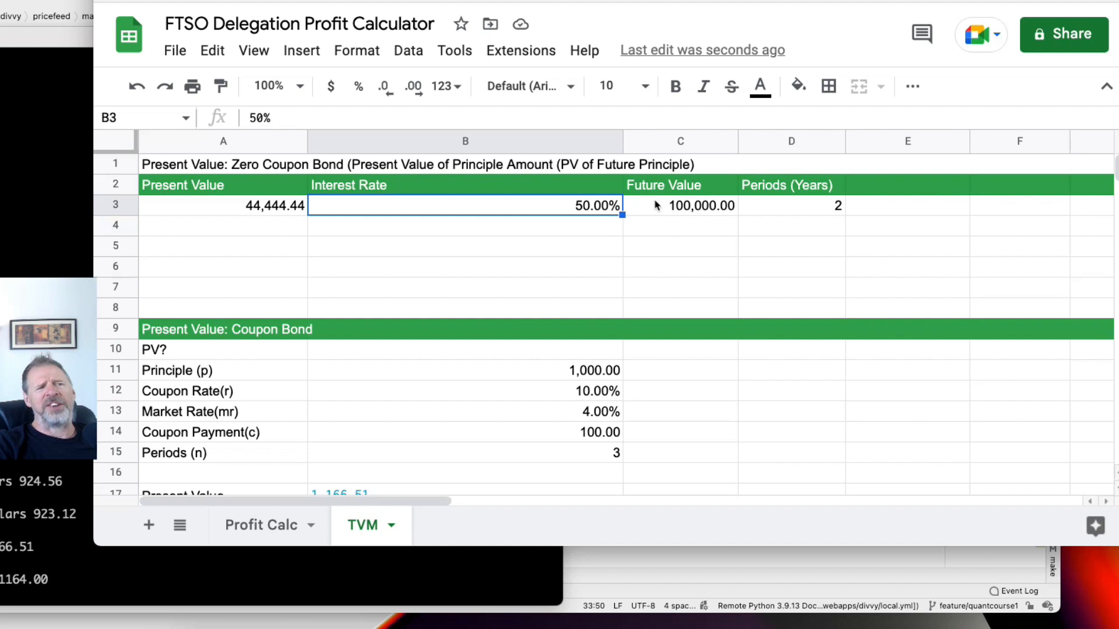
left_click(791, 206)
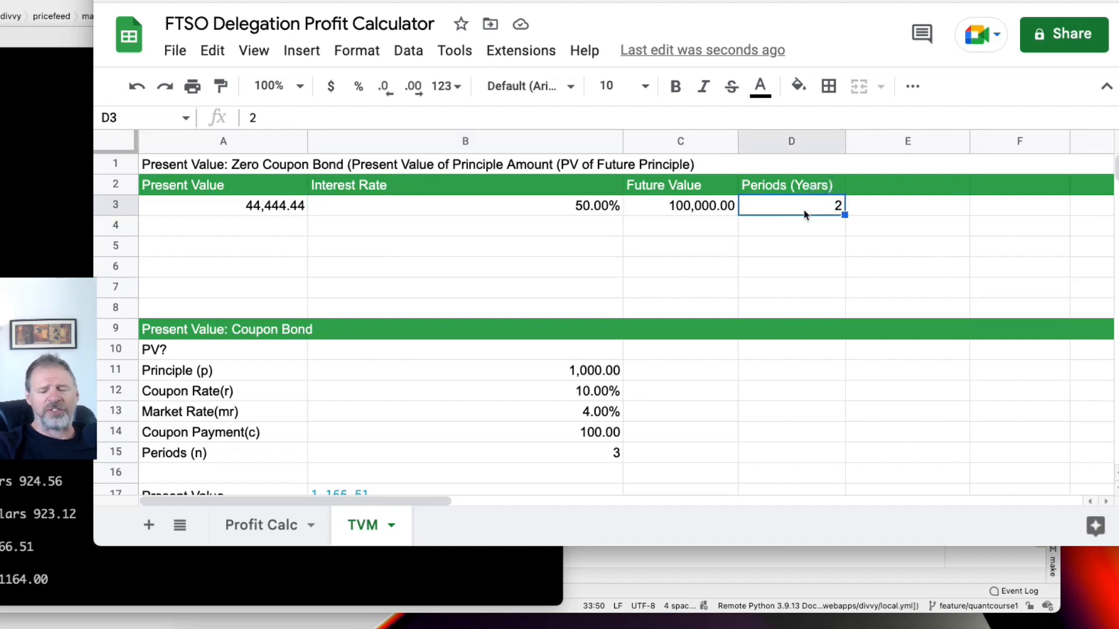
Set the periods to 5, dropping present value to 13,168.72, then retype the rate as 20 and 10.
type("5")
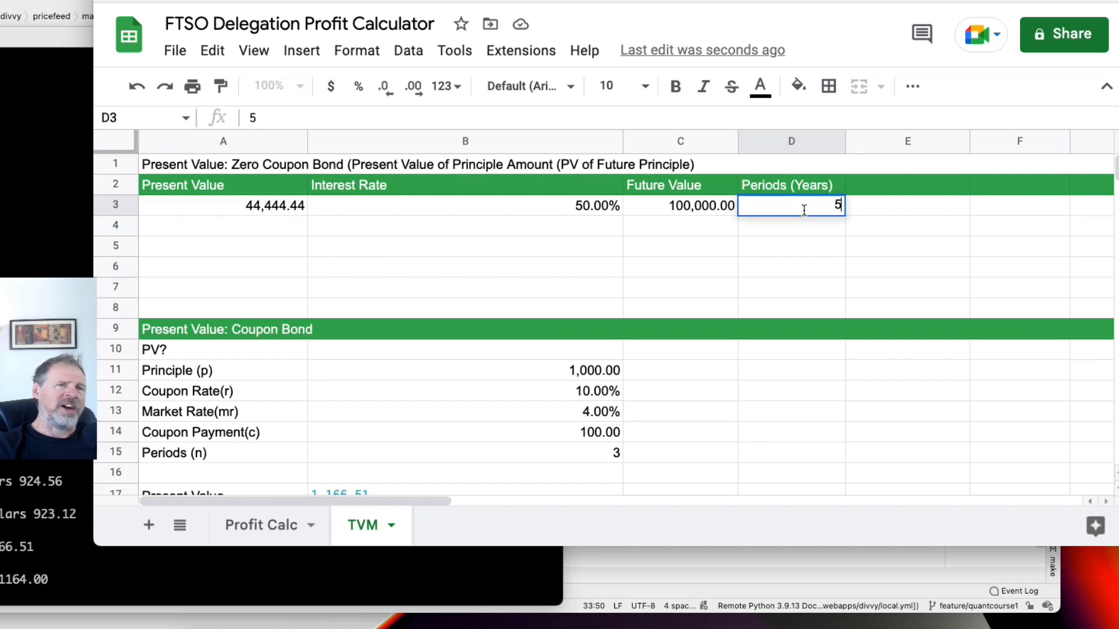
mouse_move(579, 209)
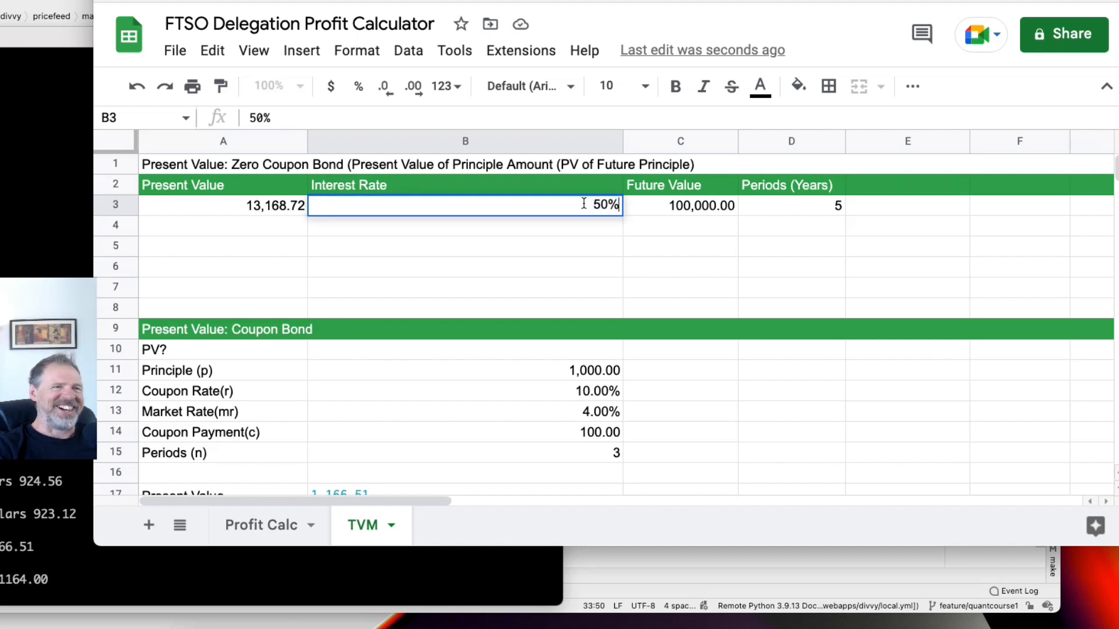
type("20")
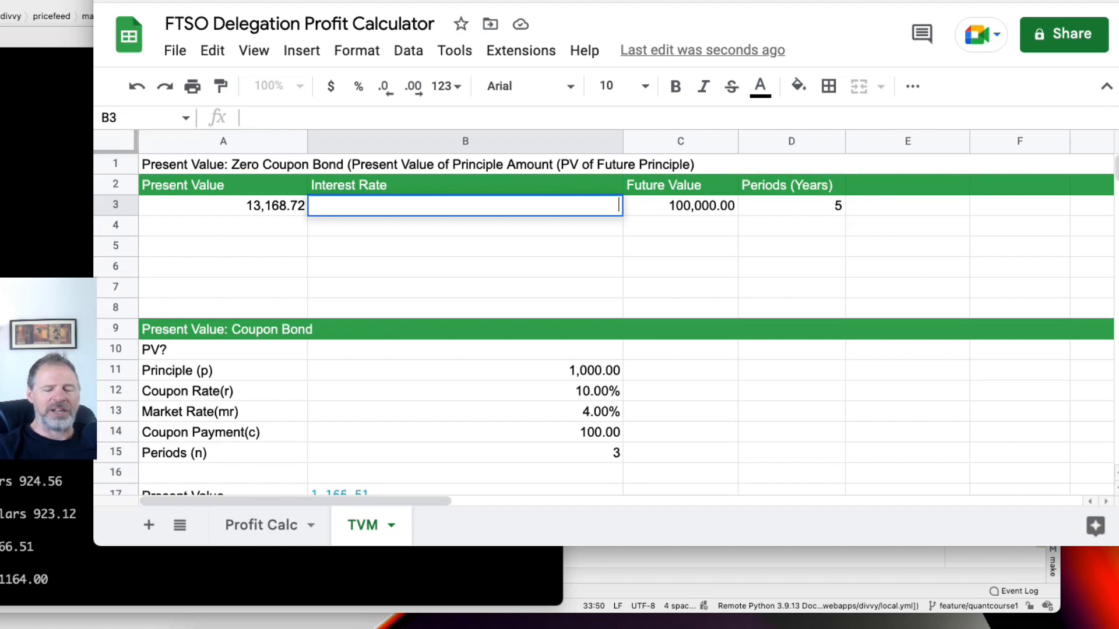
type("10")
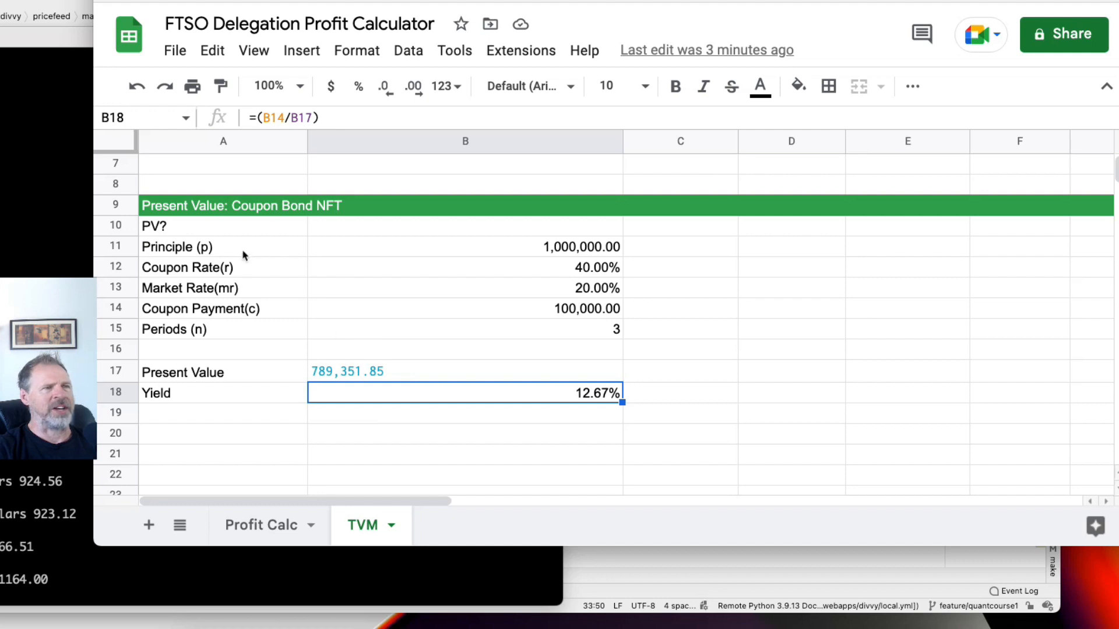
mouse_move(547, 254)
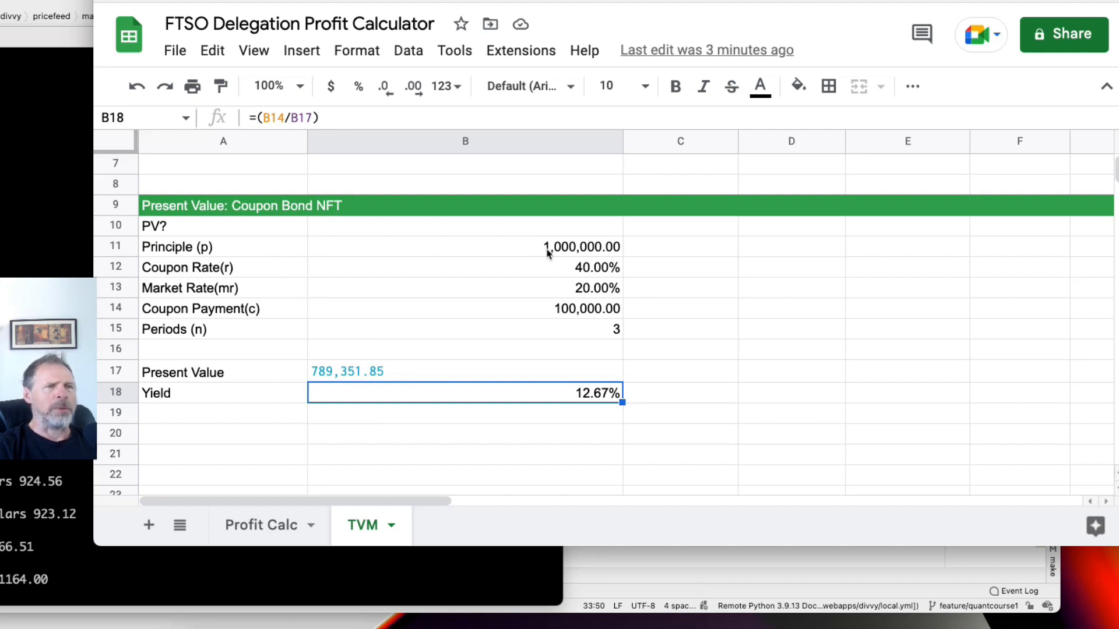
mouse_move(619, 248)
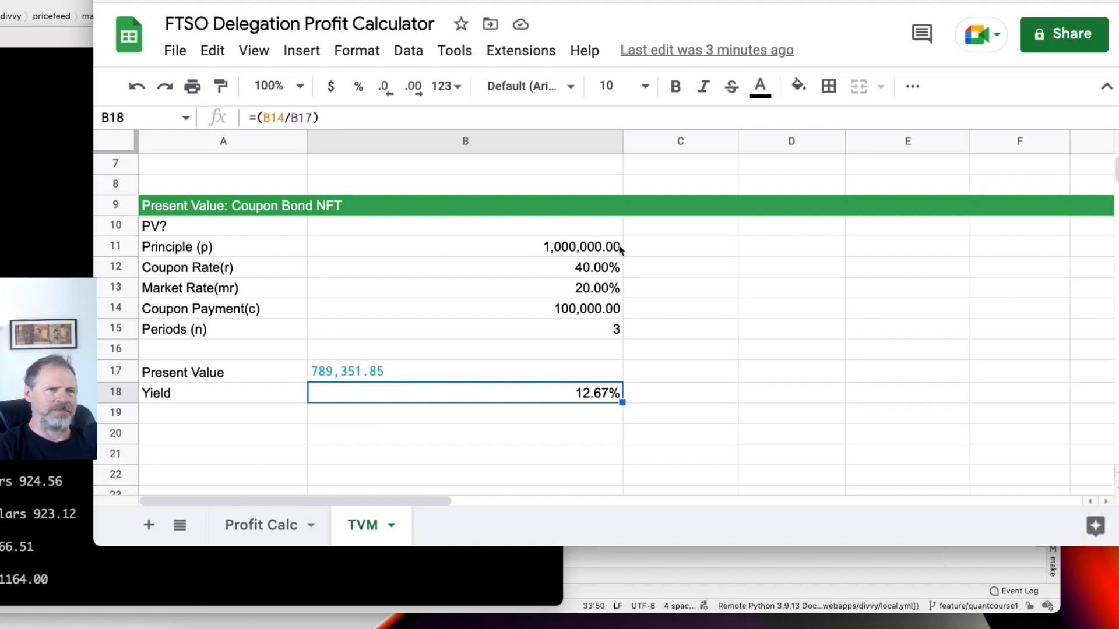
mouse_move(610, 250)
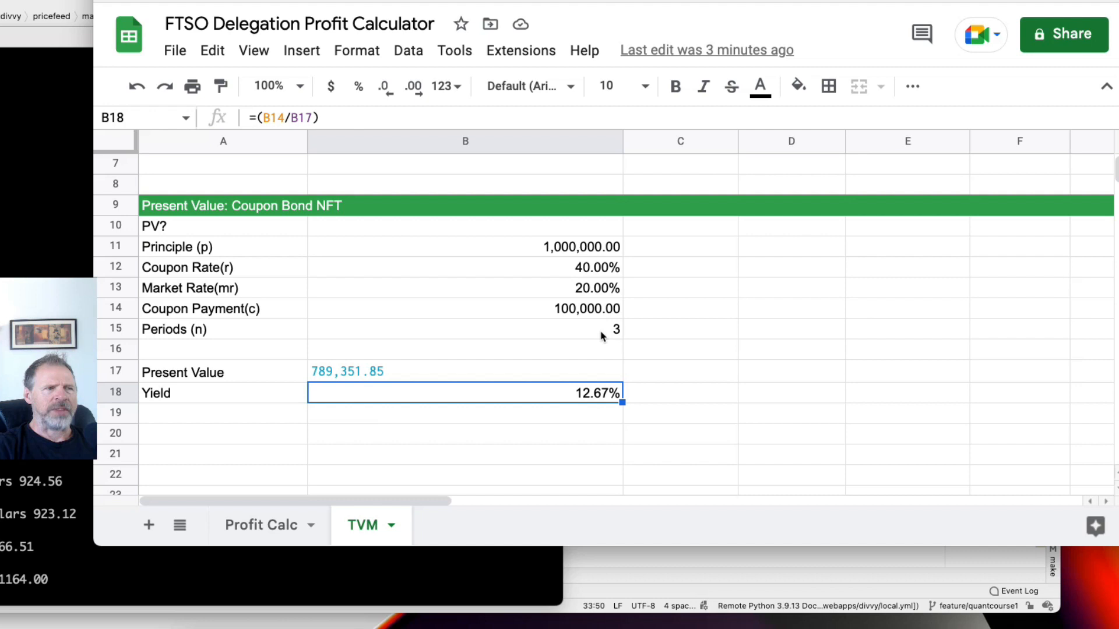
mouse_move(606, 311)
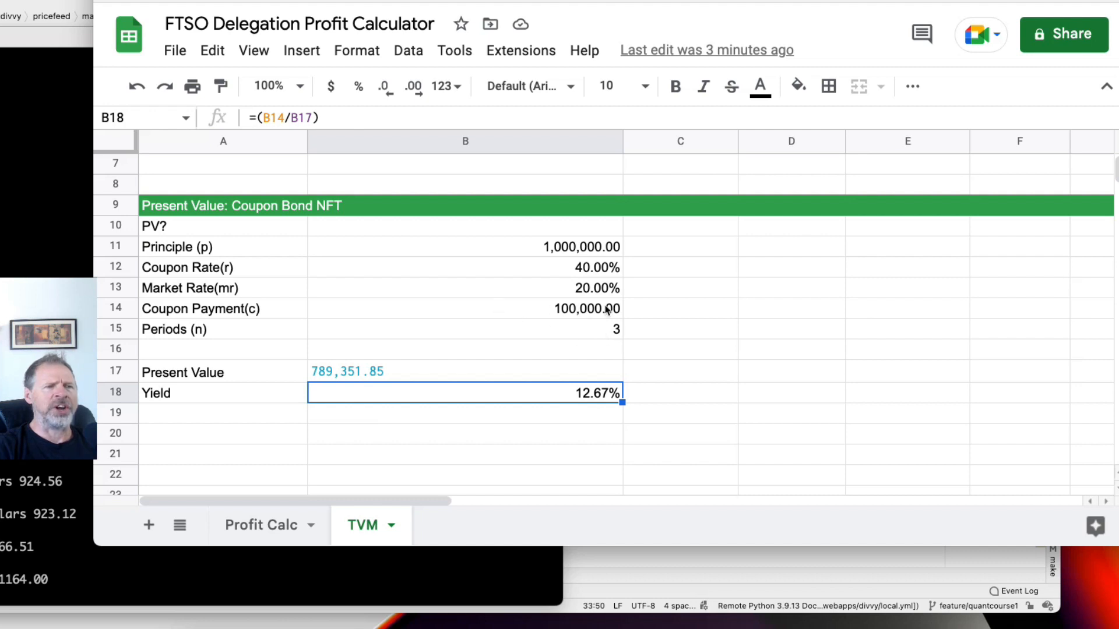
mouse_move(453, 303)
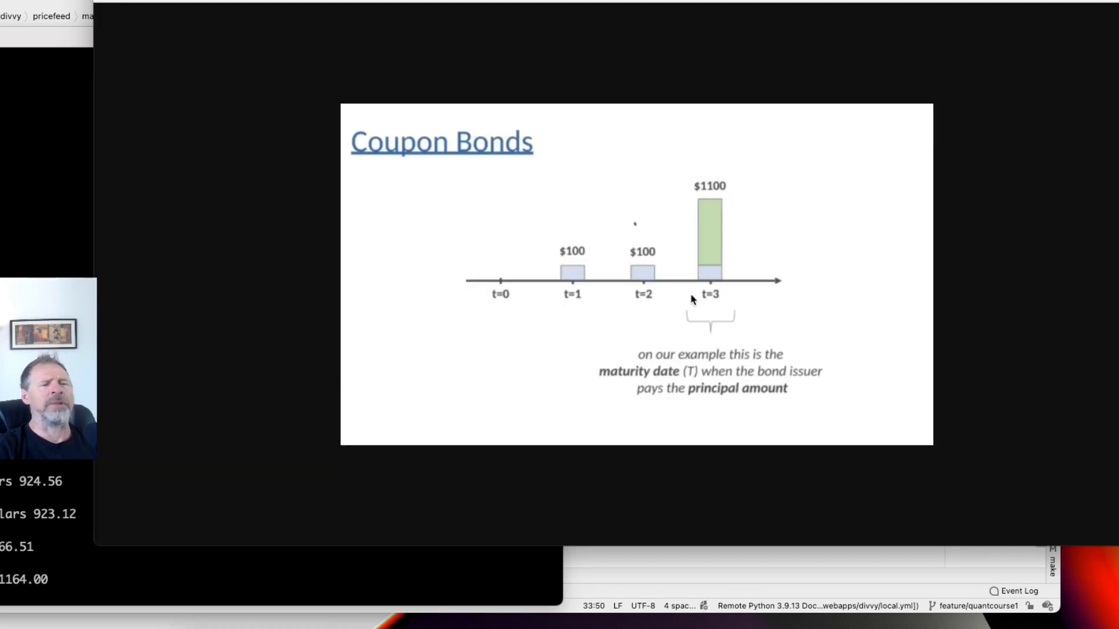
mouse_move(726, 187)
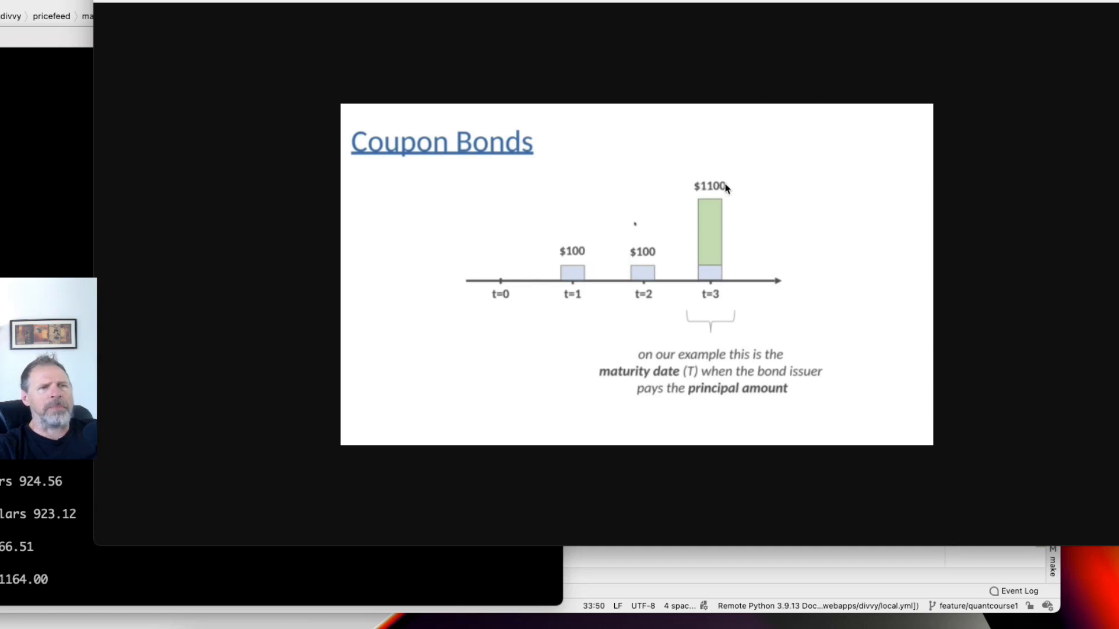
mouse_move(517, 289)
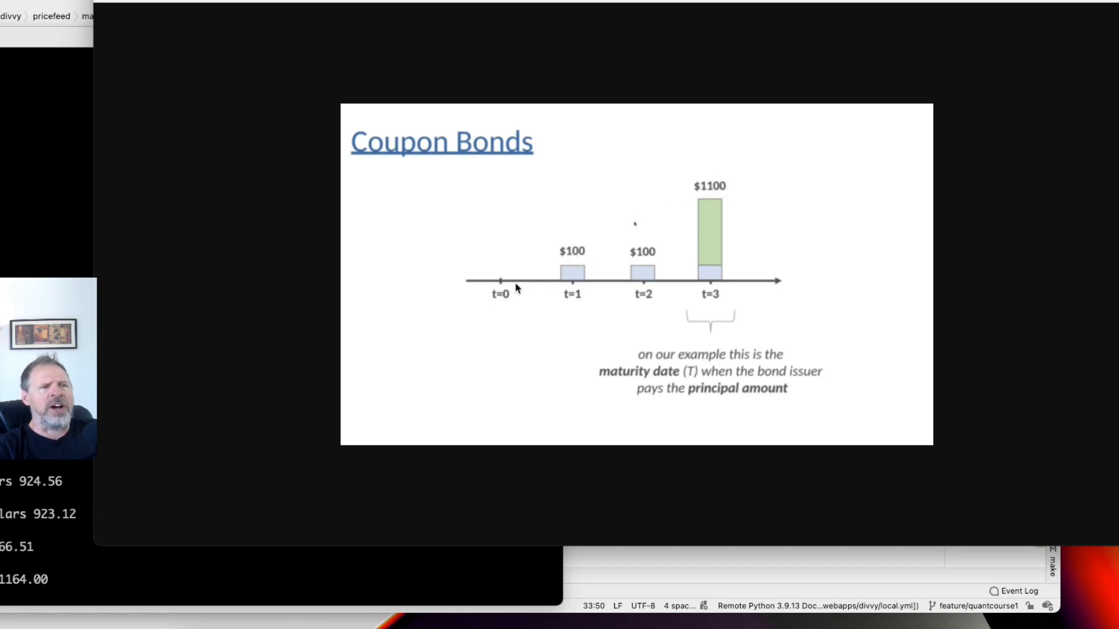
mouse_move(572, 299)
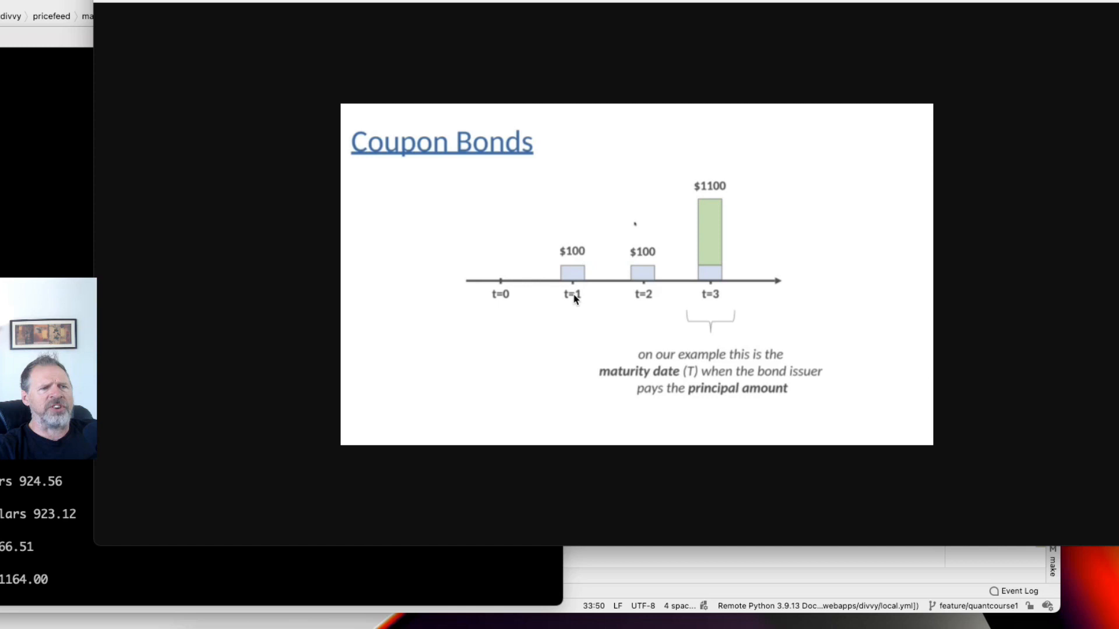
mouse_move(643, 278)
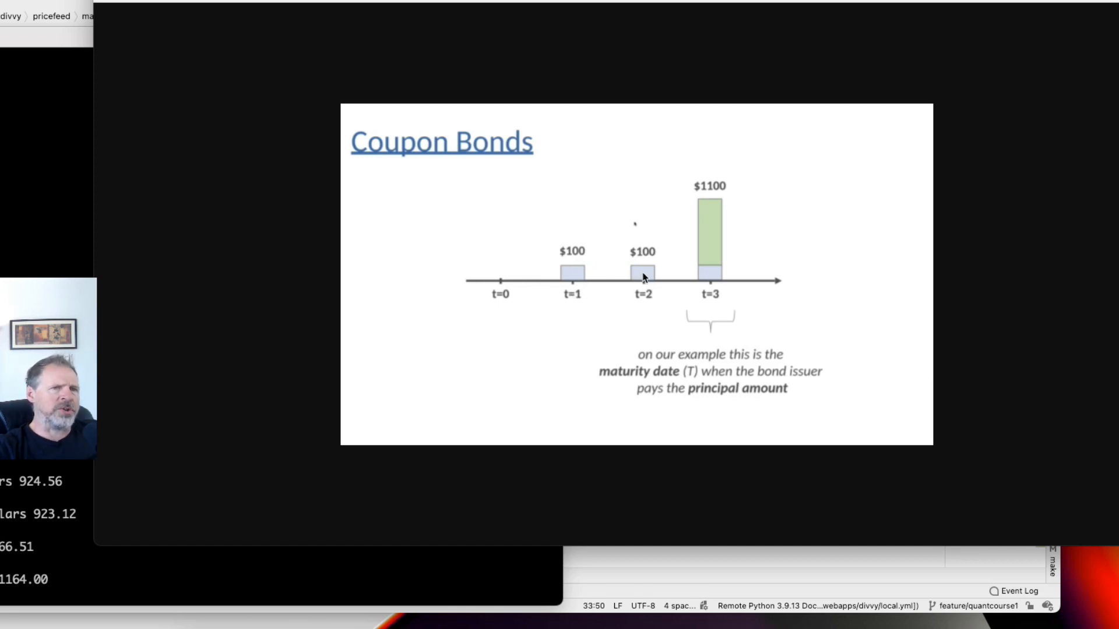
mouse_move(706, 277)
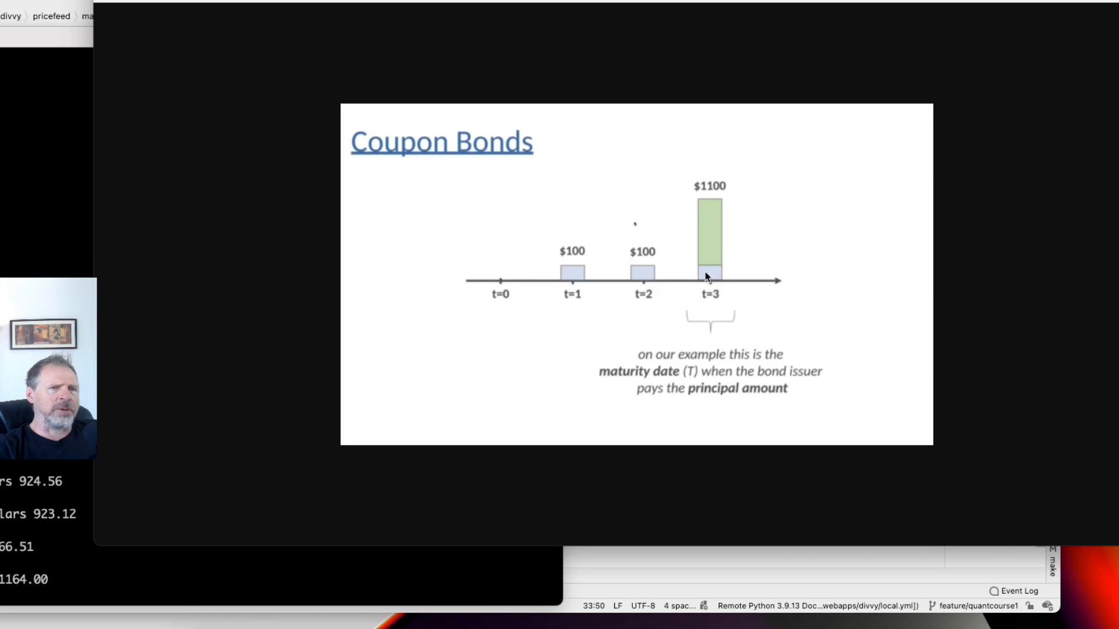
mouse_move(709, 266)
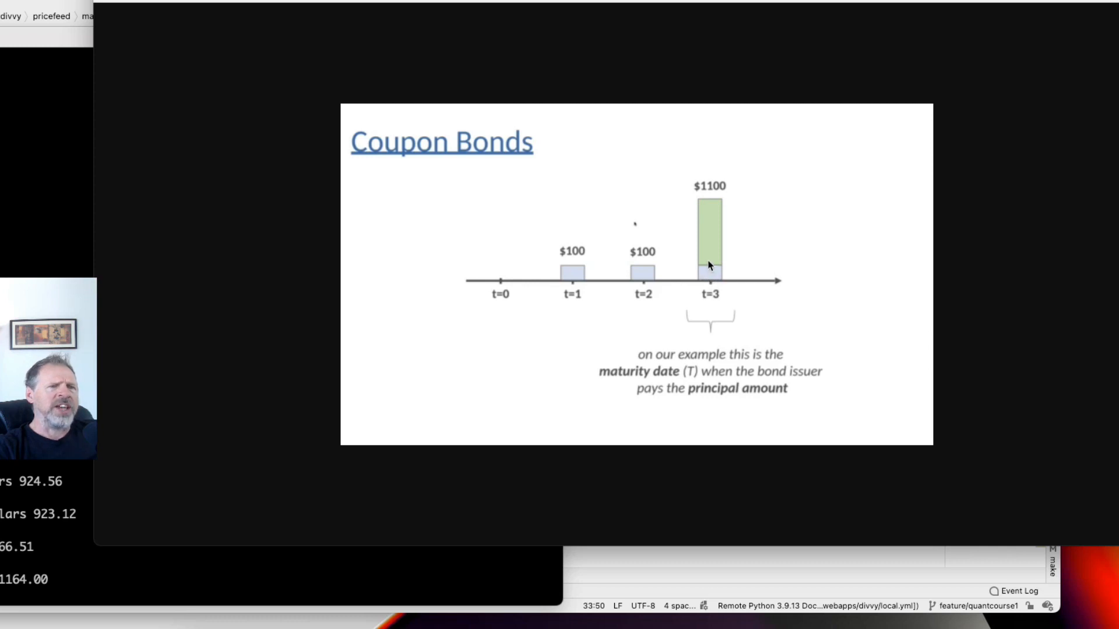
mouse_move(709, 247)
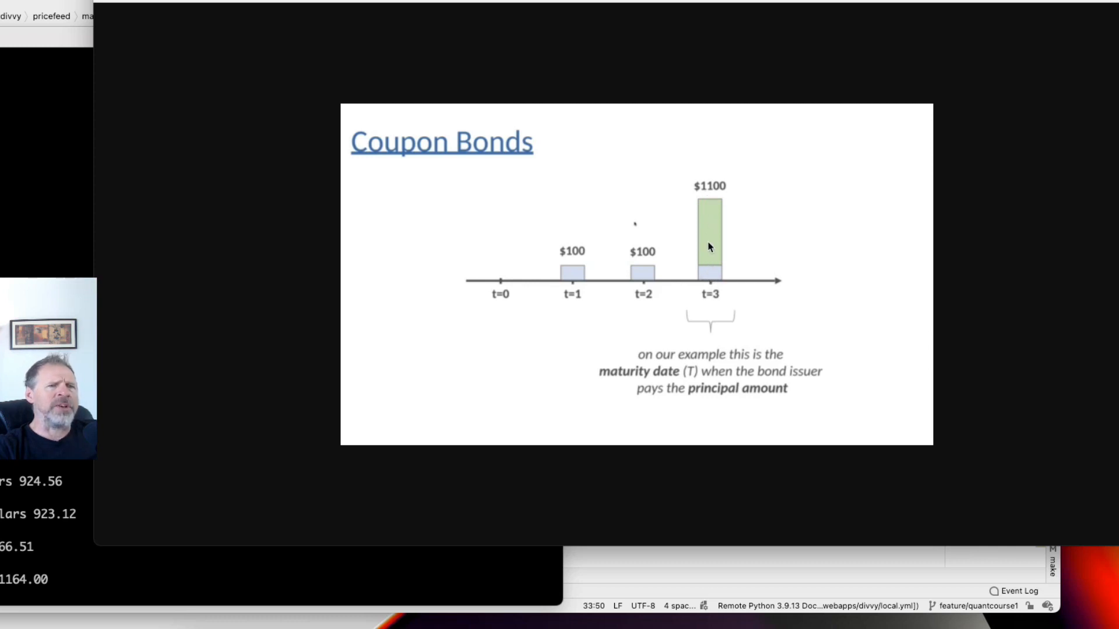
mouse_move(709, 205)
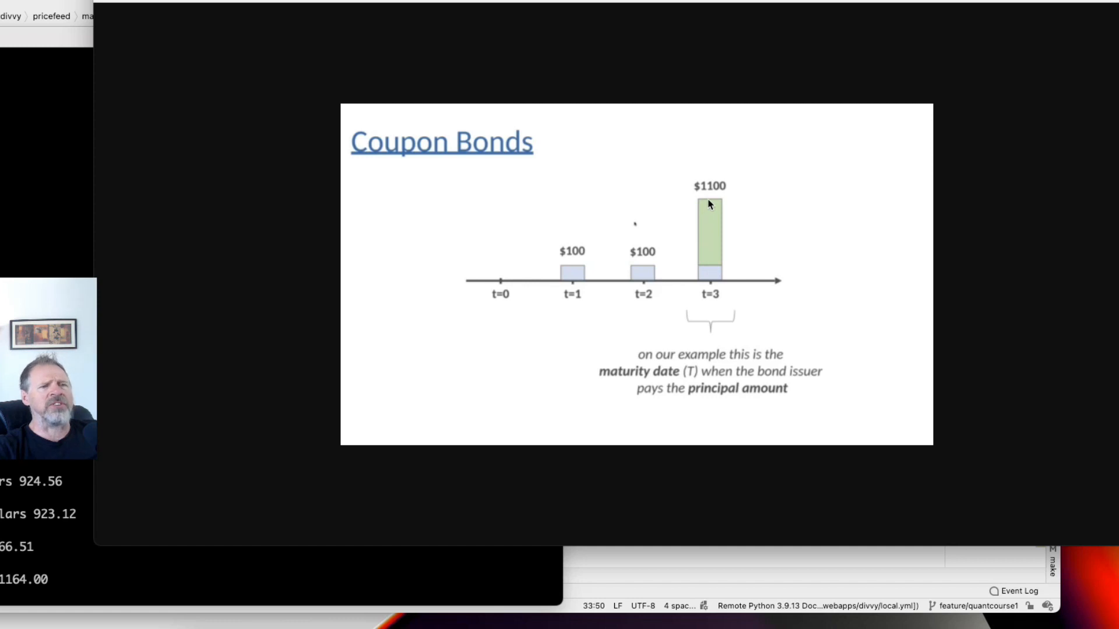
mouse_move(686, 238)
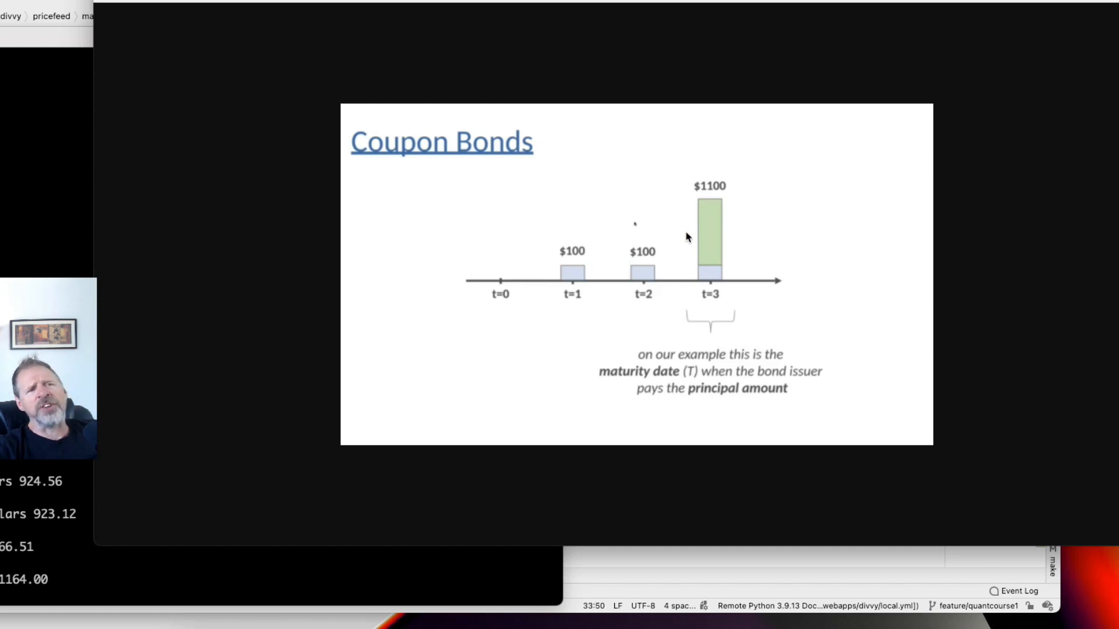
mouse_move(620, 280)
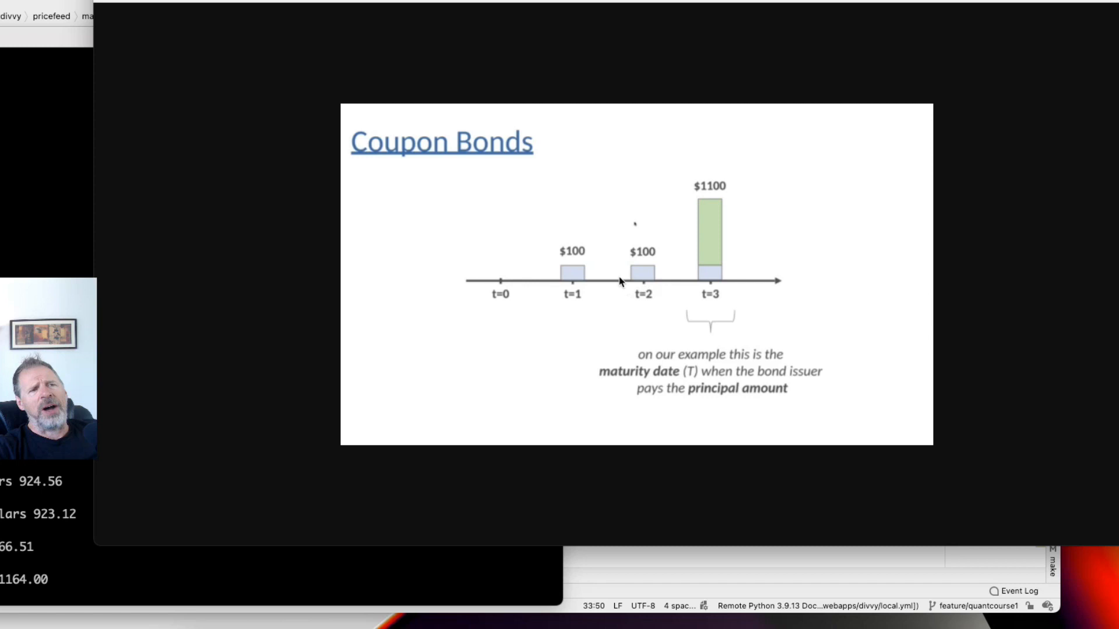
mouse_move(678, 272)
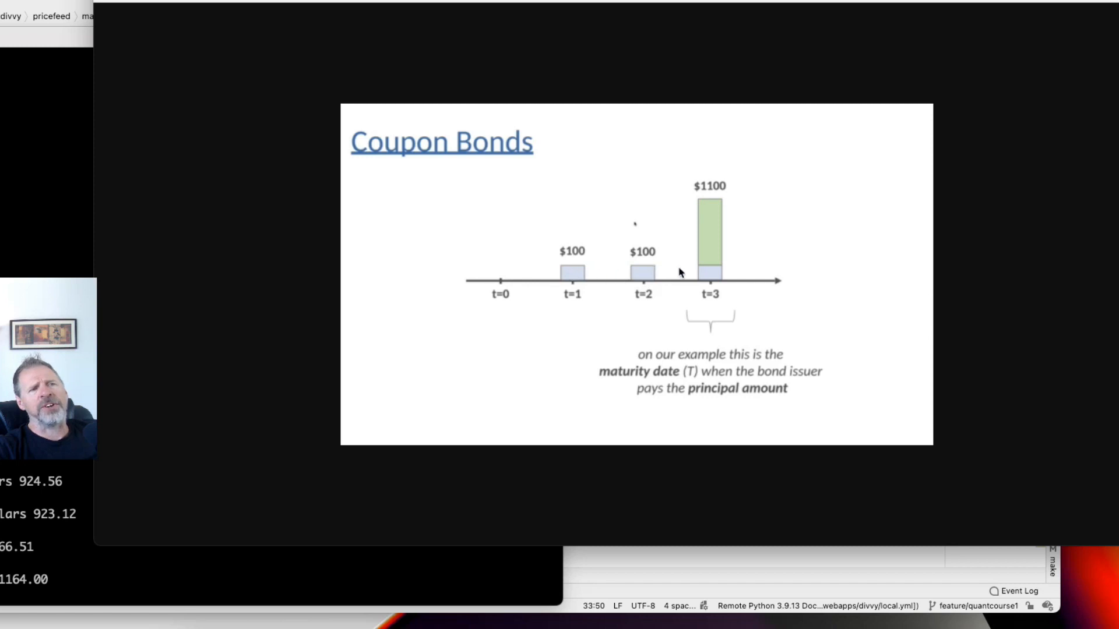
mouse_move(712, 223)
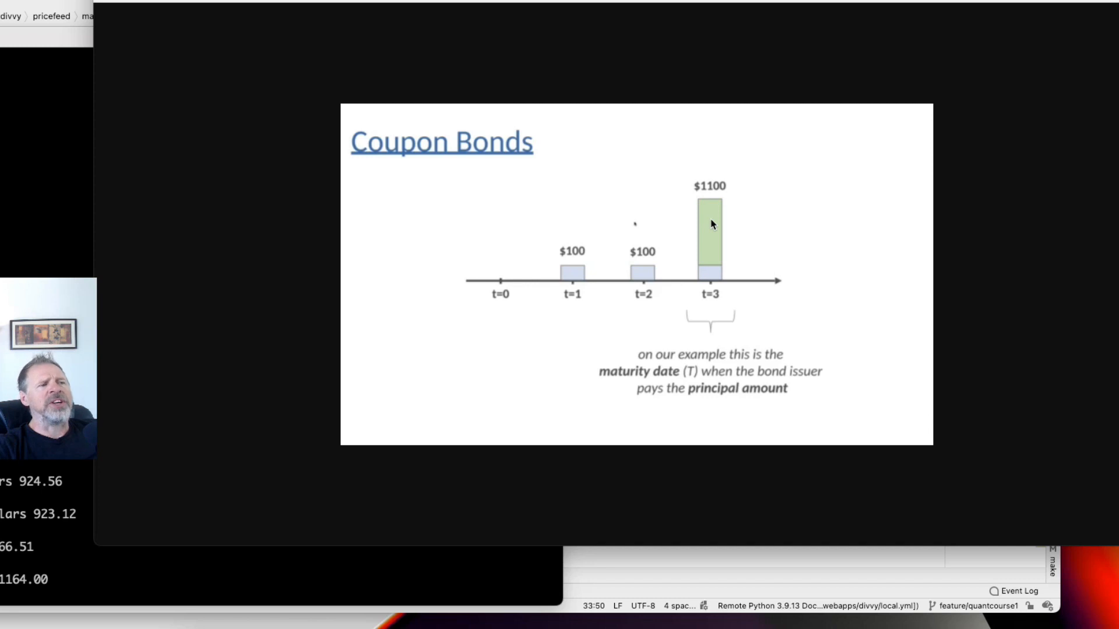
mouse_move(700, 220)
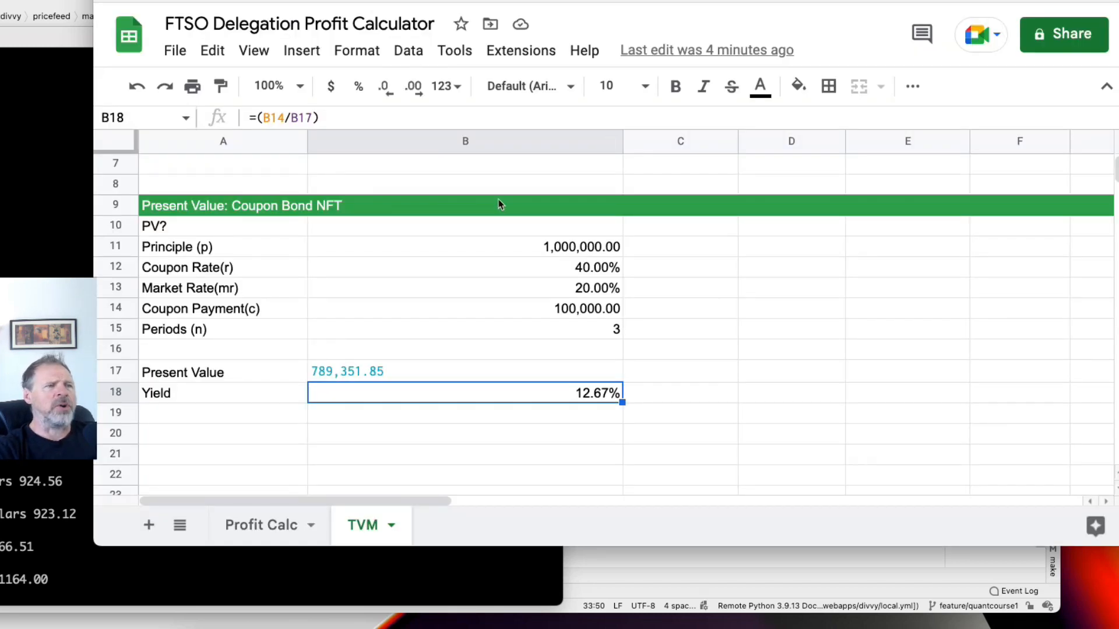
mouse_move(239, 299)
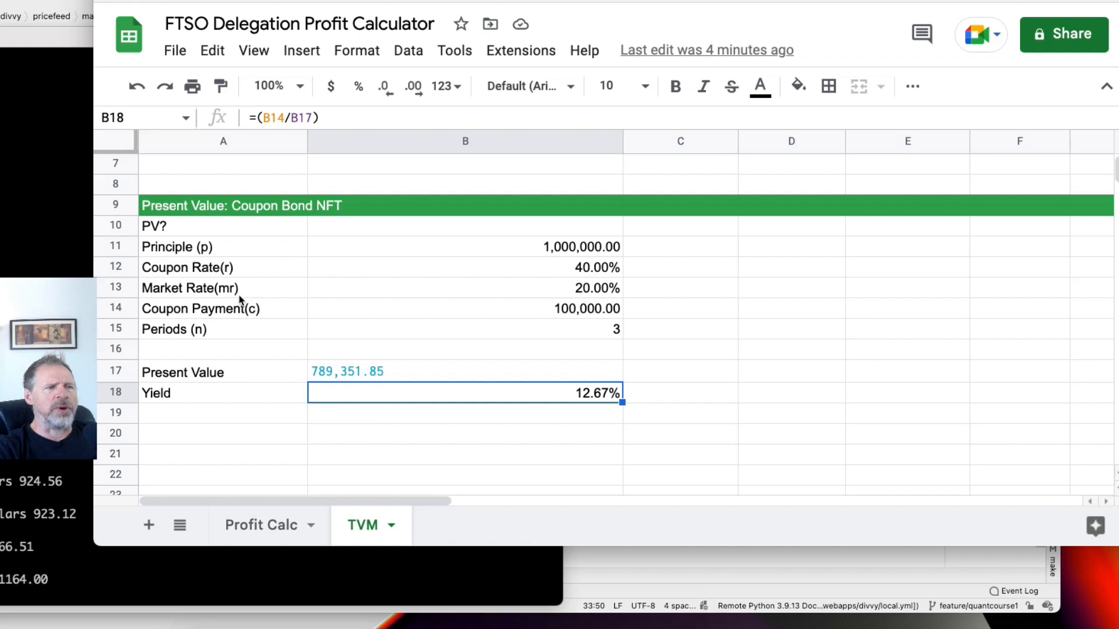
mouse_move(566, 247)
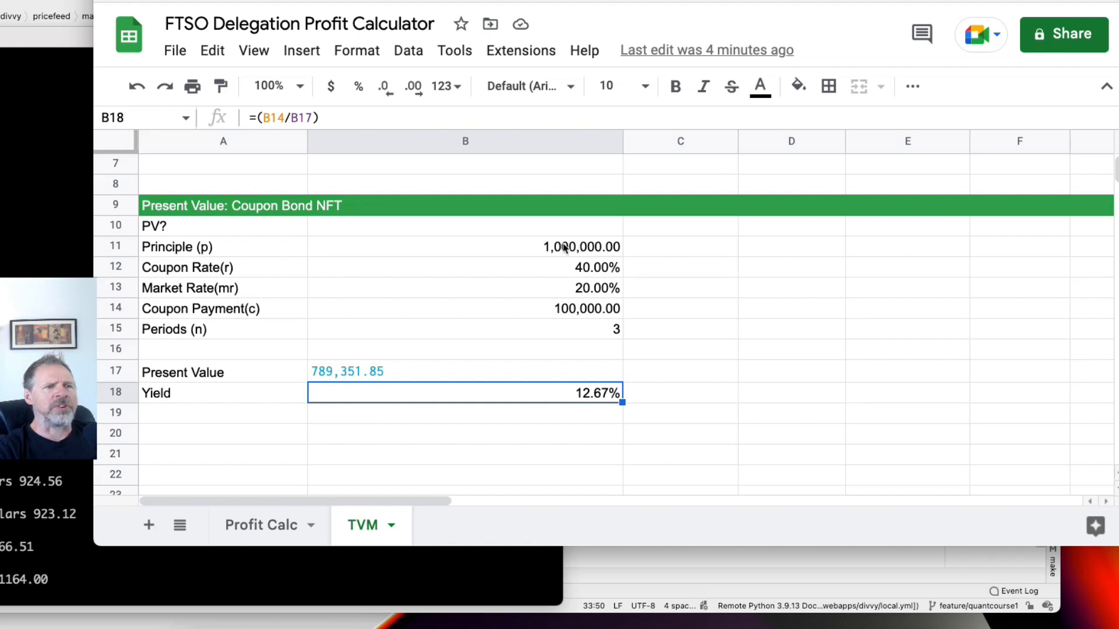
mouse_move(598, 310)
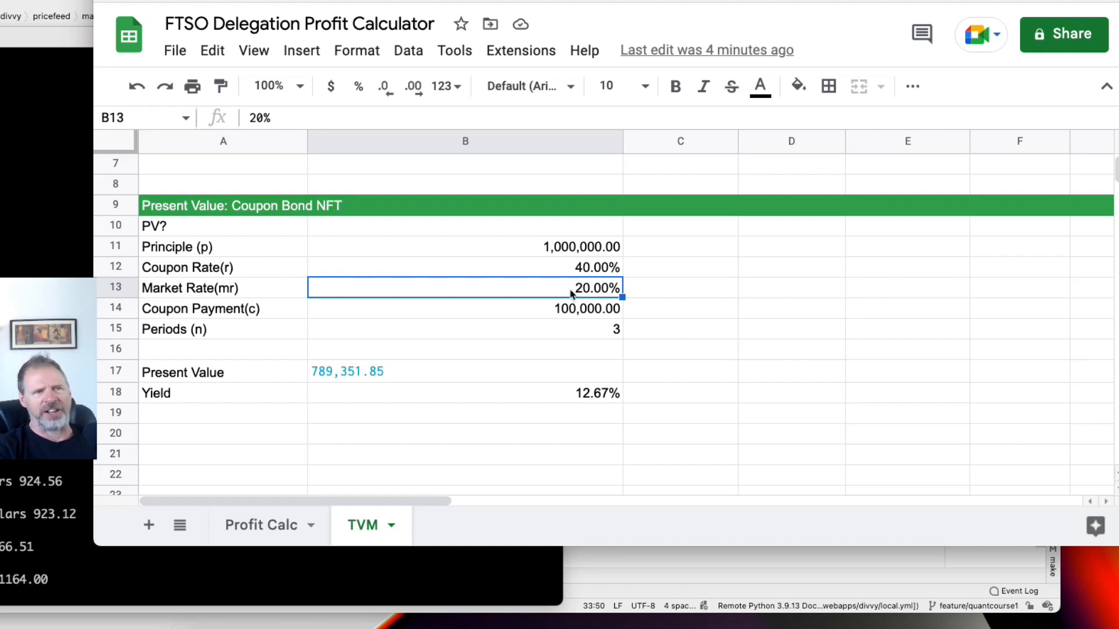
mouse_move(417, 363)
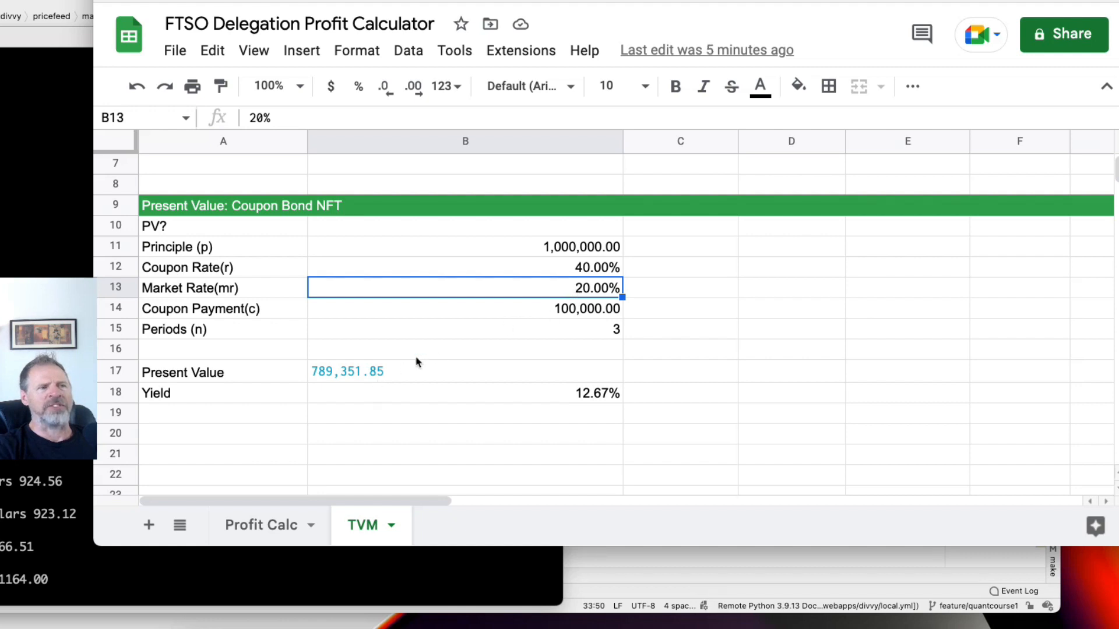
mouse_move(571, 243)
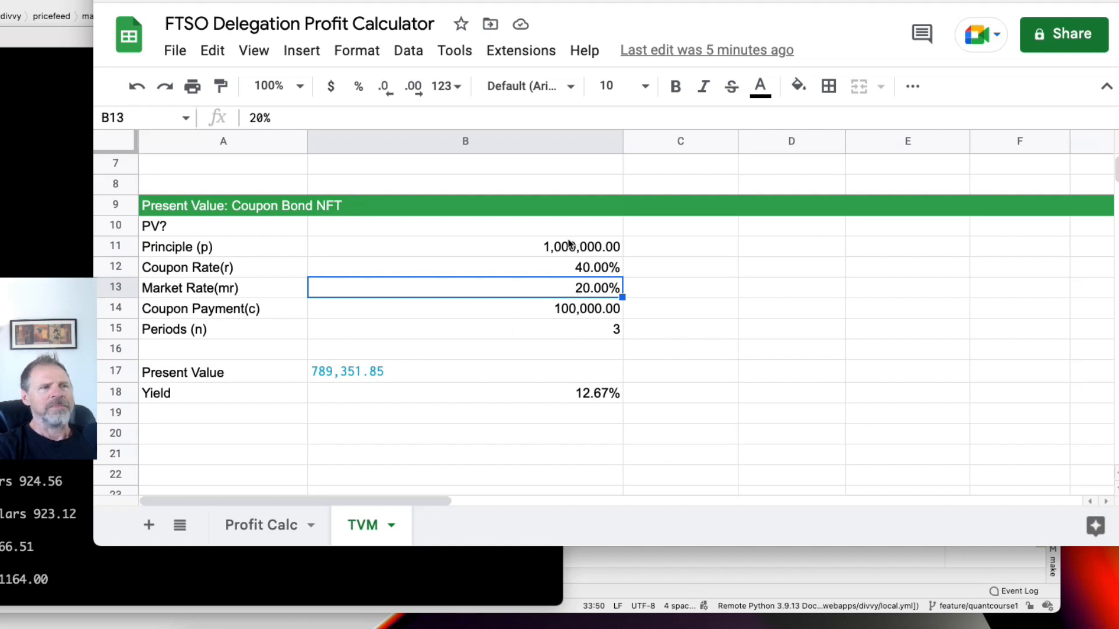
mouse_move(550, 253)
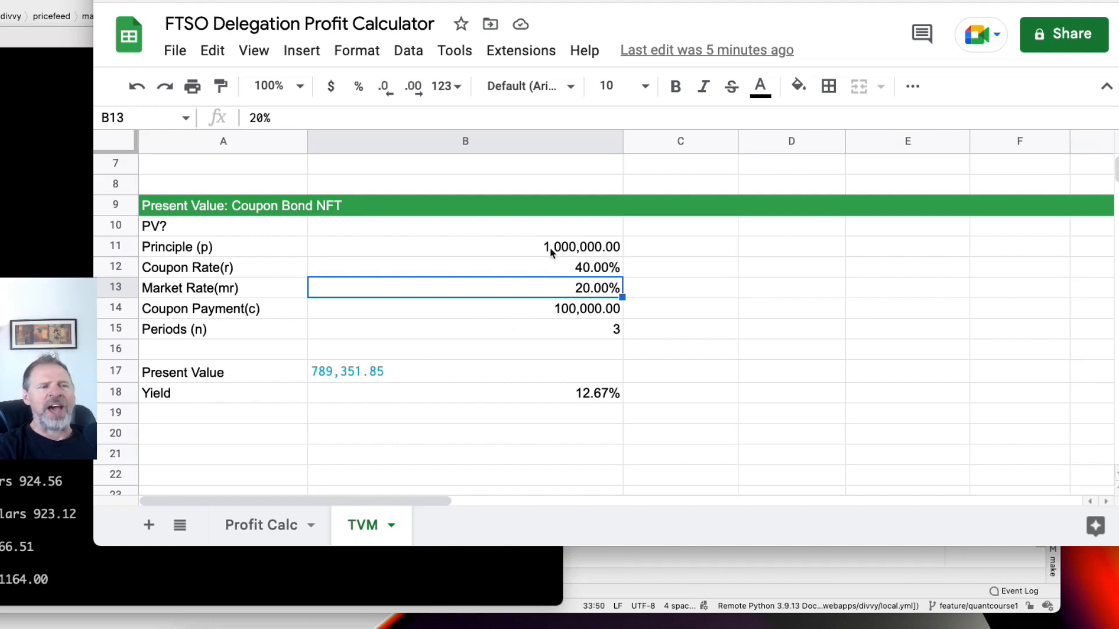
left_click(465, 371)
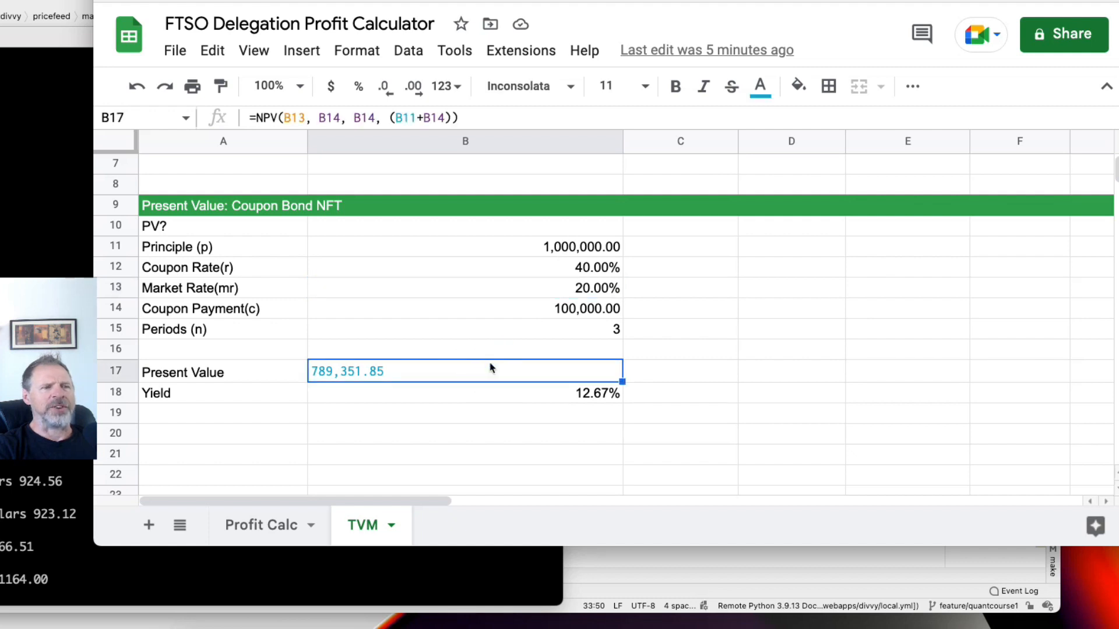
mouse_move(321, 378)
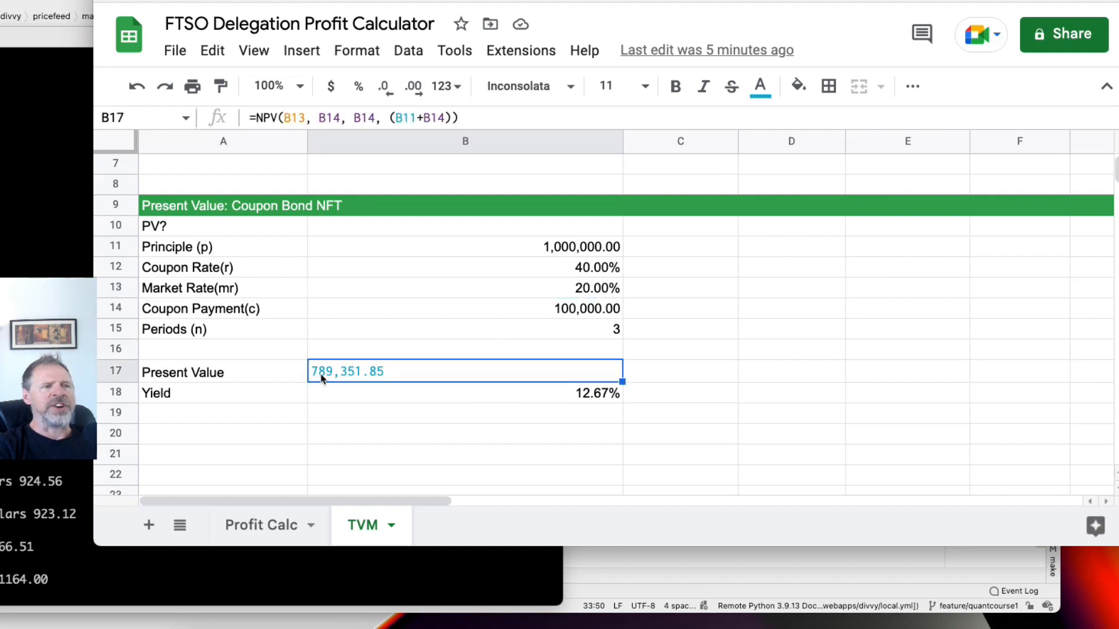
mouse_move(357, 377)
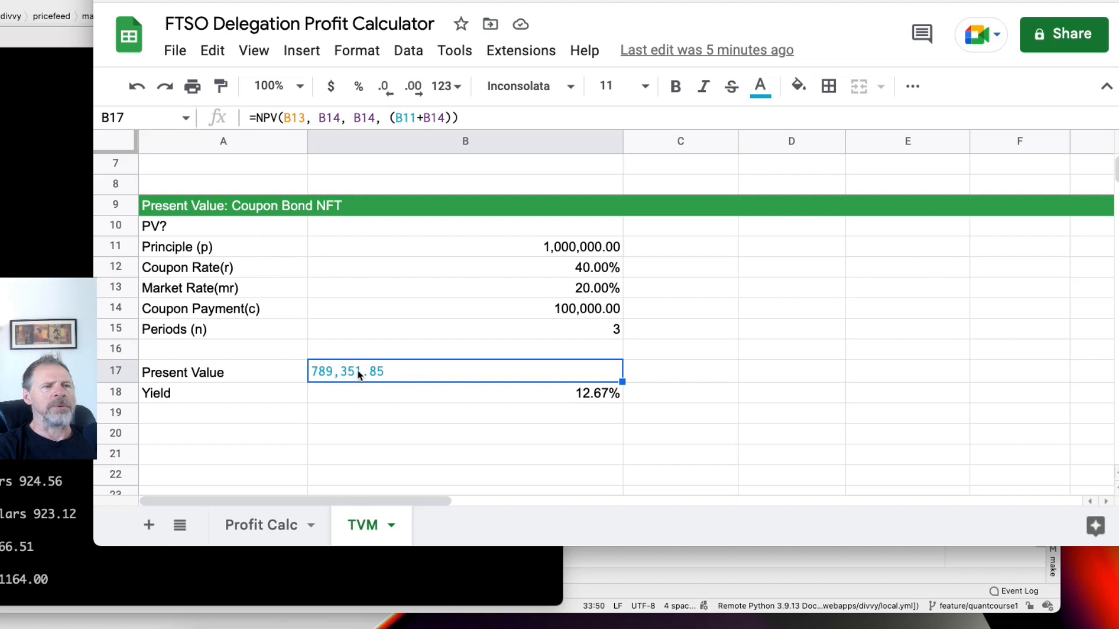
left_click(465, 393)
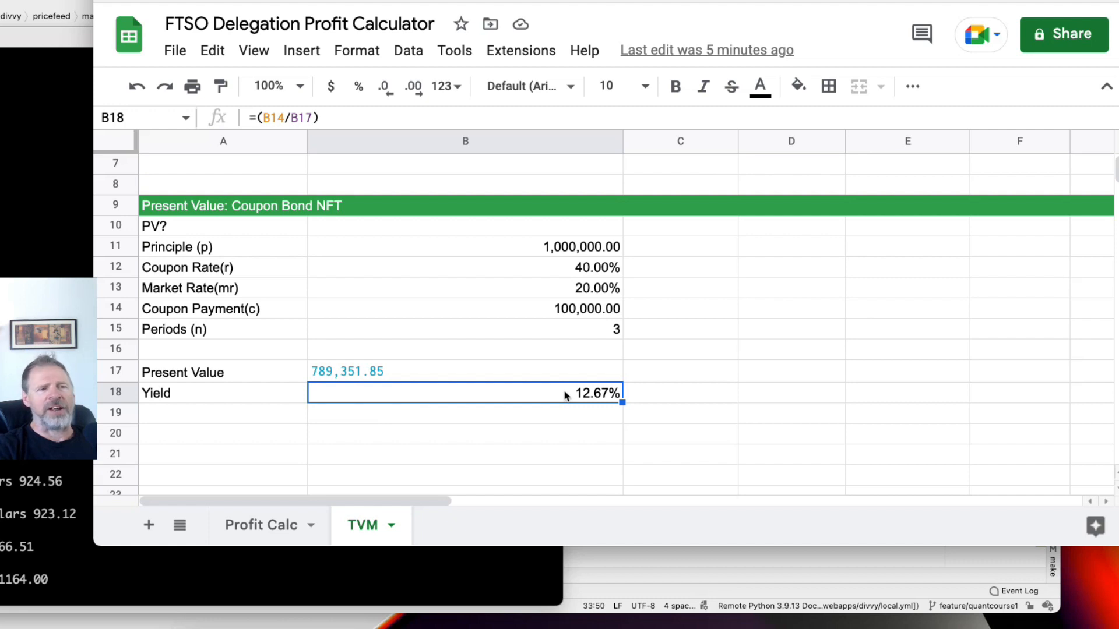
mouse_move(569, 393)
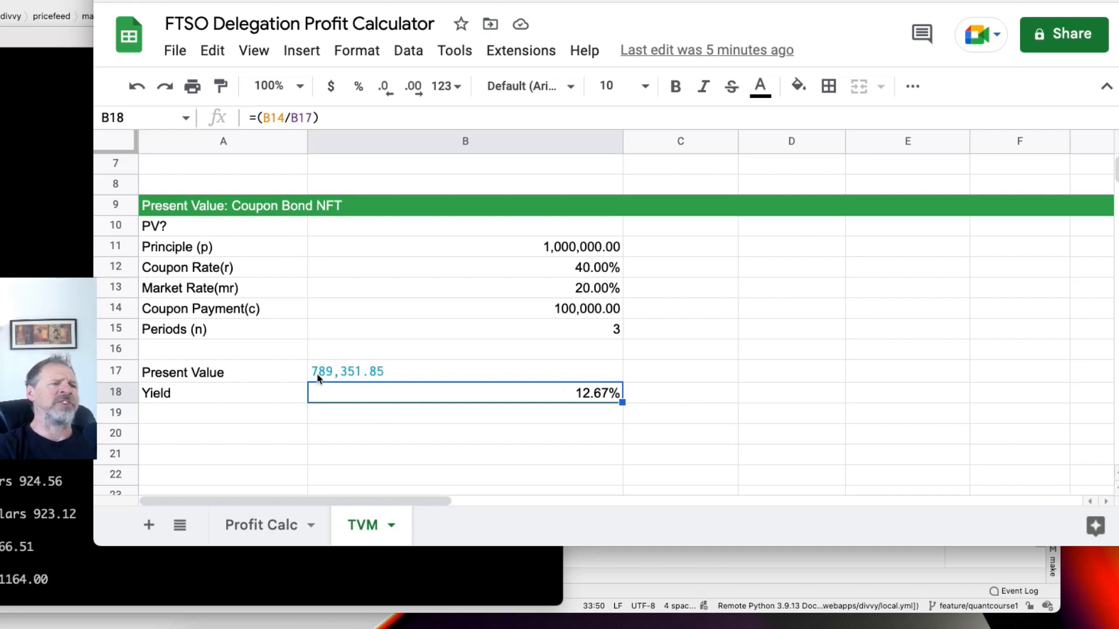
mouse_move(350, 376)
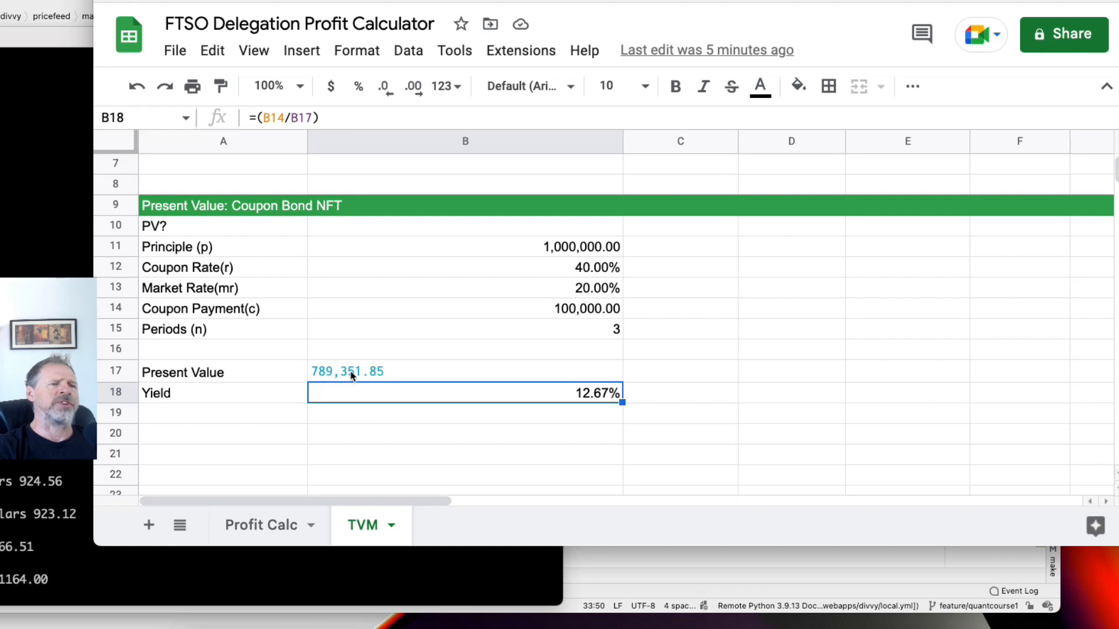
mouse_move(471, 318)
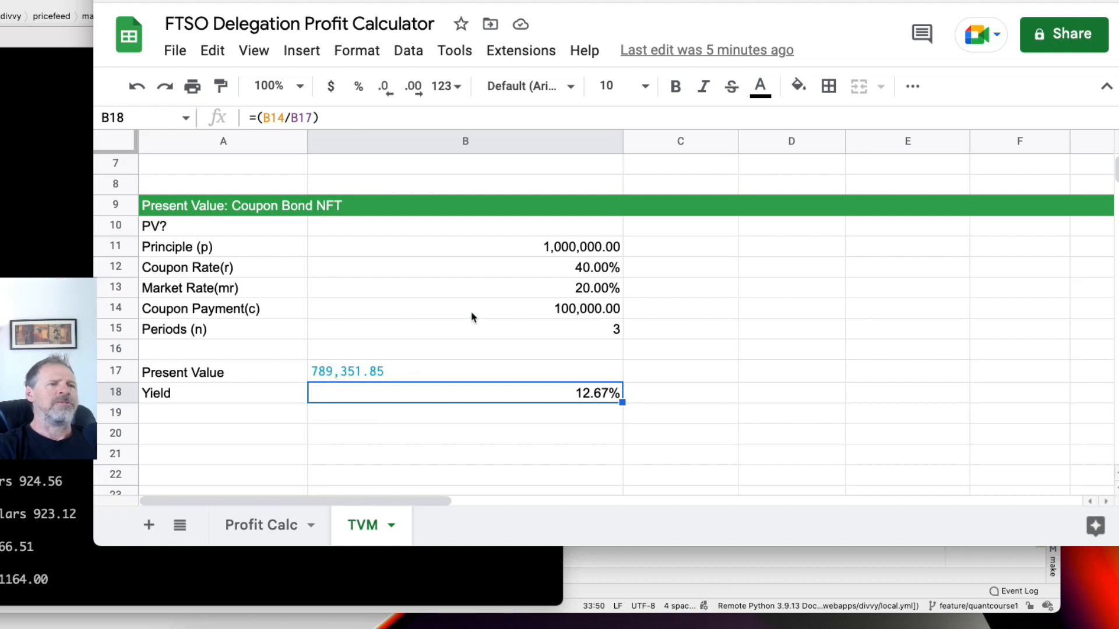
mouse_move(557, 247)
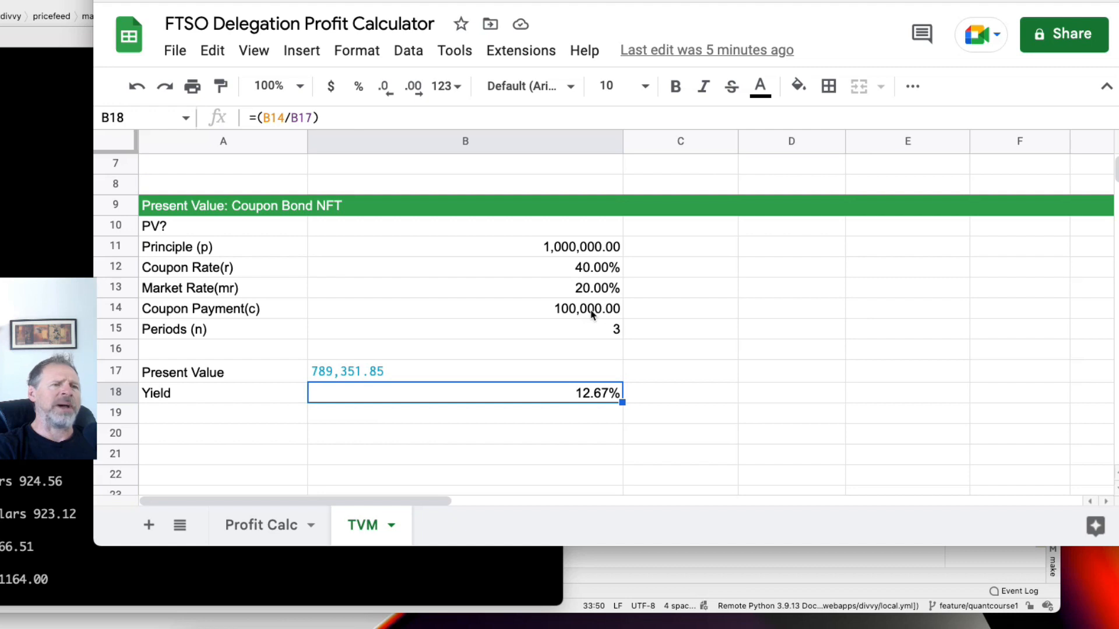
mouse_move(550, 253)
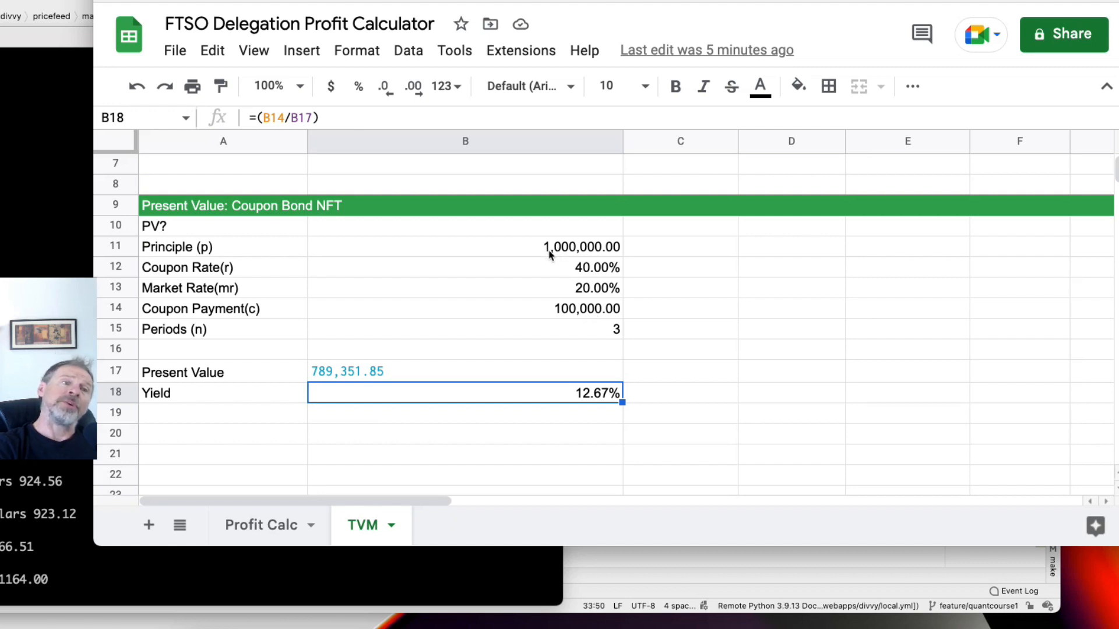
mouse_move(421, 384)
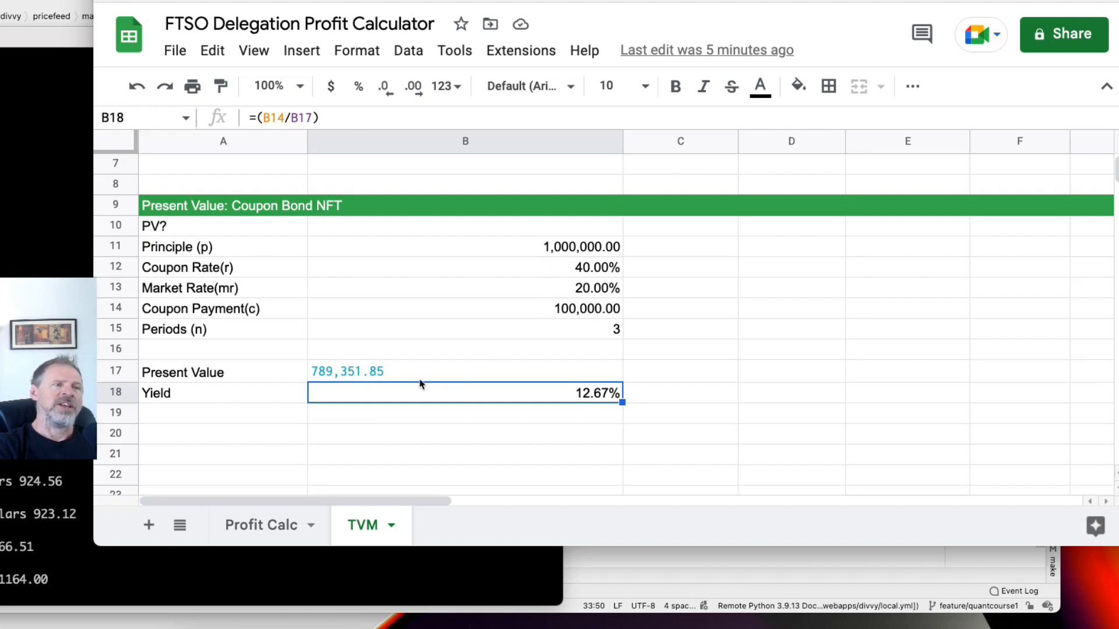
mouse_move(329, 375)
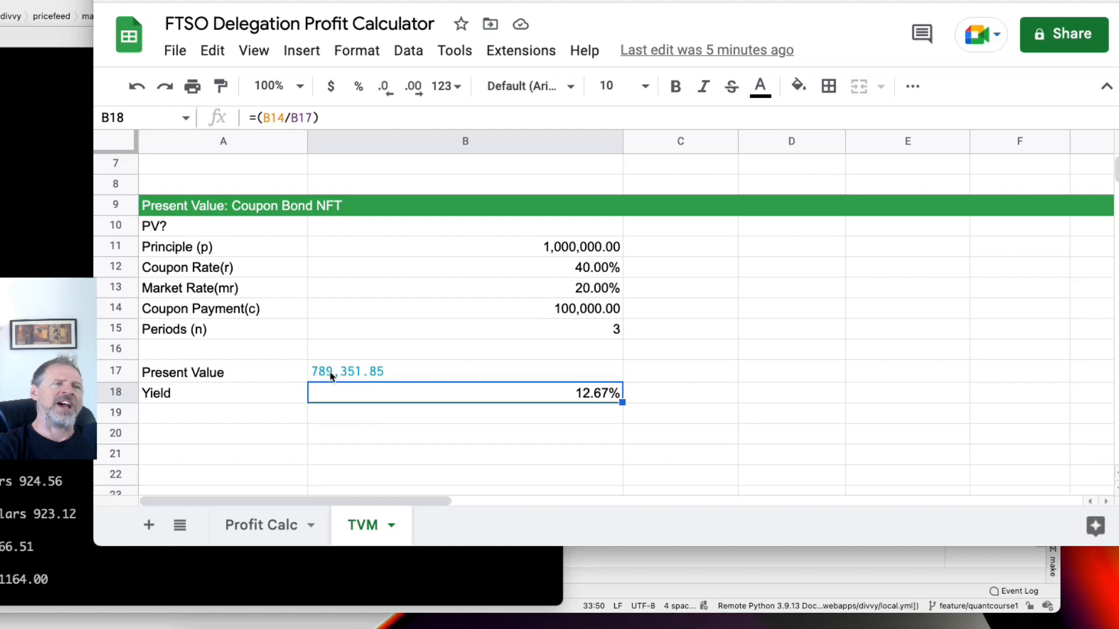
mouse_move(470, 377)
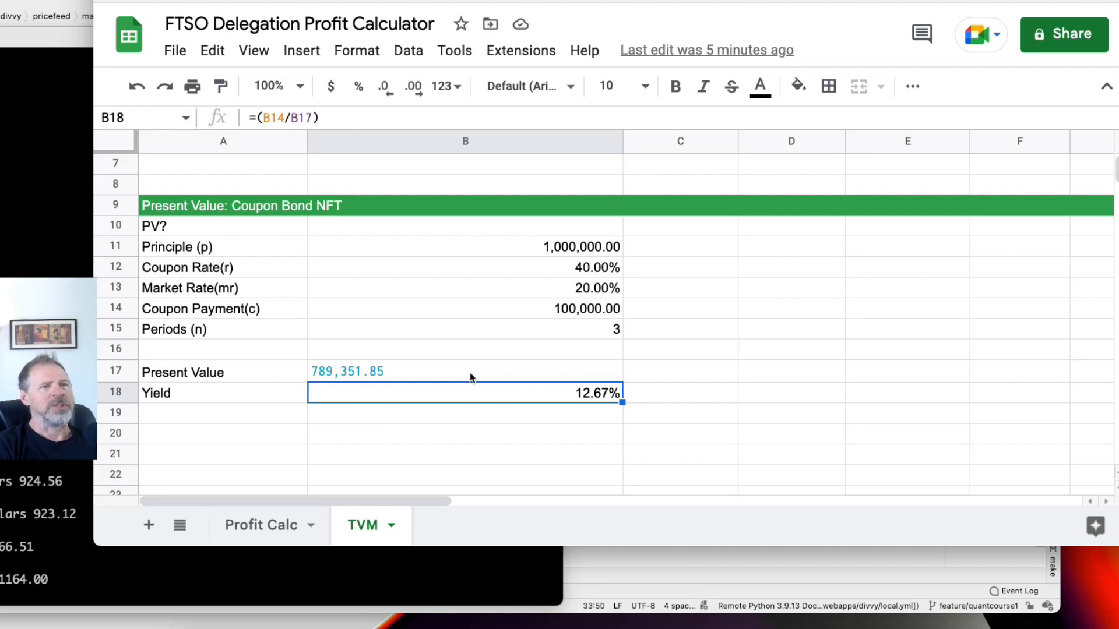
mouse_move(31, 47)
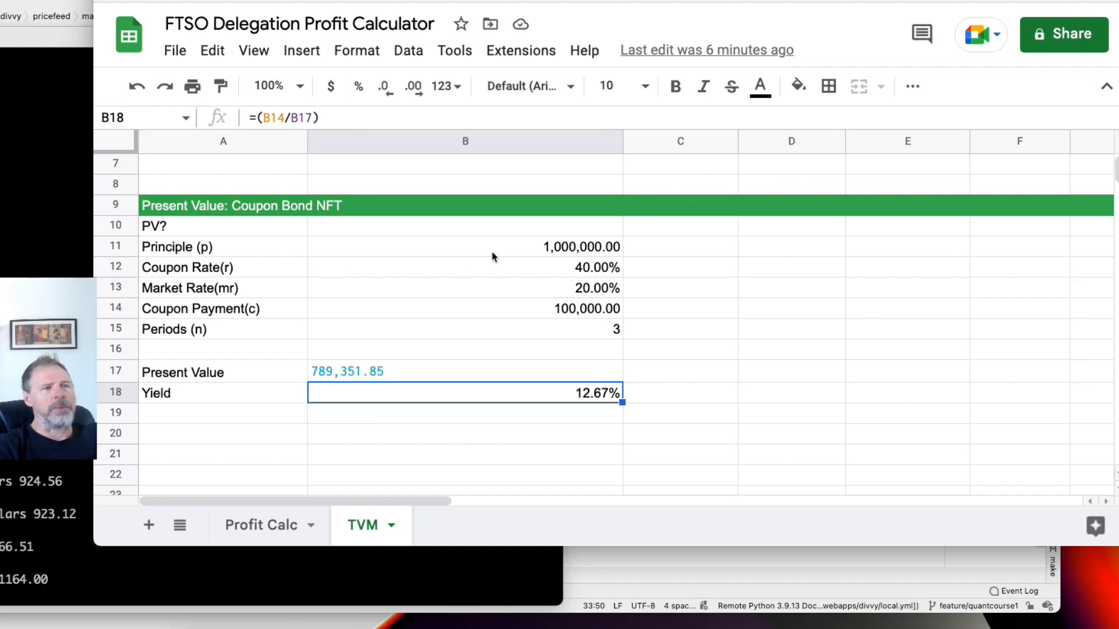
mouse_move(207, 274)
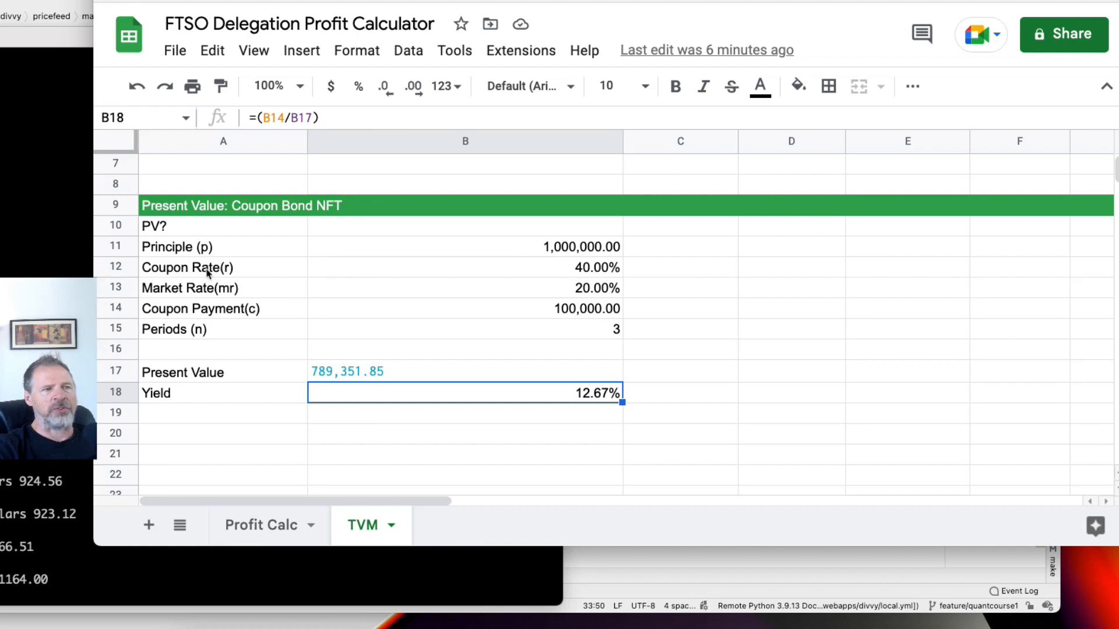
mouse_move(249, 330)
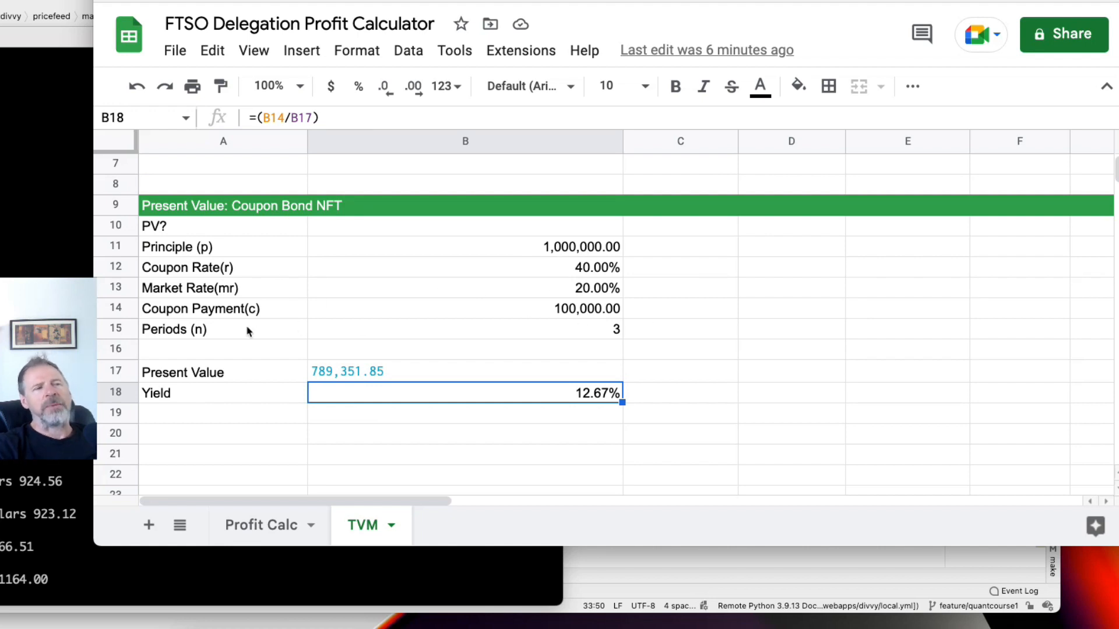
left_click(185, 287)
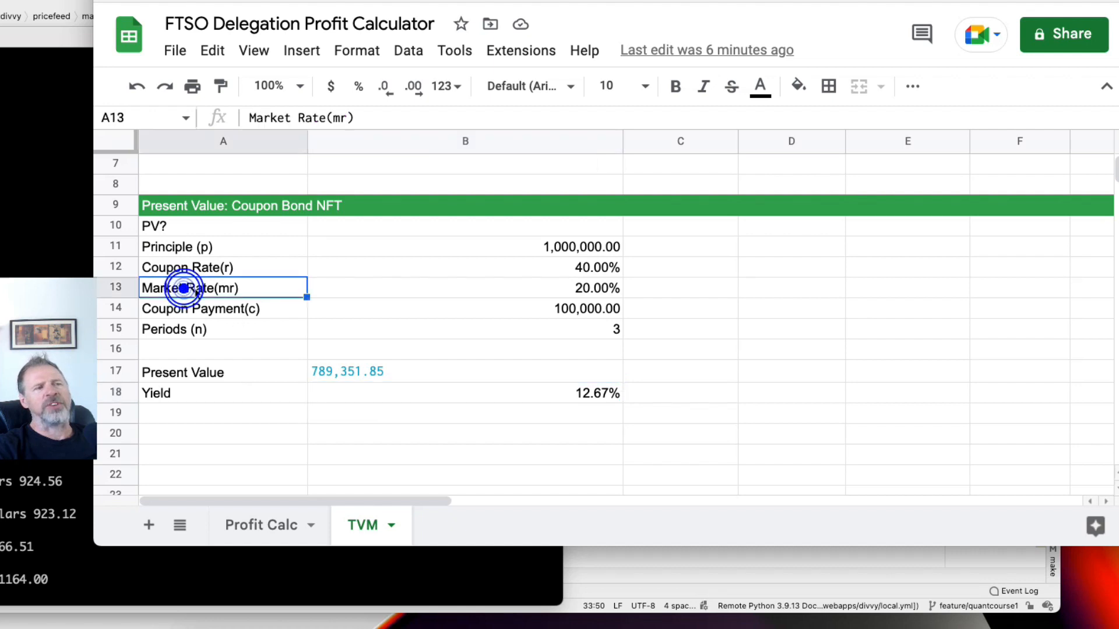
left_click(465, 287)
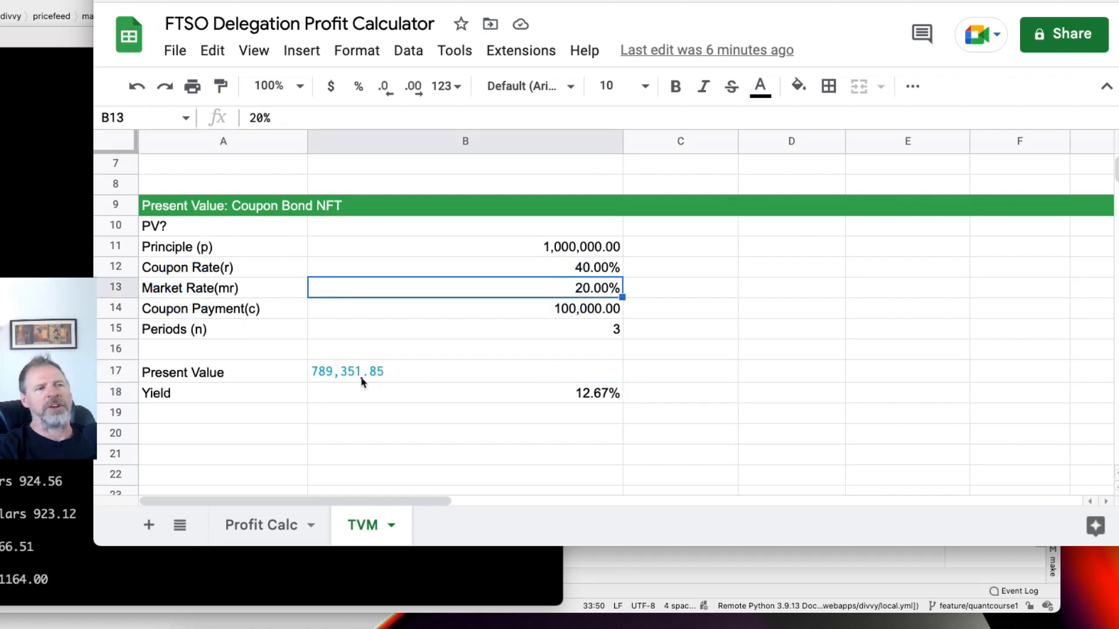
left_click(465, 371)
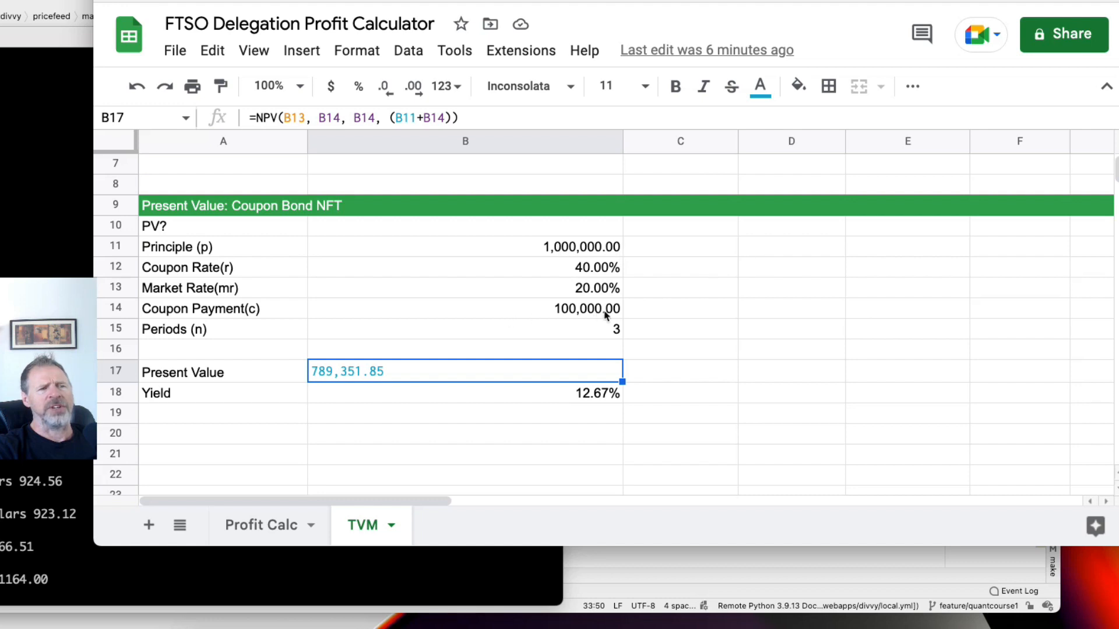
mouse_move(543, 261)
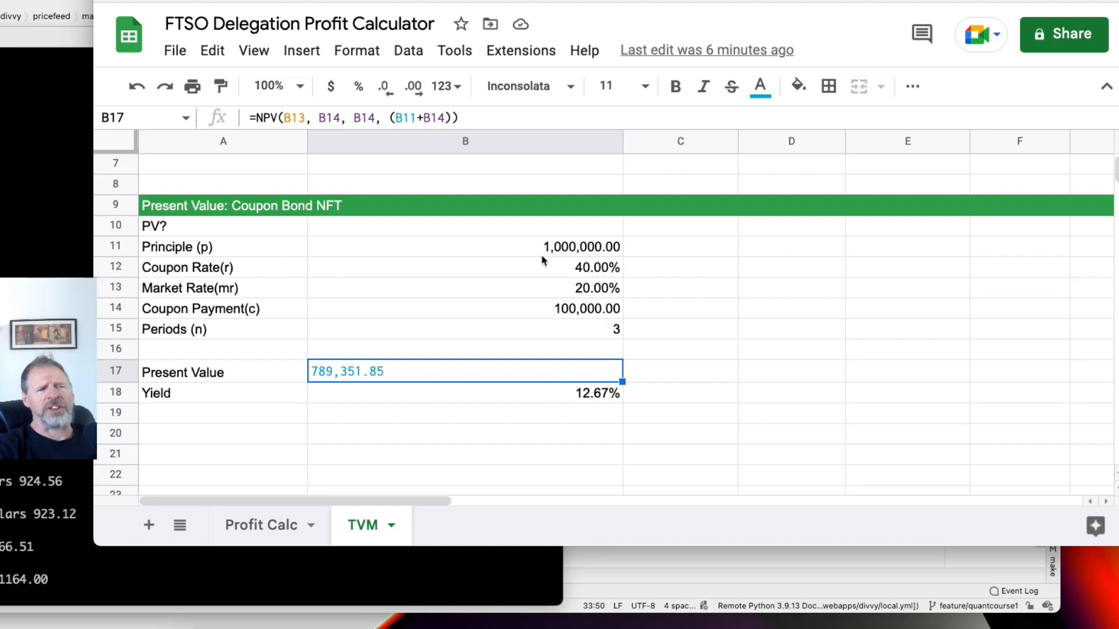
mouse_move(525, 304)
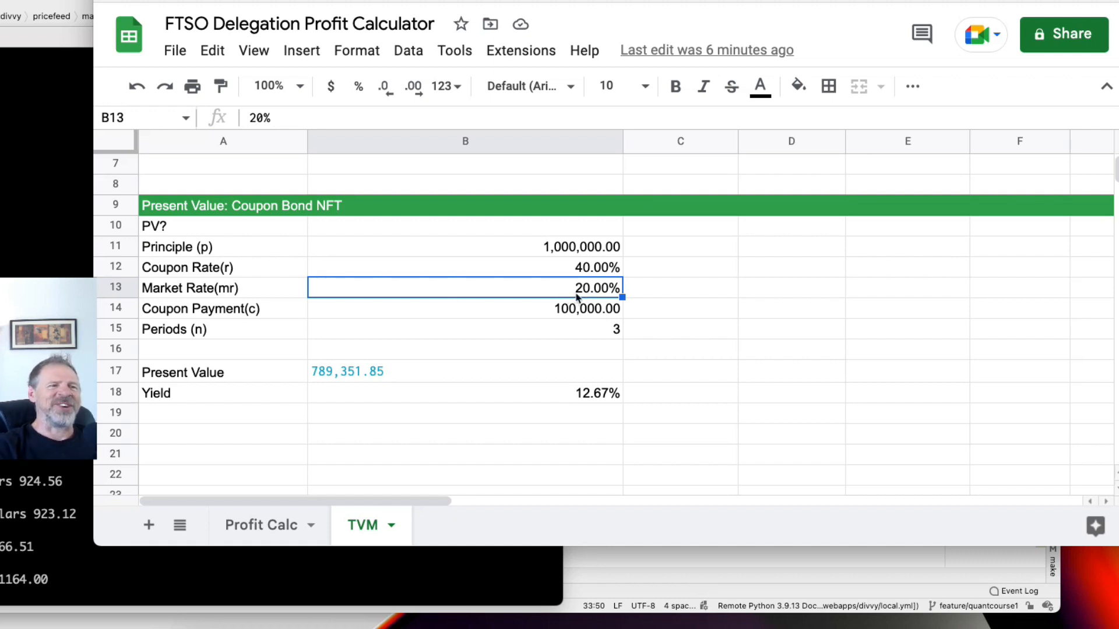
mouse_move(551, 232)
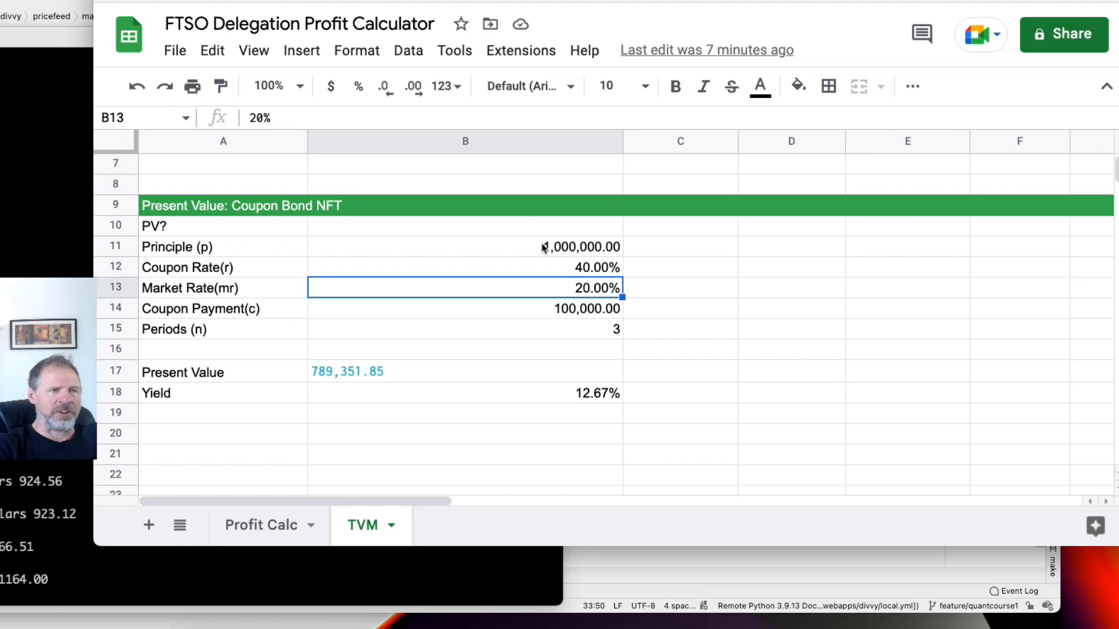
left_click(223, 247)
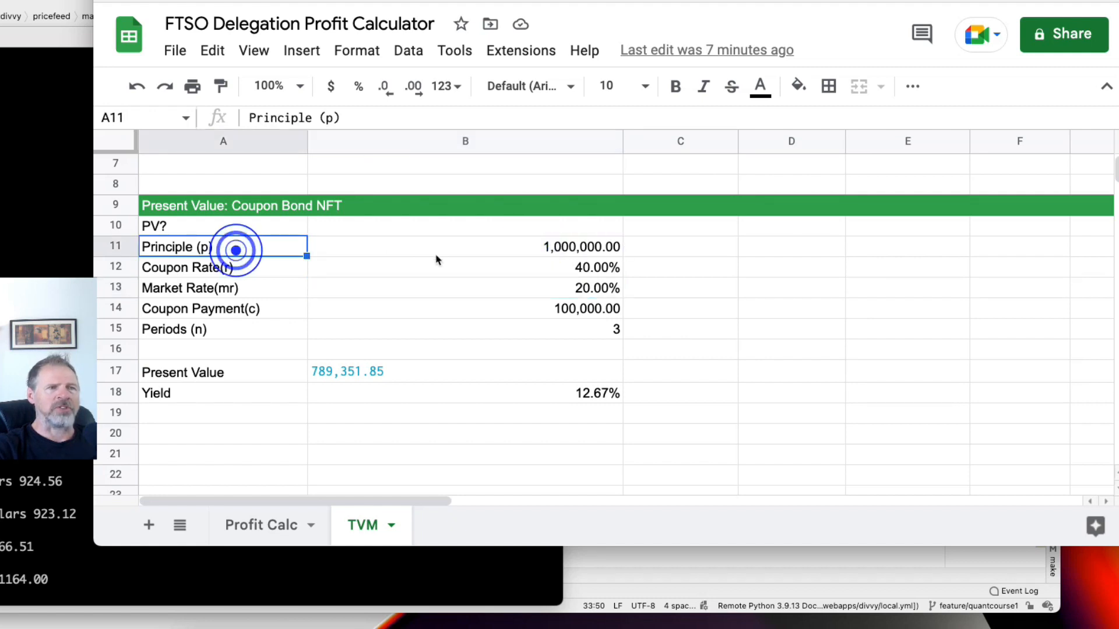